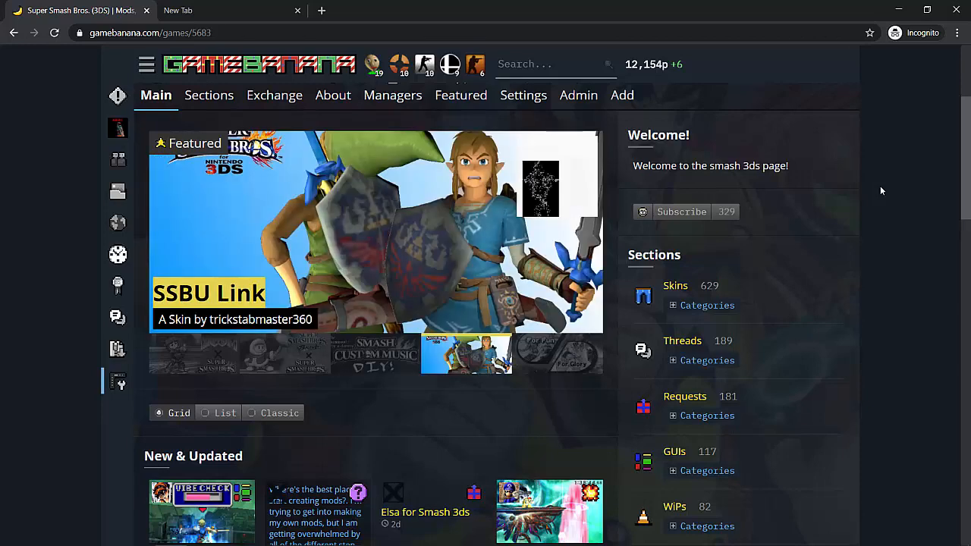
# Search Google for 'ohana 3ds rebirth' and open the Ohana3DS-Rebirth GitHub result.
pyautogui.click(540, 354)
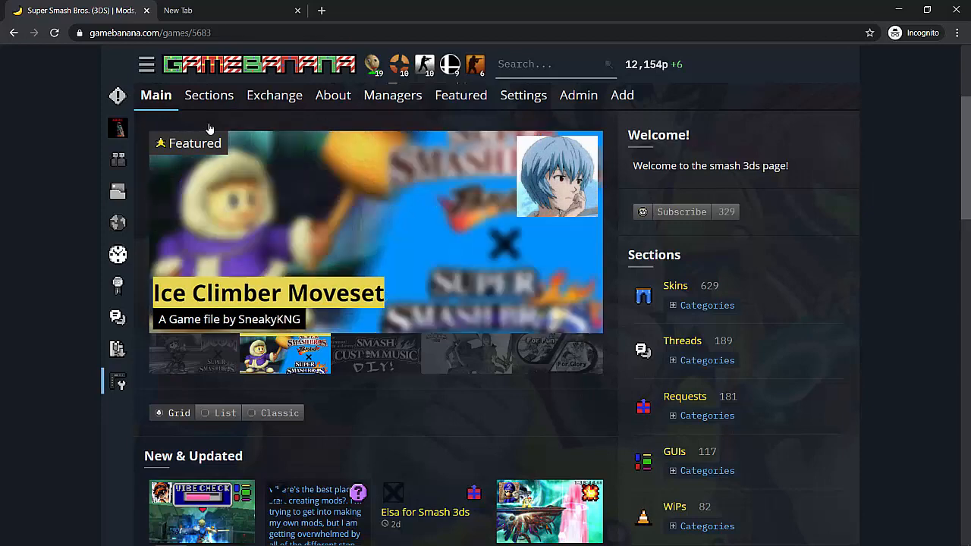
pyautogui.click(209, 94)
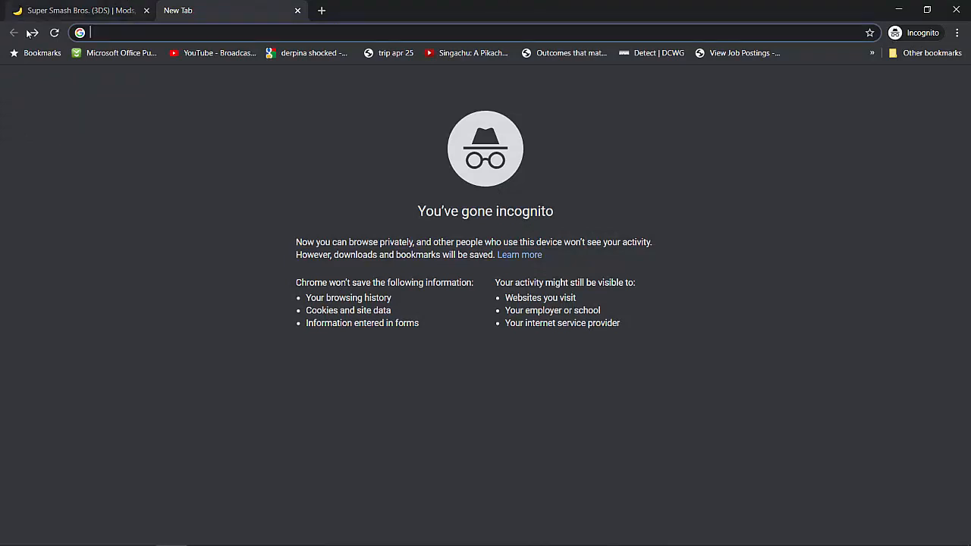
pyautogui.write('ohana 3ds rebirth')
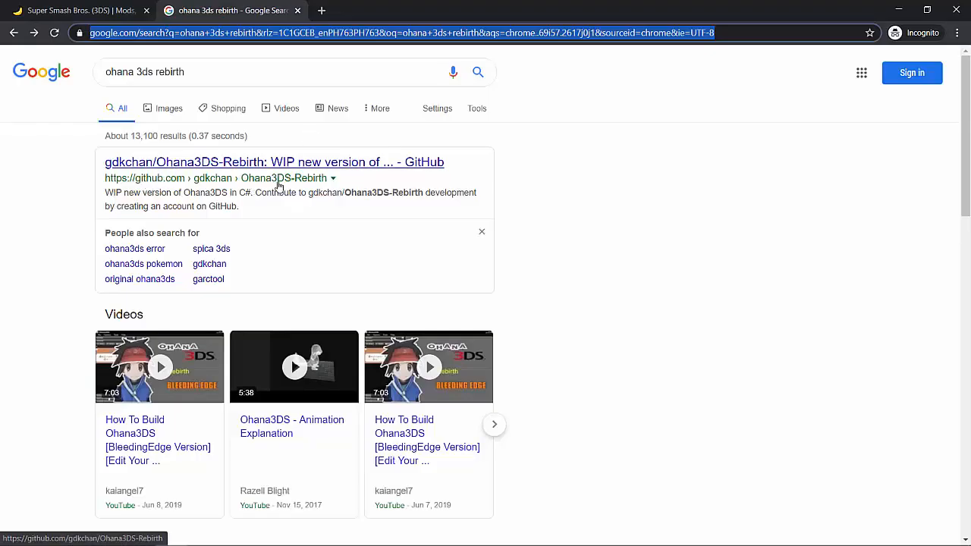
pyautogui.click(273, 160)
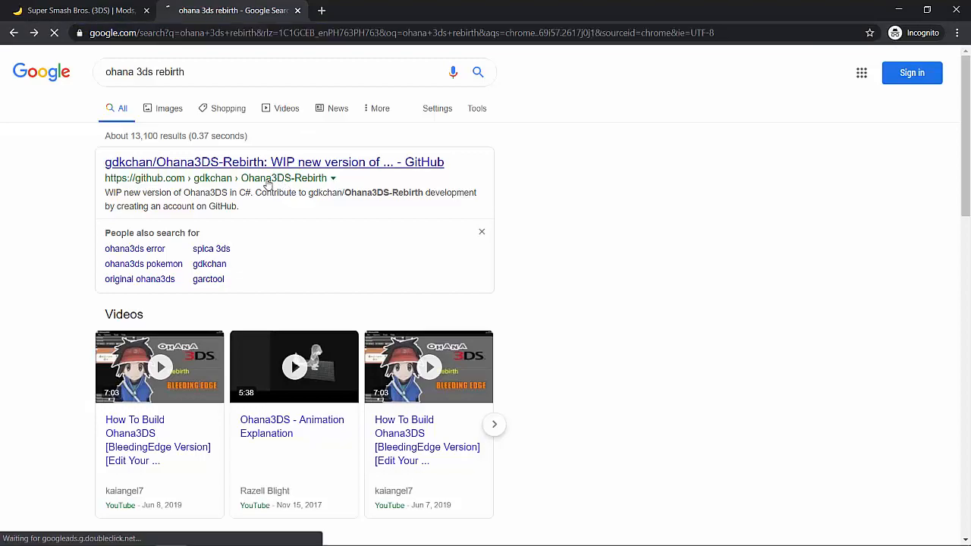
pyautogui.click(273, 161)
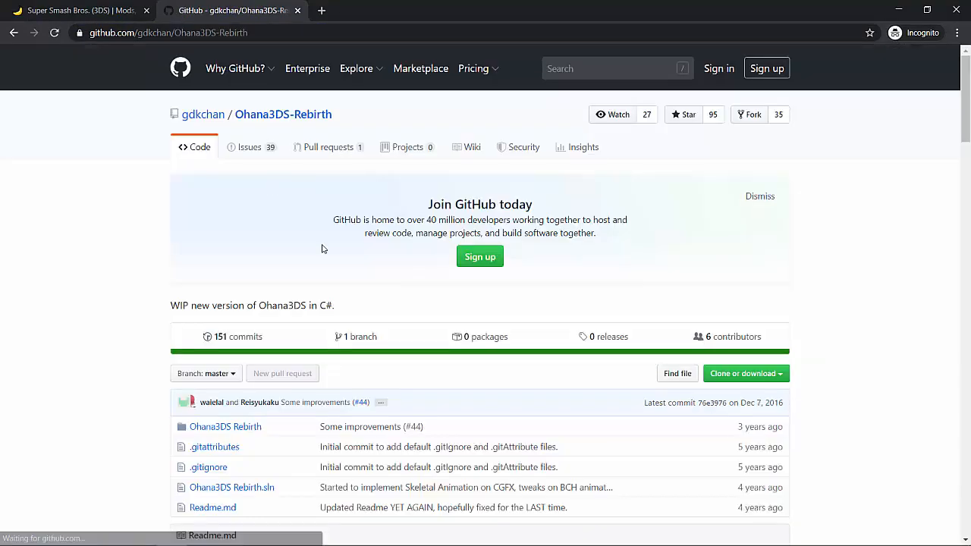
# Scroll the README to the download section and zoom in on the page.
pyautogui.scroll(-3)
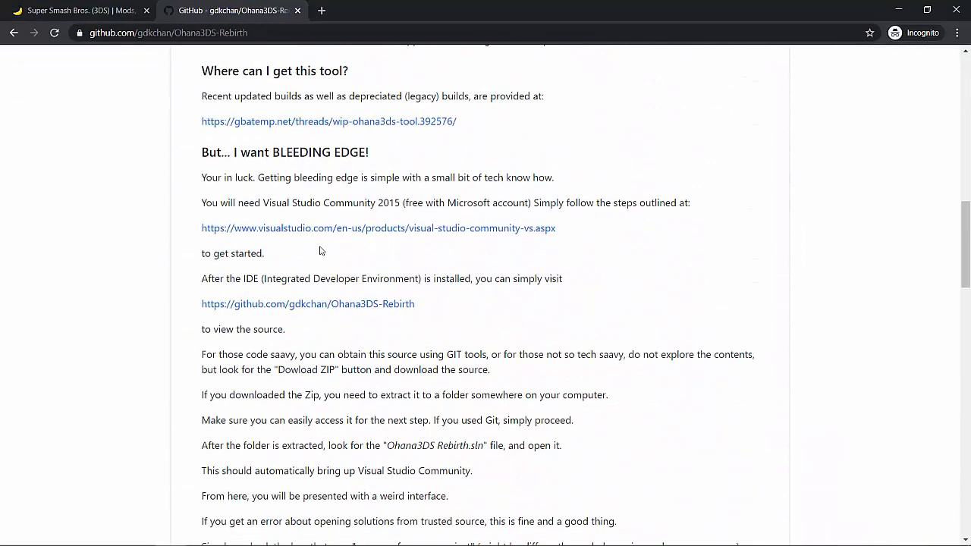
pyautogui.press('ctrl+plus')
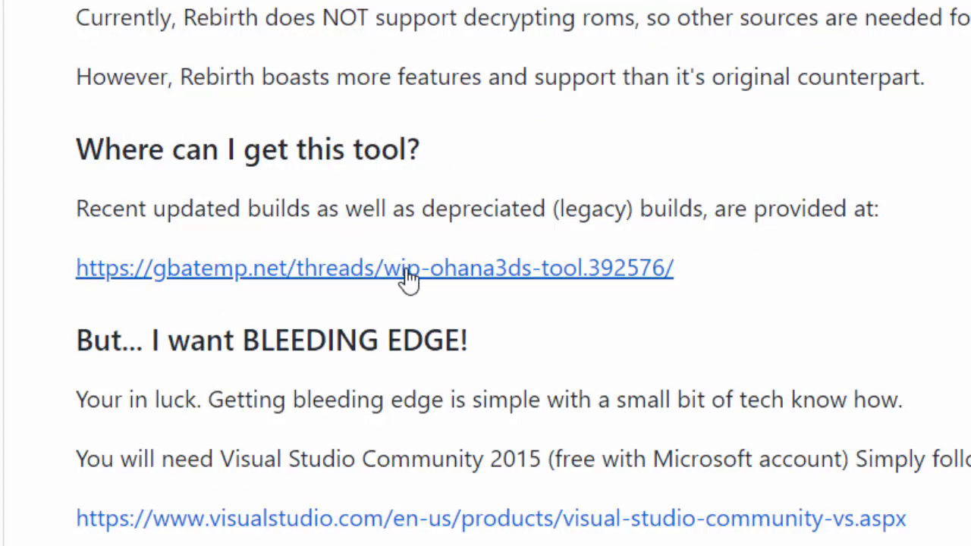
pyautogui.moveTo(412, 291)
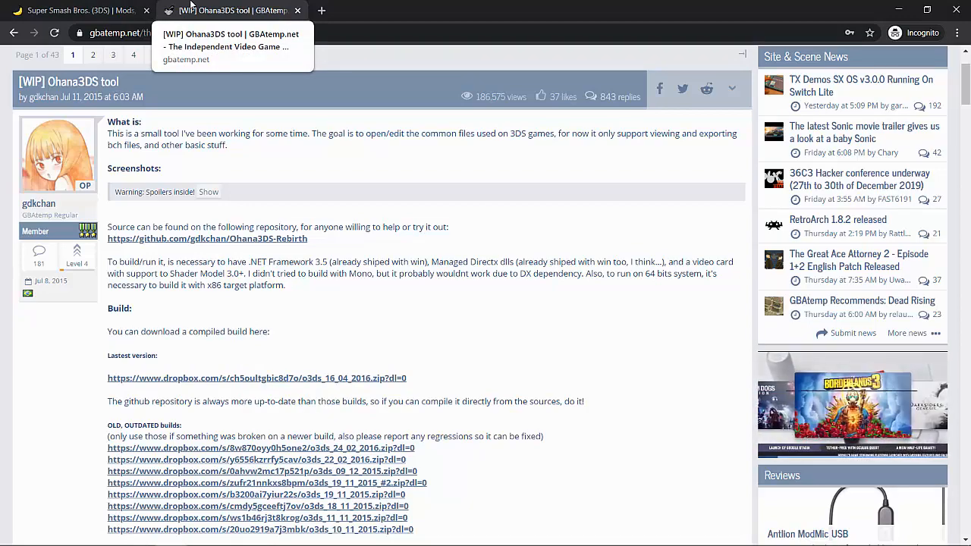
# Close the GBAtemp tab, then launch paint.net and Photoshop from the Start menu search.
pyautogui.click(75, 9)
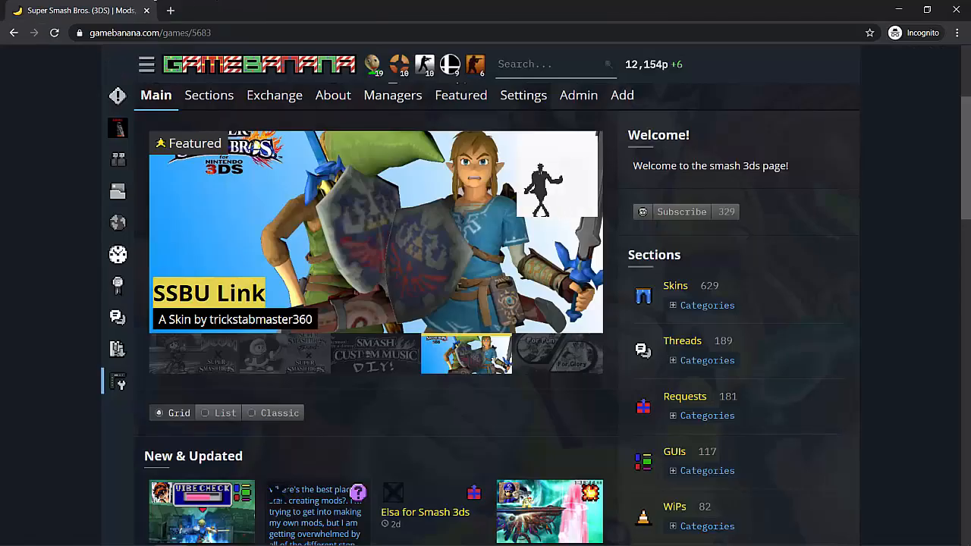
pyautogui.click(540, 354)
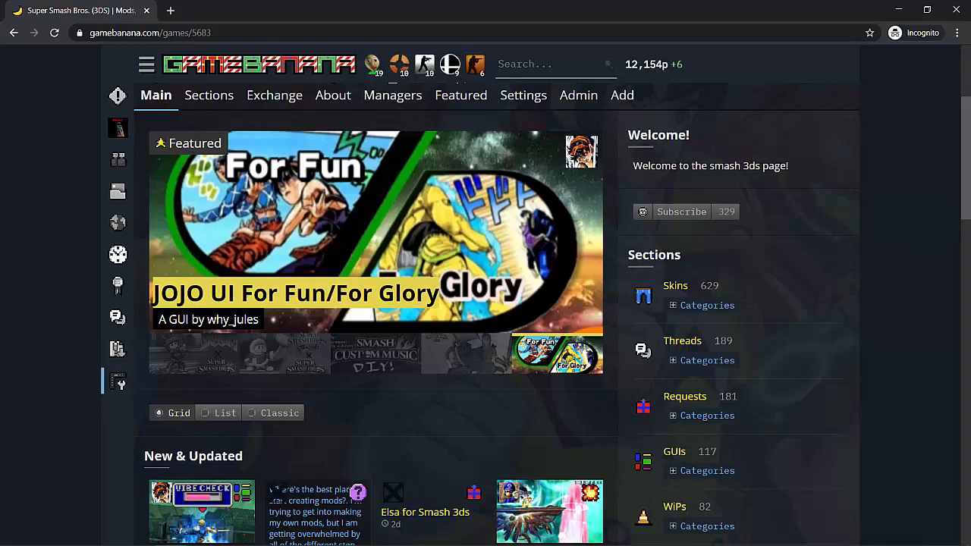
pyautogui.click(45, 534)
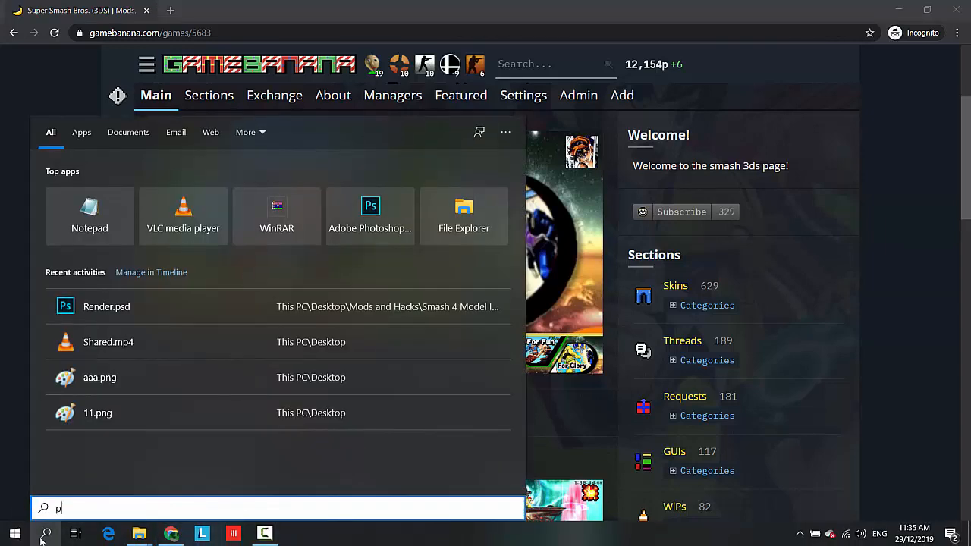
pyautogui.write('aint.net')
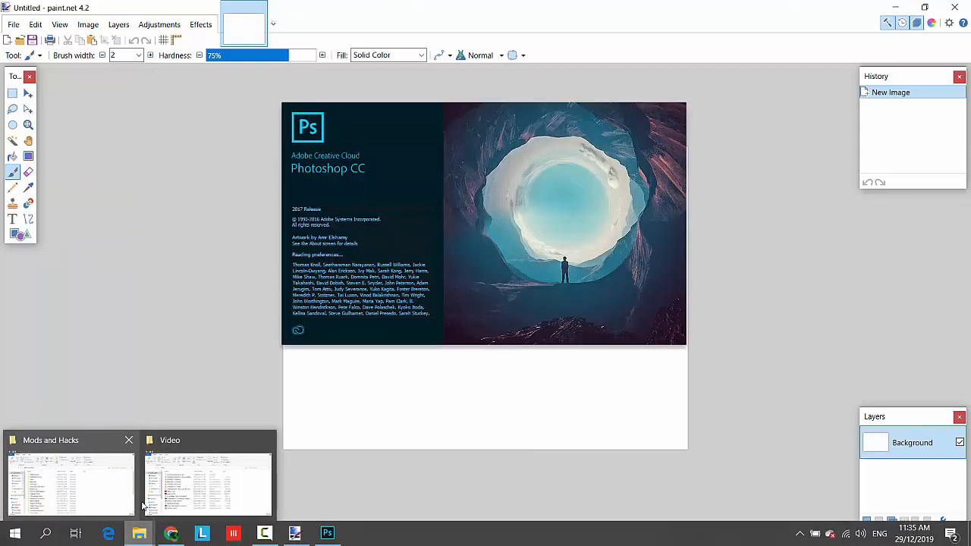
pyautogui.click(208, 484)
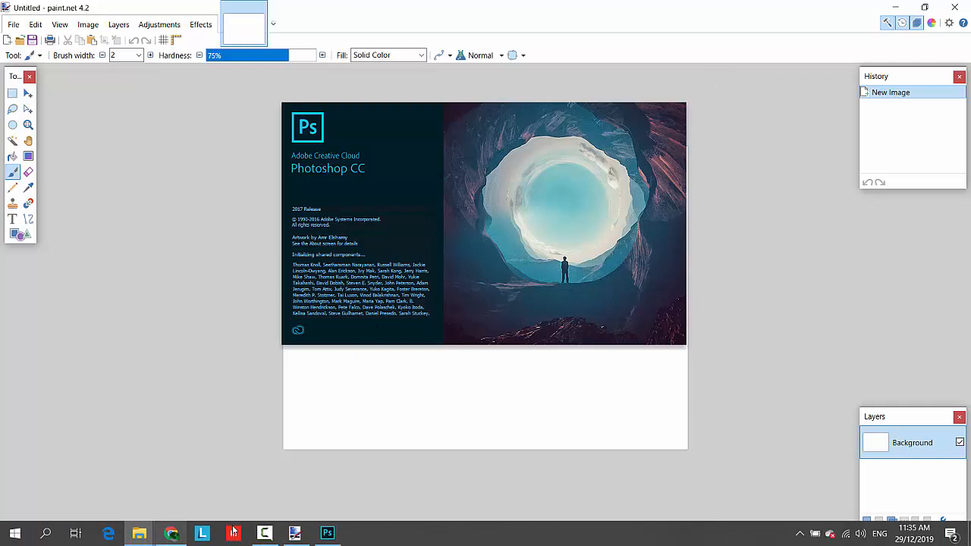
pyautogui.moveTo(140, 534)
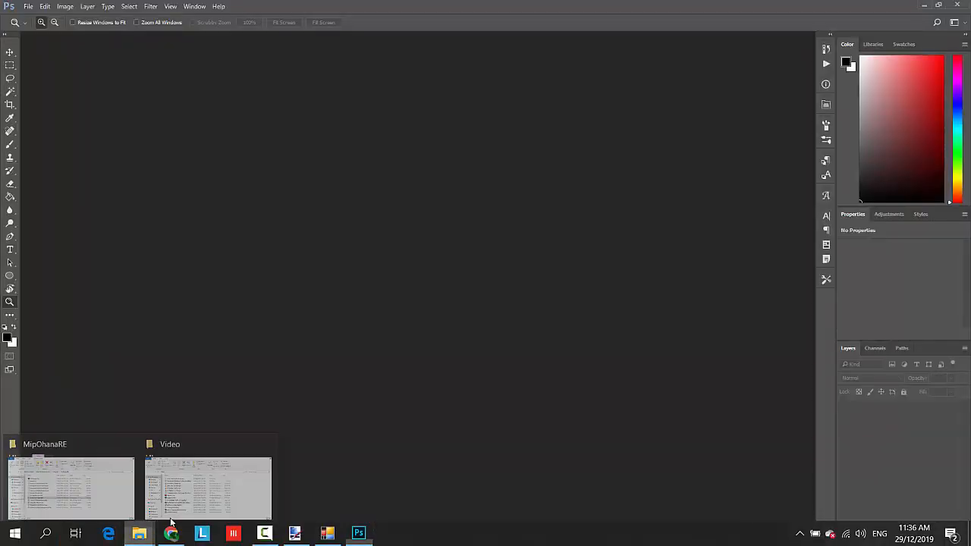
# Navigate into the smash 3ds almost-all-in-one folder down to the base game data.
pyautogui.click(209, 486)
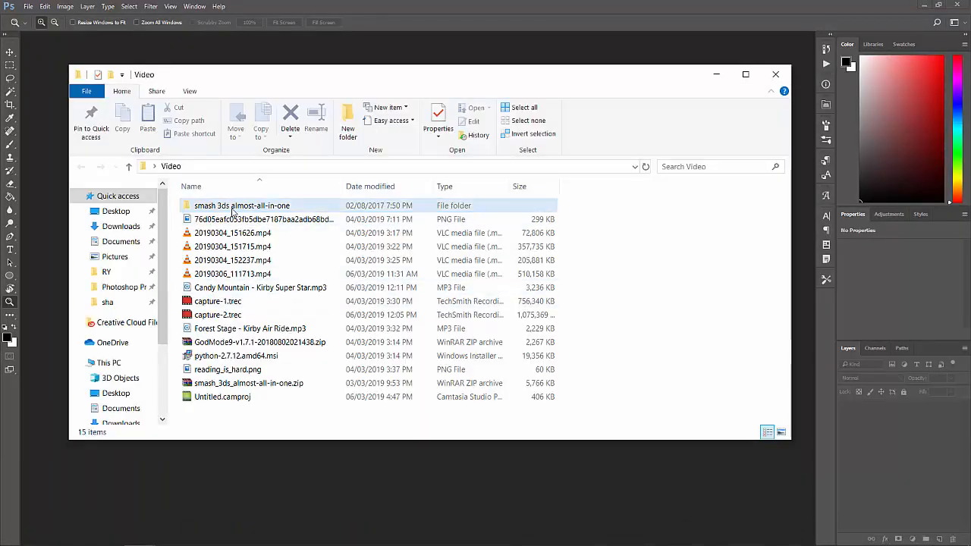
pyautogui.doubleClick(241, 204)
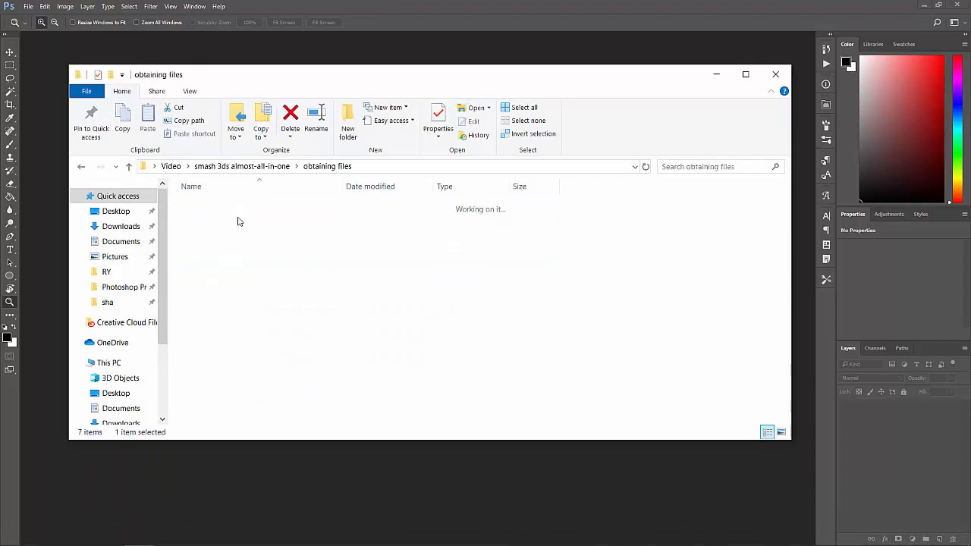
pyautogui.doubleClick(240, 221)
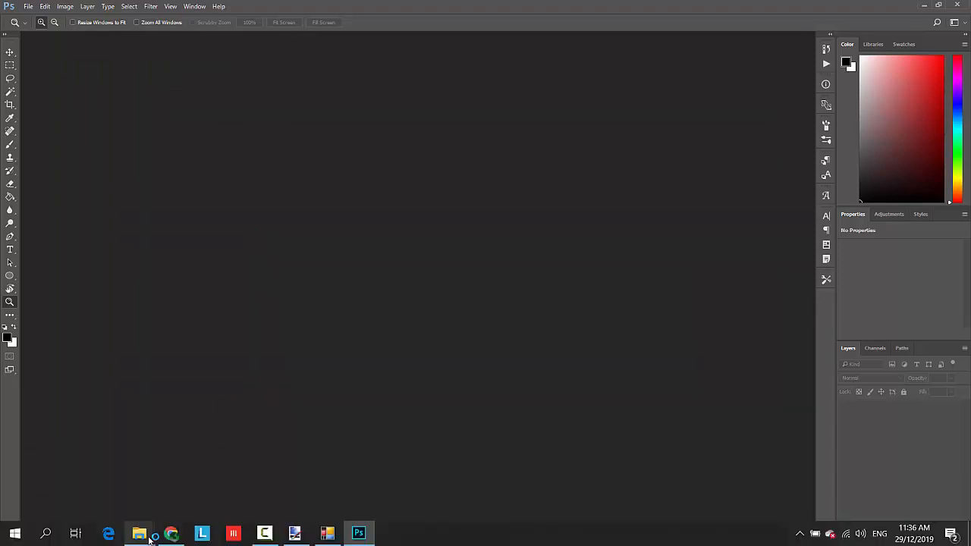
pyautogui.click(140, 534)
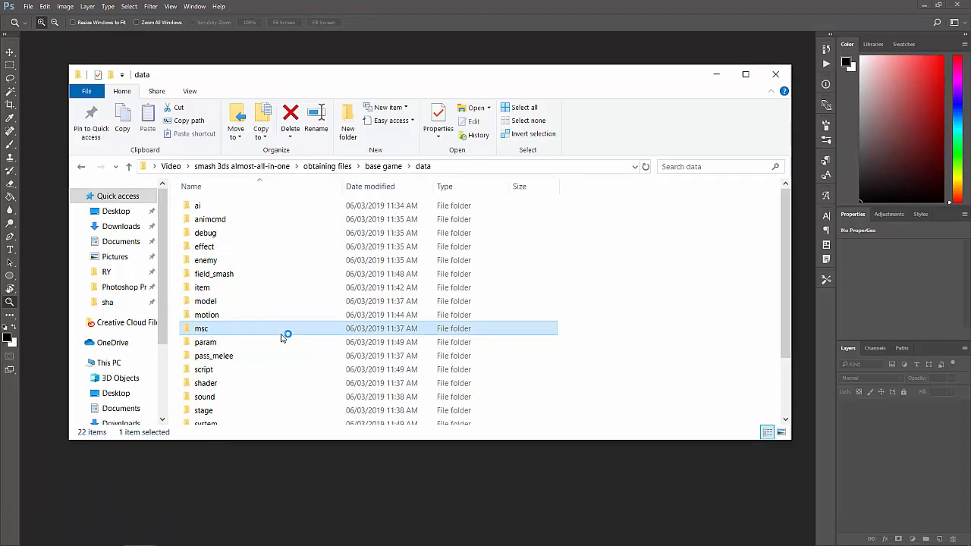
pyautogui.moveTo(261, 300)
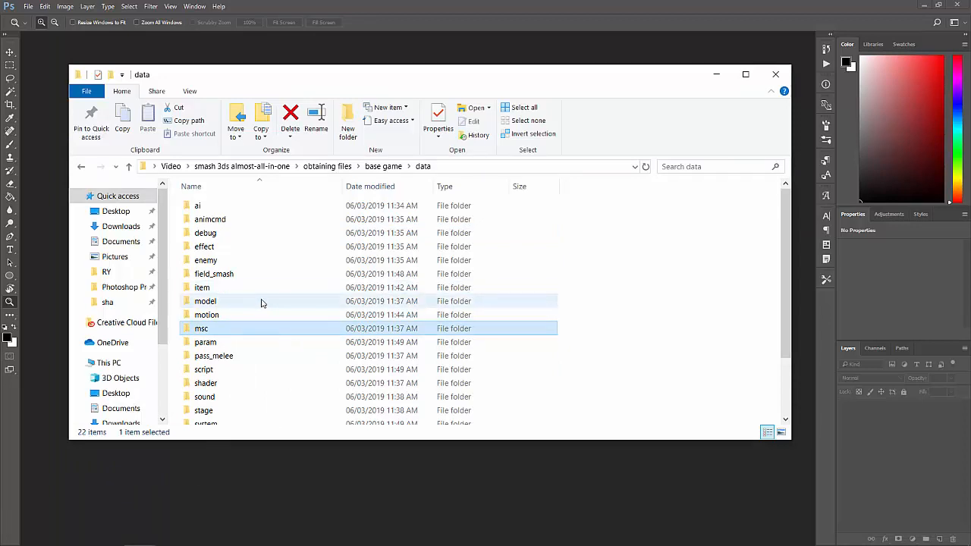
# Continue into model > fighter and open Mario's body folder.
pyautogui.click(204, 301)
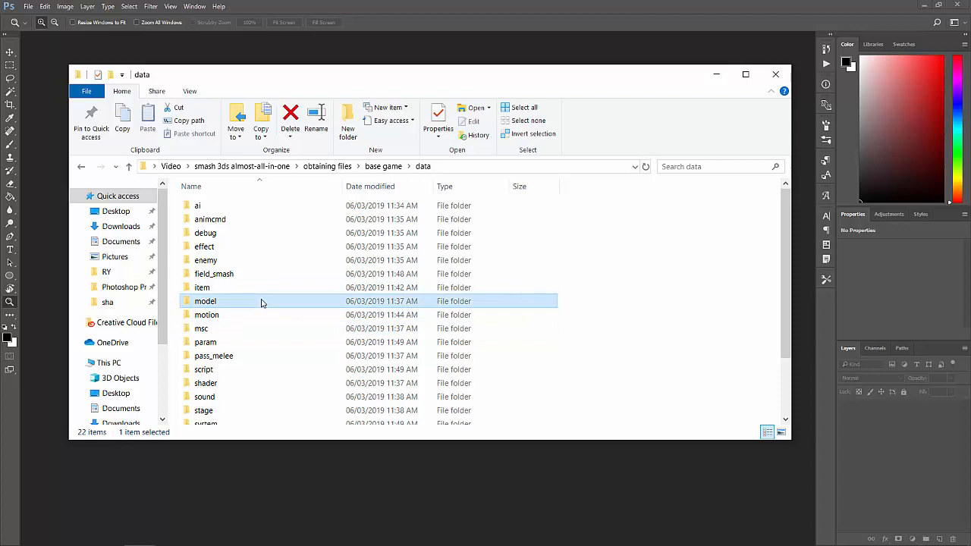
pyautogui.doubleClick(205, 301)
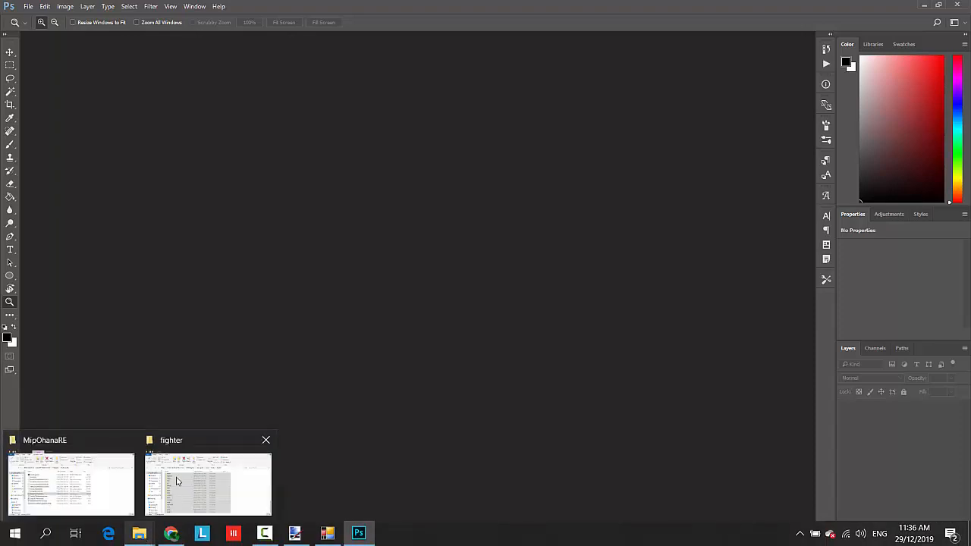
pyautogui.click(209, 484)
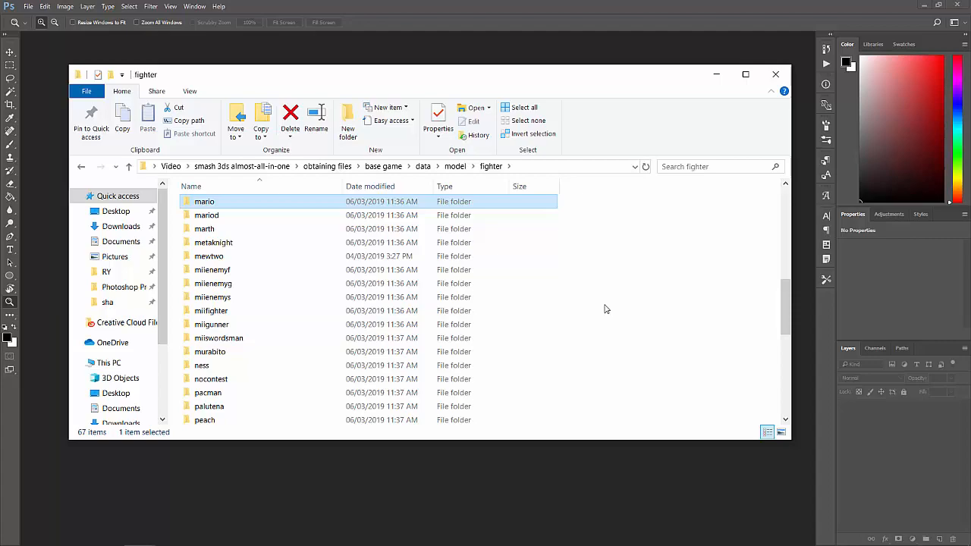
pyautogui.doubleClick(203, 200)
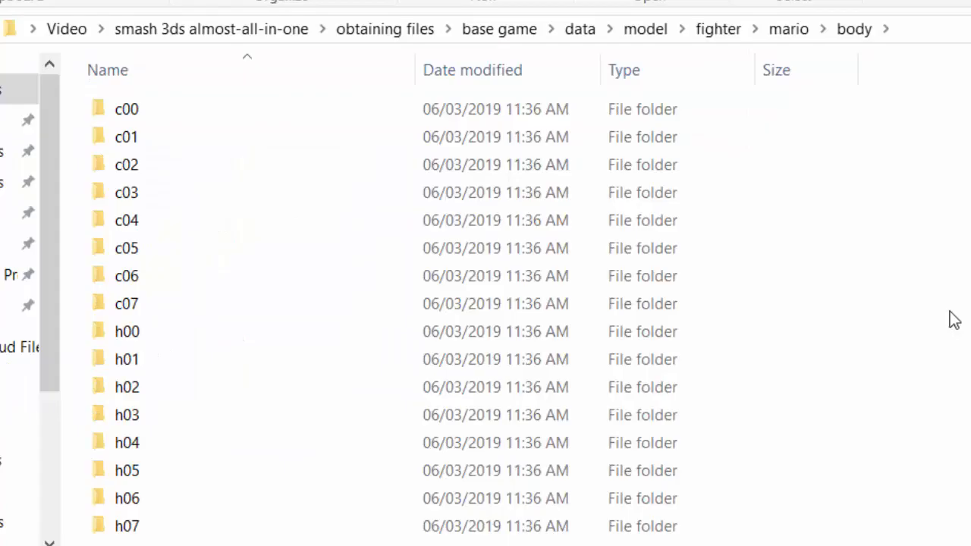
pyautogui.click(127, 276)
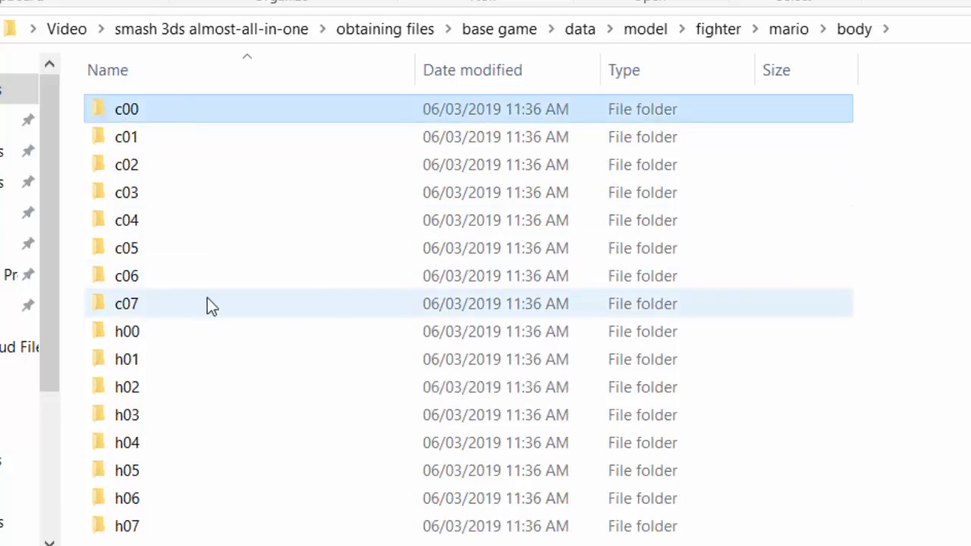
pyautogui.click(127, 303)
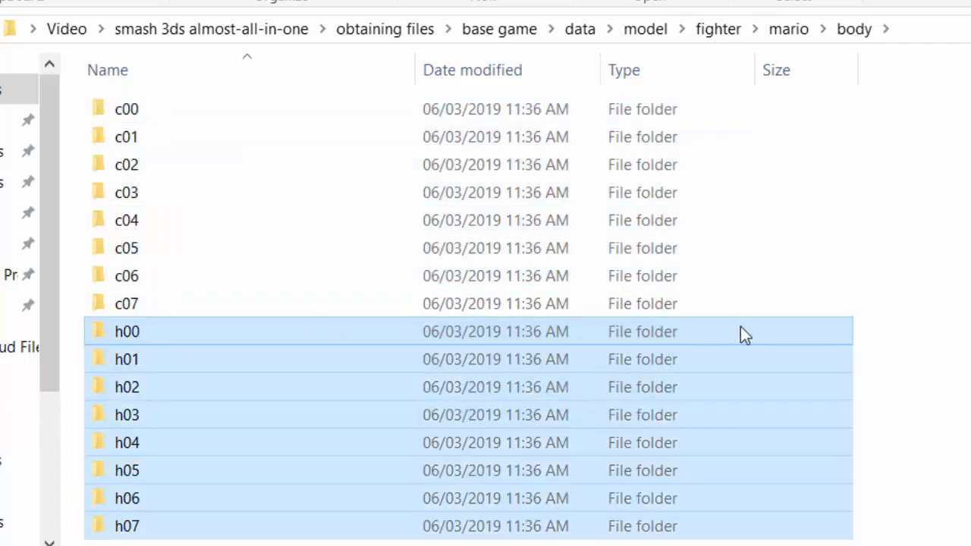
pyautogui.moveTo(744, 334)
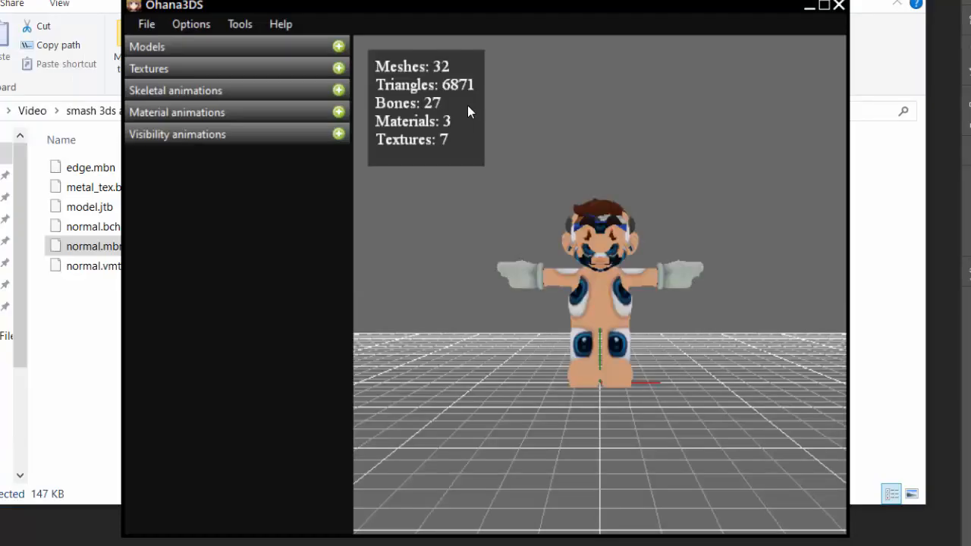
pyautogui.moveTo(655, 352)
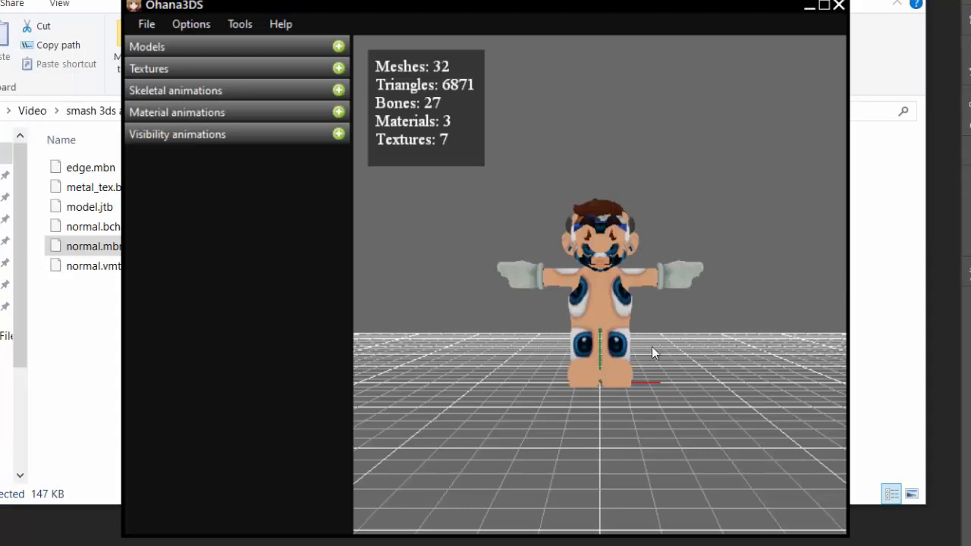
pyautogui.moveTo(603, 239)
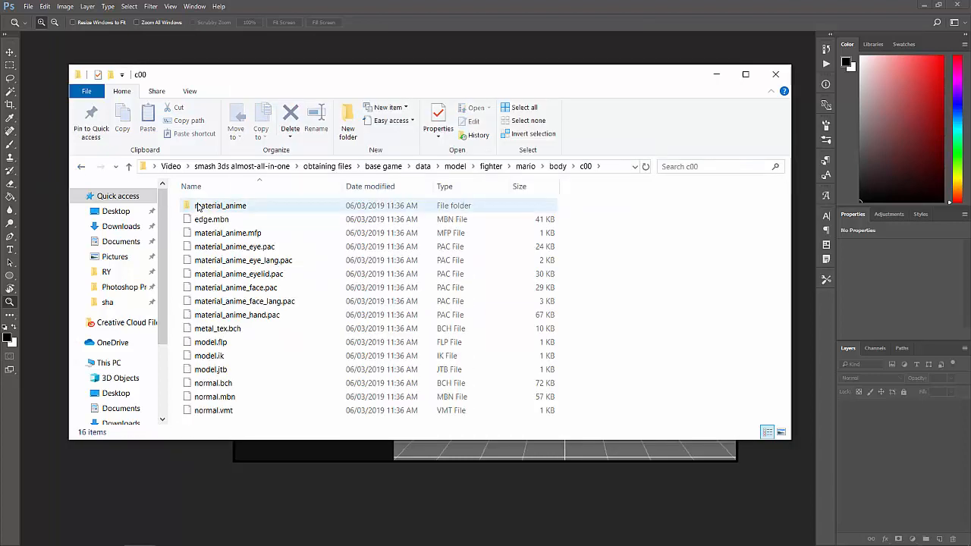
# Load the c00 model file normal.mbn into Ohana3DS and return to the body folder.
pyautogui.click(216, 396)
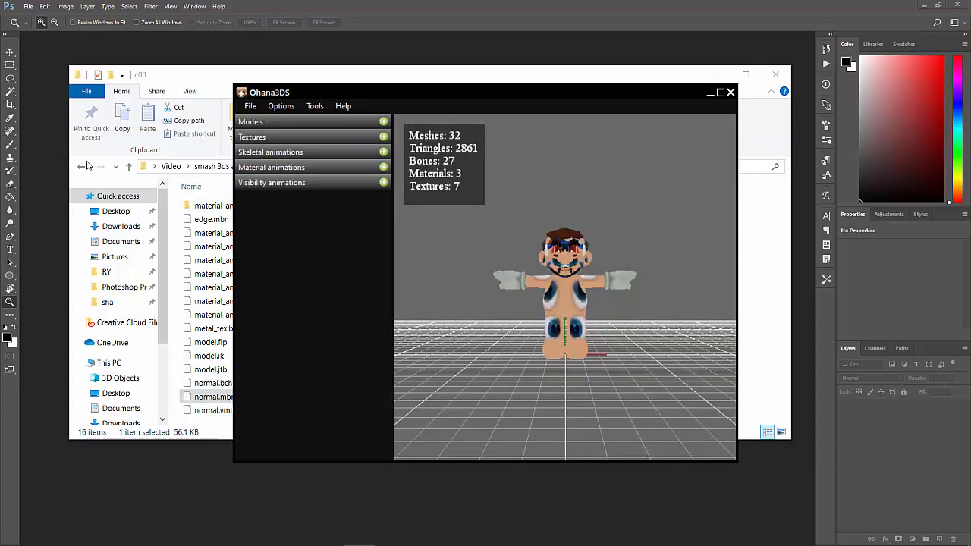
pyautogui.click(730, 93)
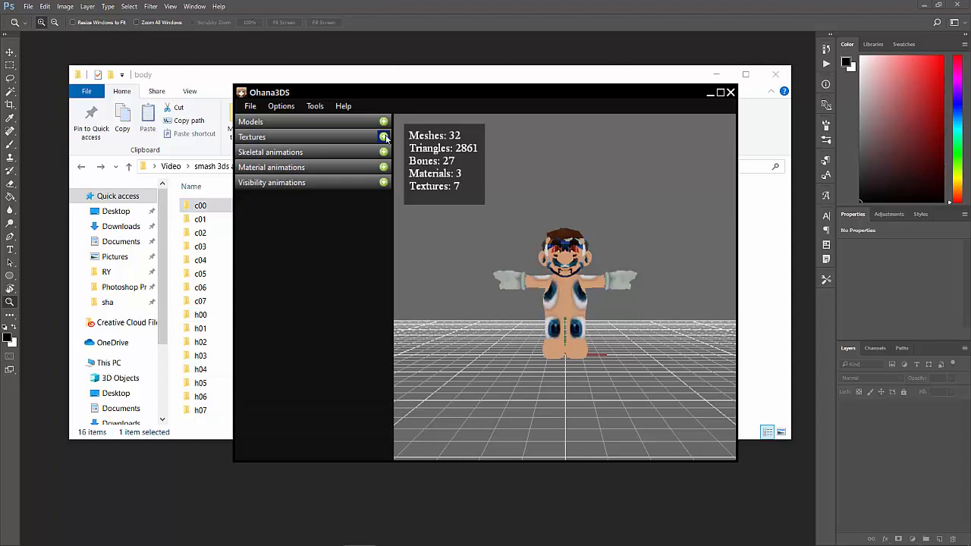
pyautogui.click(384, 137)
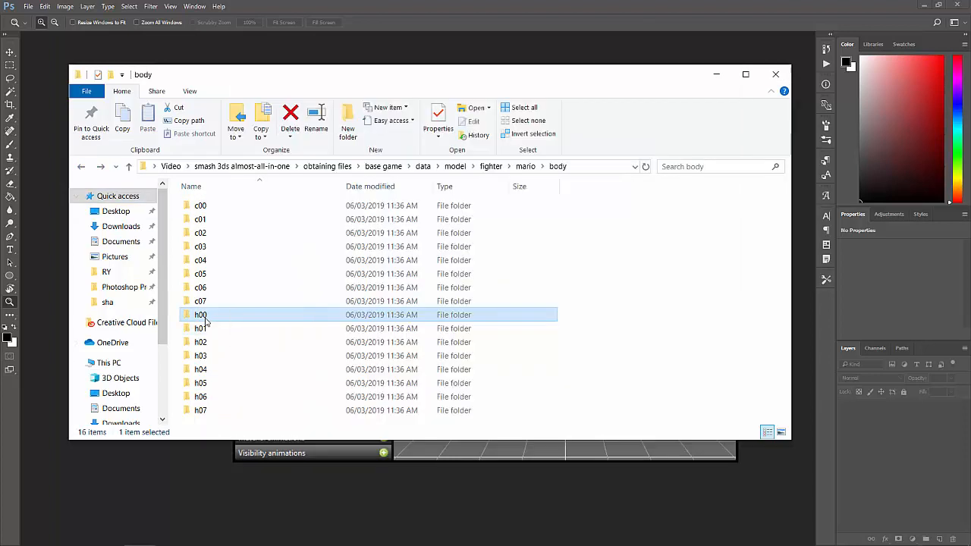
# Load the h00 Mario model, expand its Textures list and inspect it in the viewport.
pyautogui.doubleClick(200, 314)
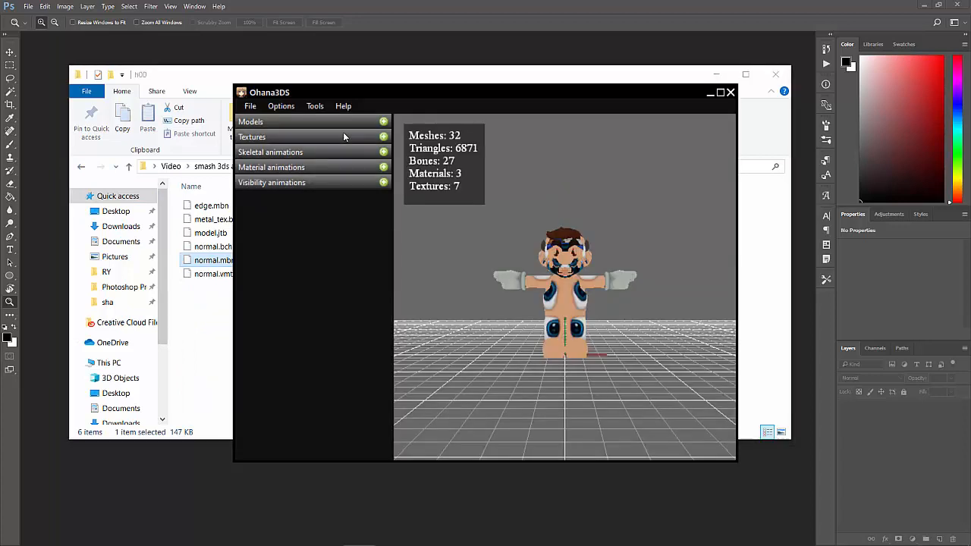
pyautogui.click(252, 136)
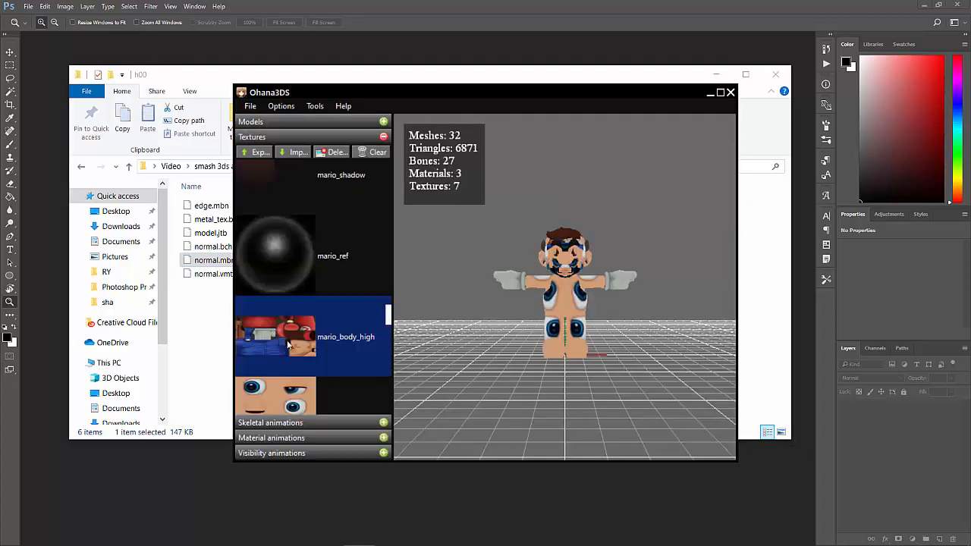
pyautogui.moveTo(498, 264)
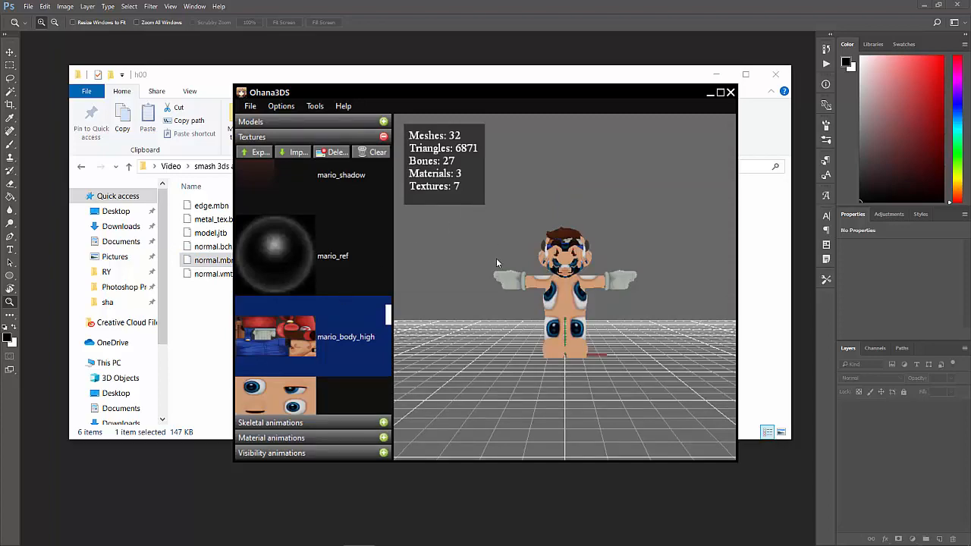
pyautogui.moveTo(497, 264); pyautogui.dragTo(665, 271)
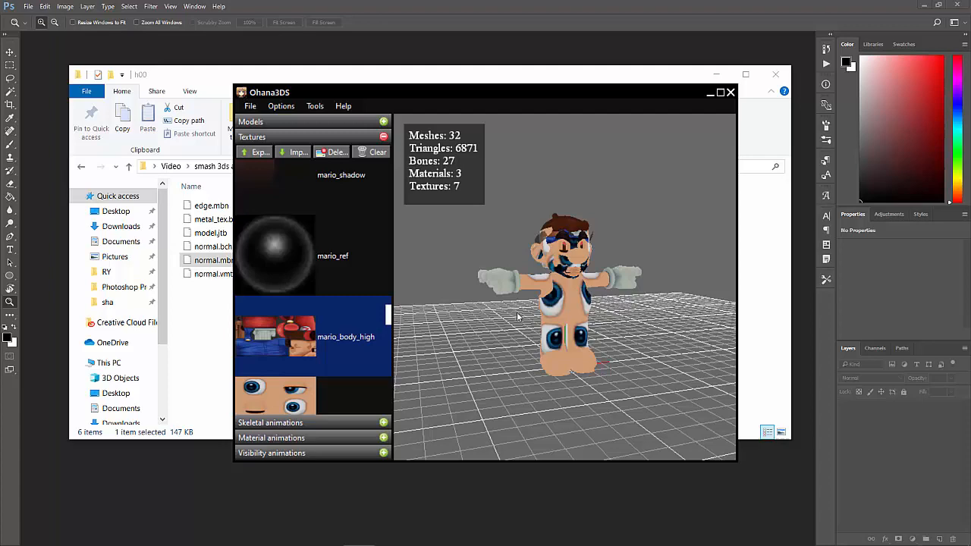
pyautogui.scroll(3)
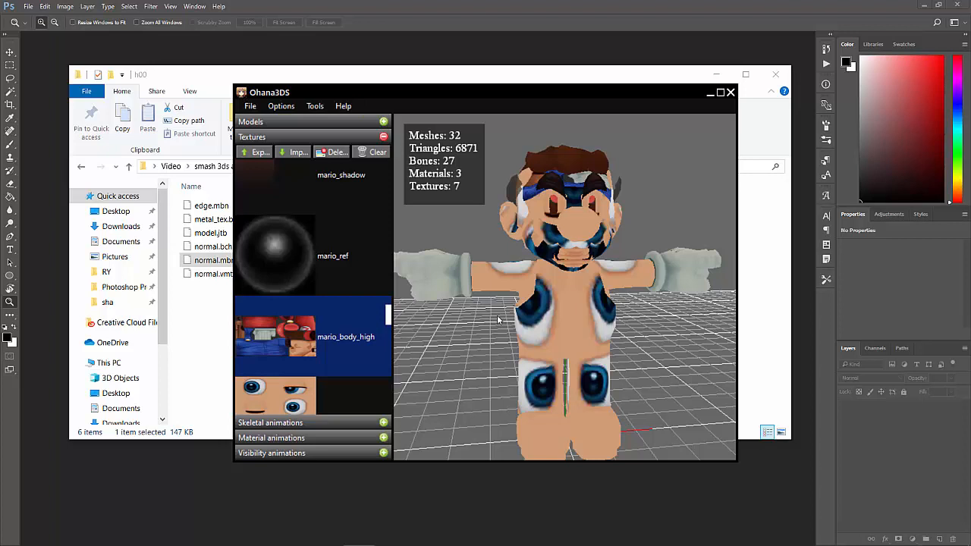
pyautogui.moveTo(733, 106)
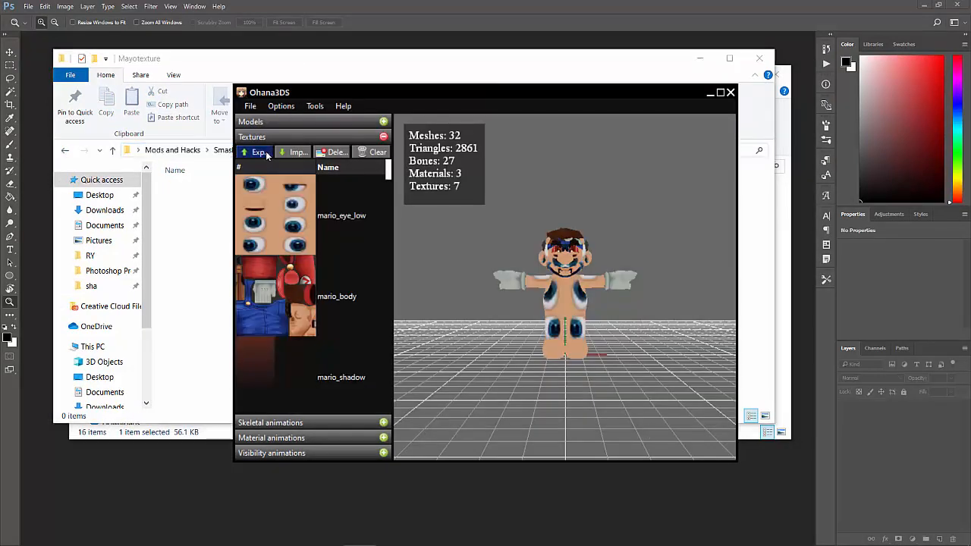
# Export all low-model textures to Mayotexture and create a High subfolder there.
pyautogui.click(258, 152)
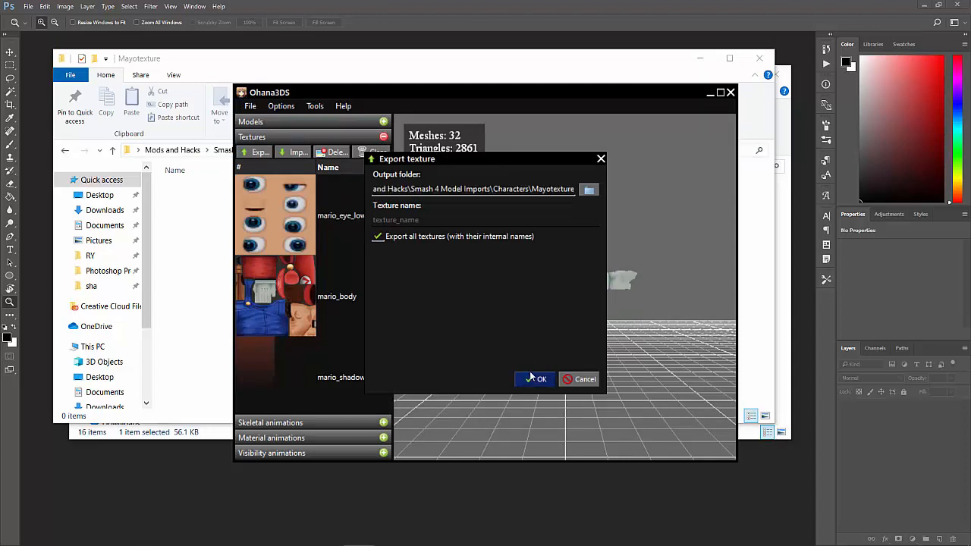
pyautogui.moveTo(505, 298)
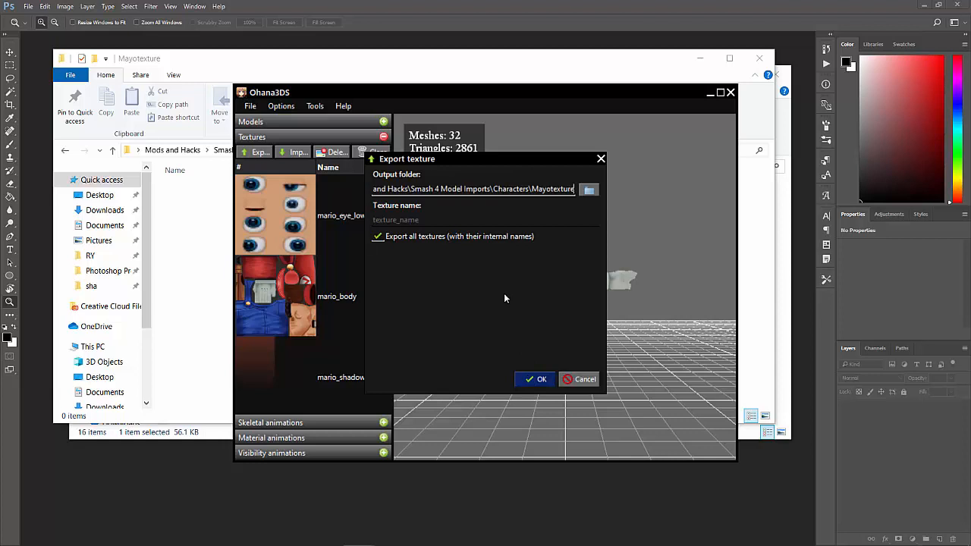
pyautogui.click(534, 379)
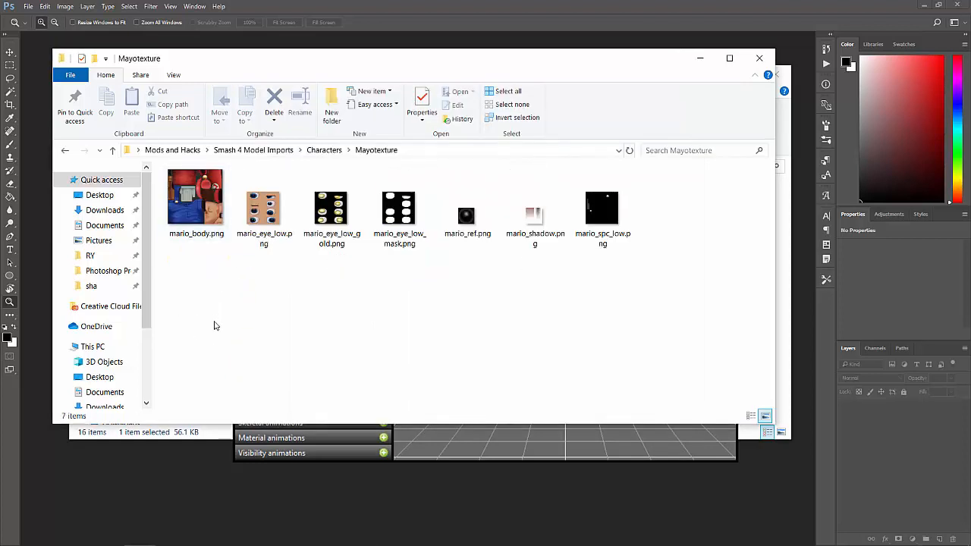
pyautogui.click(331, 106)
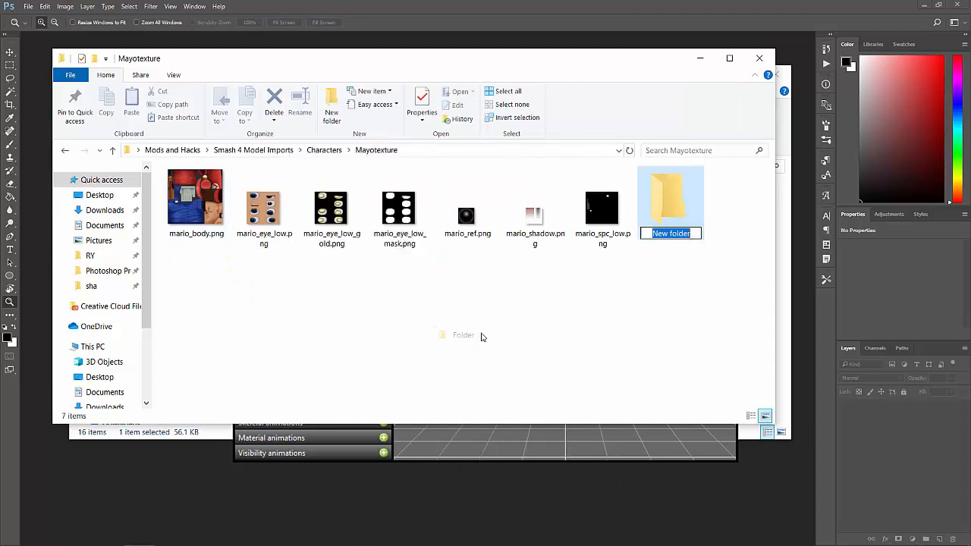
pyautogui.write('High')
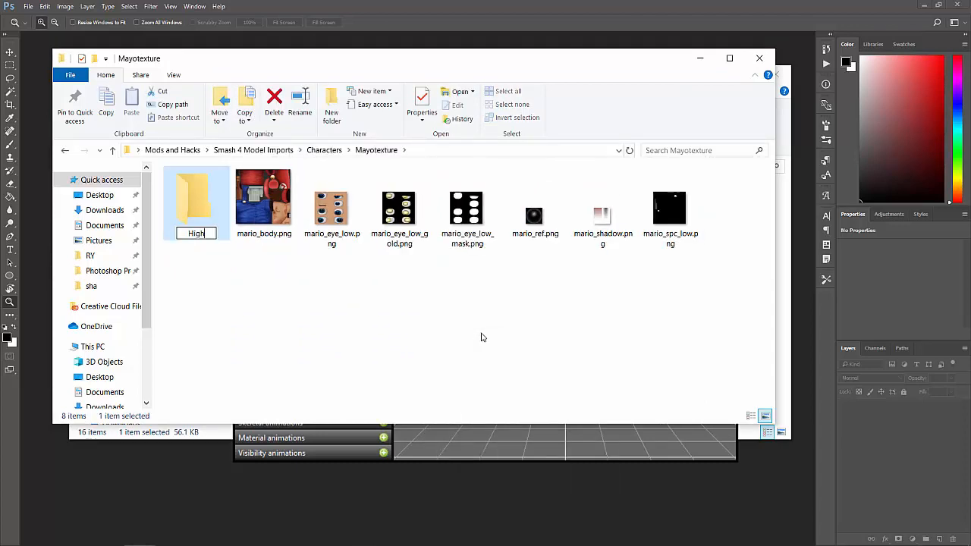
pyautogui.doubleClick(196, 196)
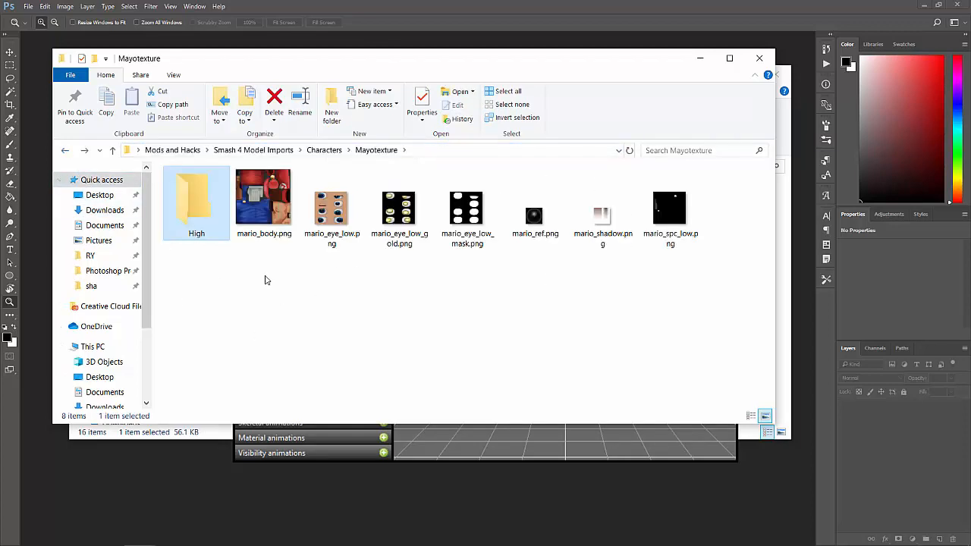
pyautogui.moveTo(373, 273)
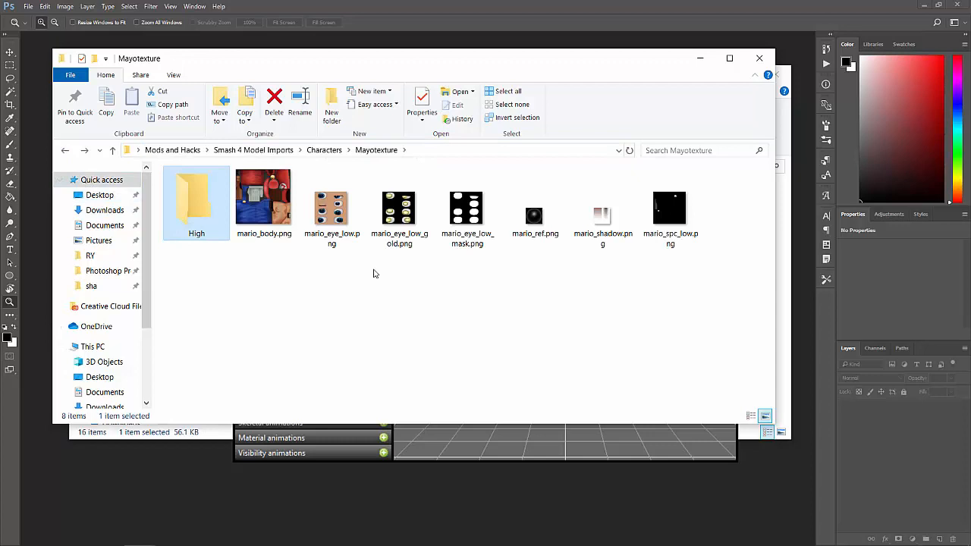
# Export all h00 model textures into the Mayotexture\High folder.
pyautogui.click(534, 216)
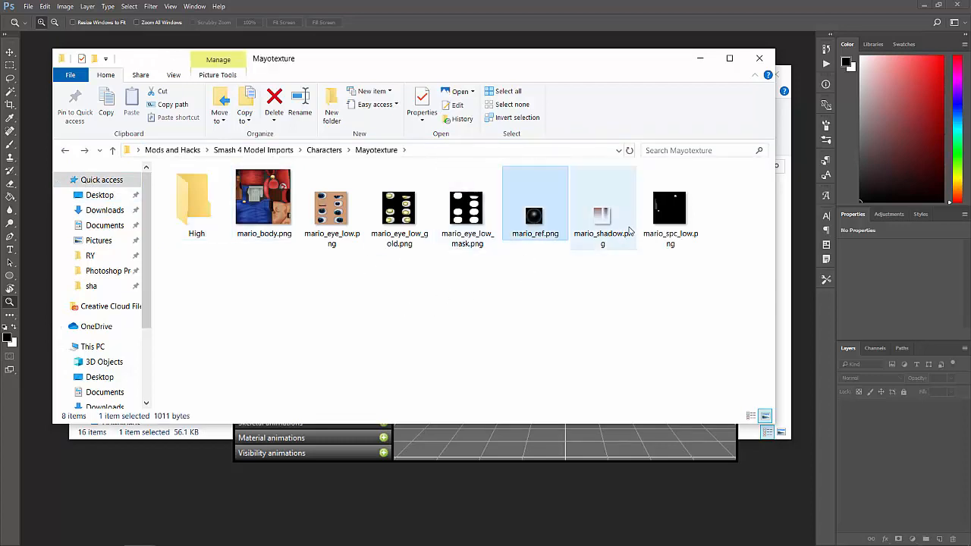
pyautogui.click(670, 207)
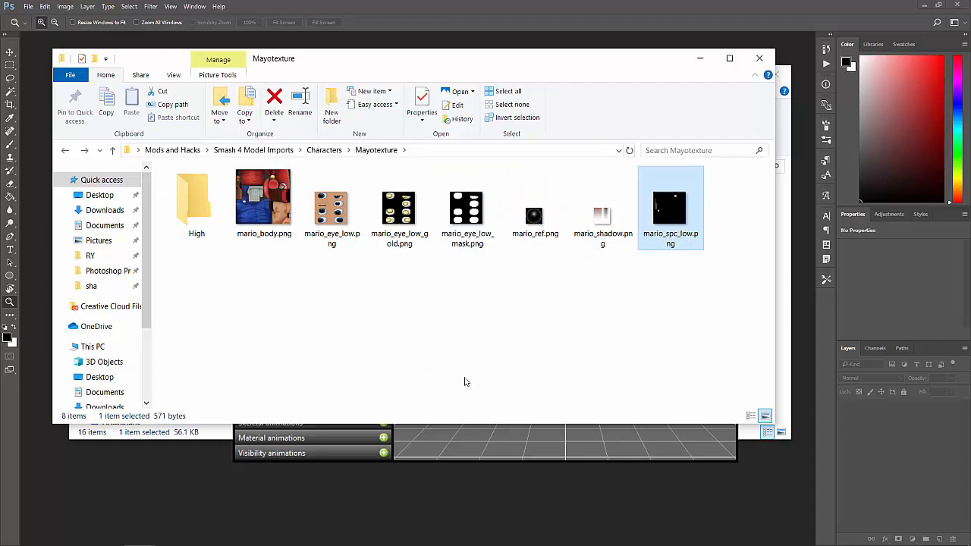
pyautogui.click(196, 197)
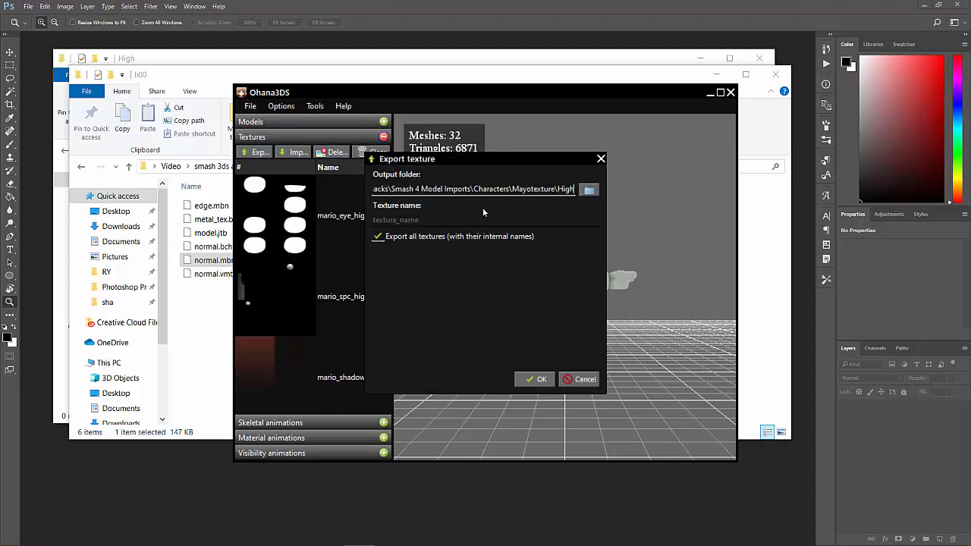
pyautogui.click(542, 379)
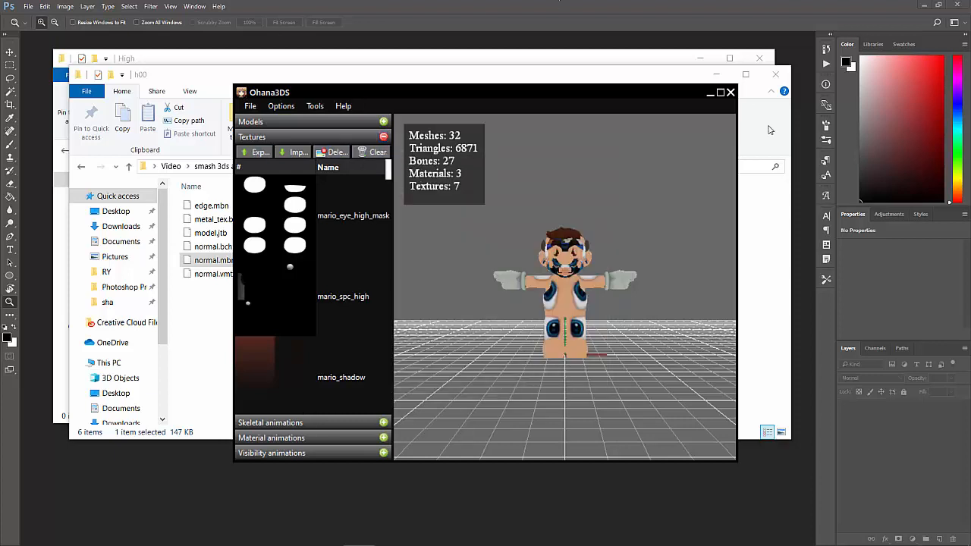
pyautogui.click(729, 92)
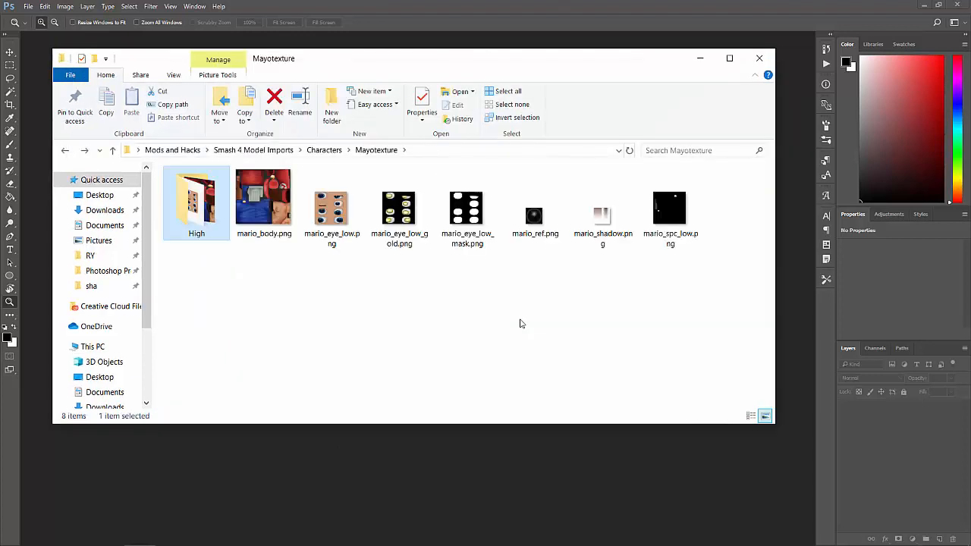
# Open mario_body.png from the Mayotexture folder in Photoshop.
pyautogui.doubleClick(264, 196)
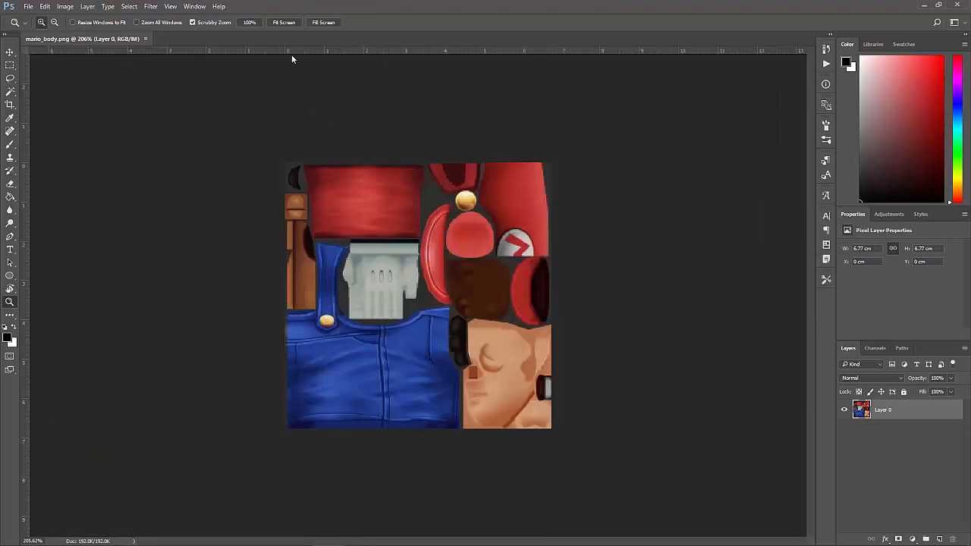
pyautogui.click(220, 39)
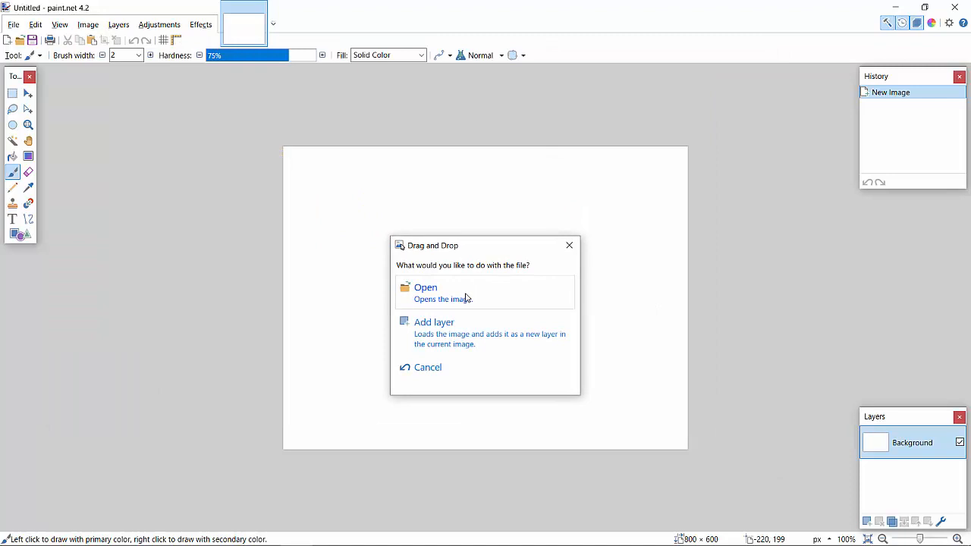
# Open the dropped image as its own document and open mario_body_high.png from the High folder.
pyautogui.click(425, 287)
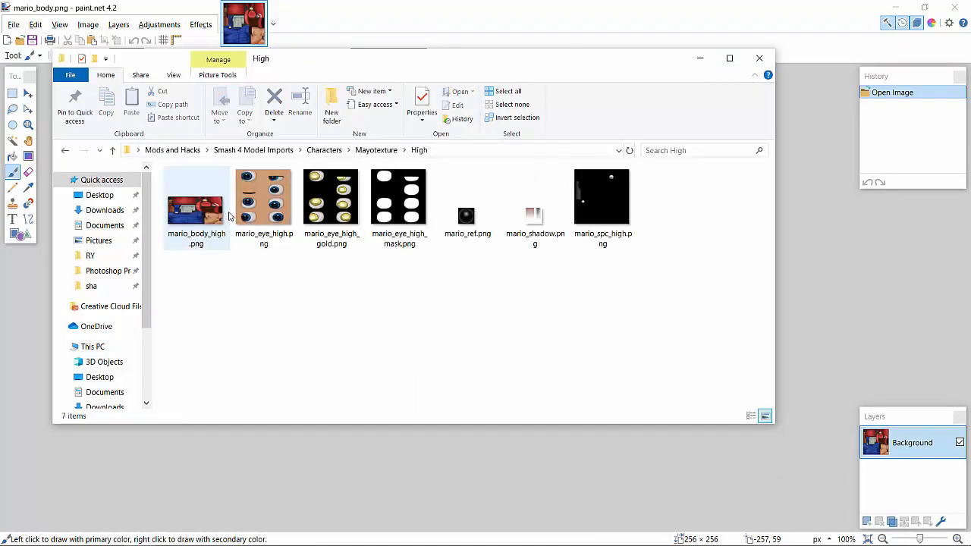
pyautogui.doubleClick(196, 198)
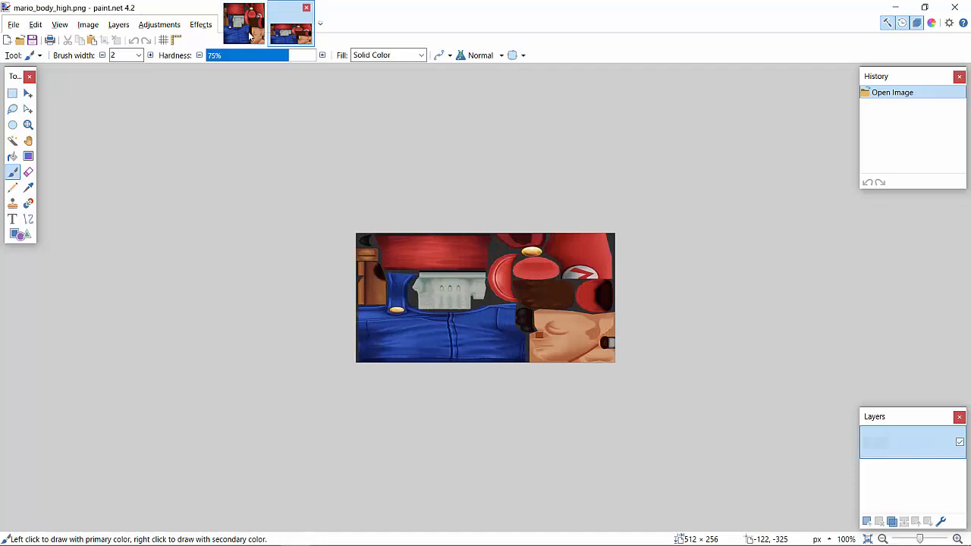
pyautogui.click(291, 22)
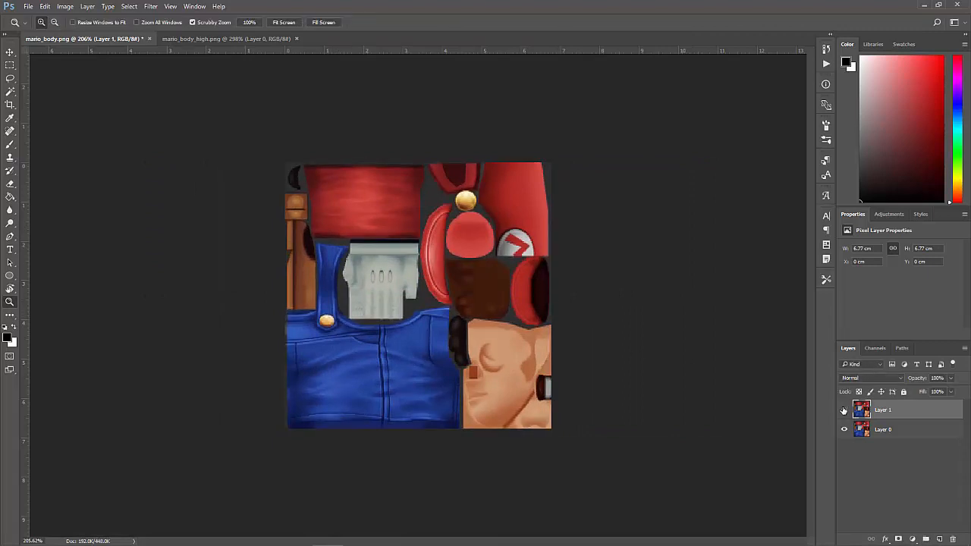
# Remove the extra Layer 1 so mario_body_high.png keeps only Layer 0.
pyautogui.click(844, 410)
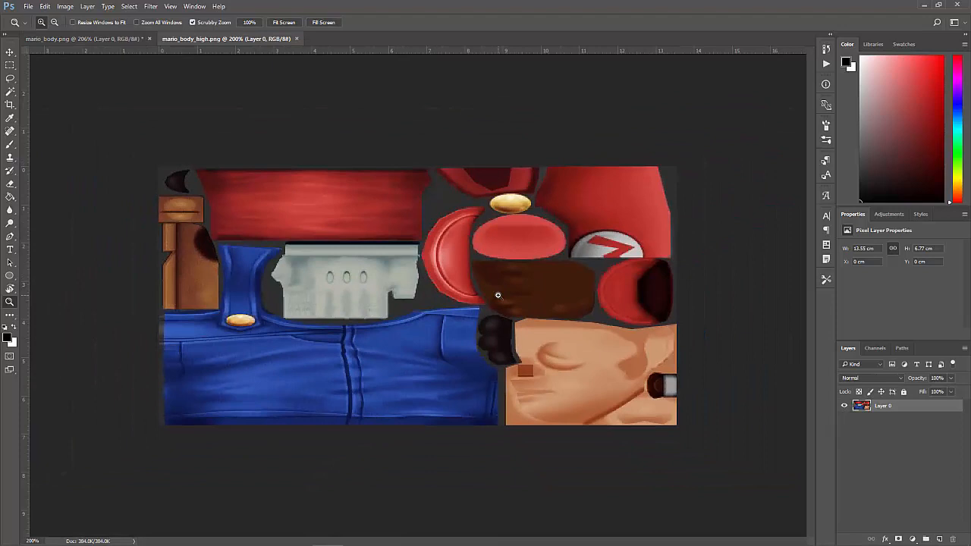
pyautogui.moveTo(558, 270)
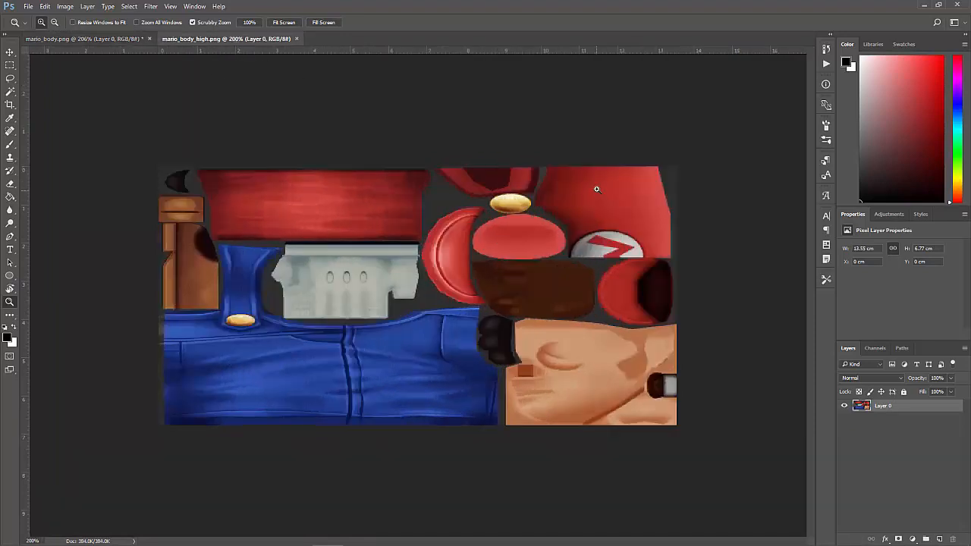
pyautogui.moveTo(628, 205)
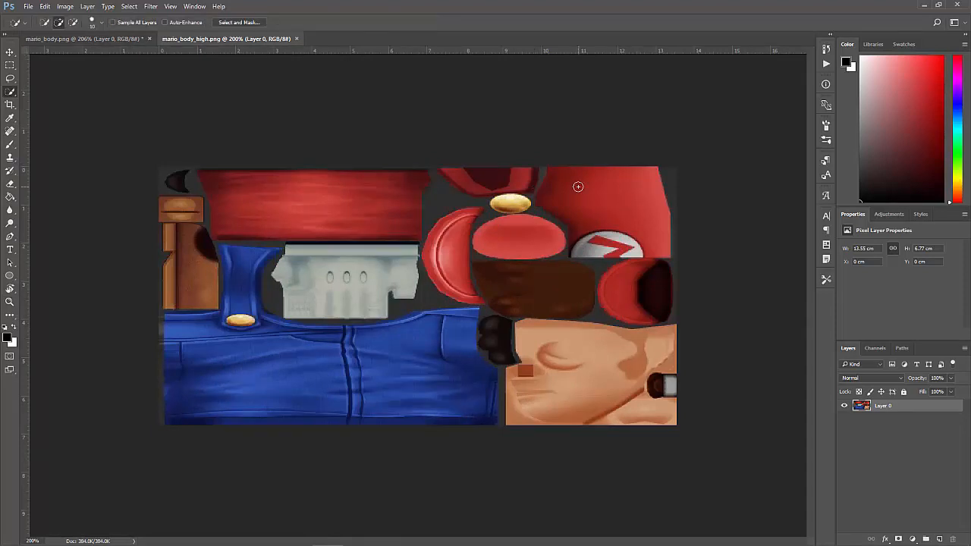
pyautogui.moveTo(620, 195)
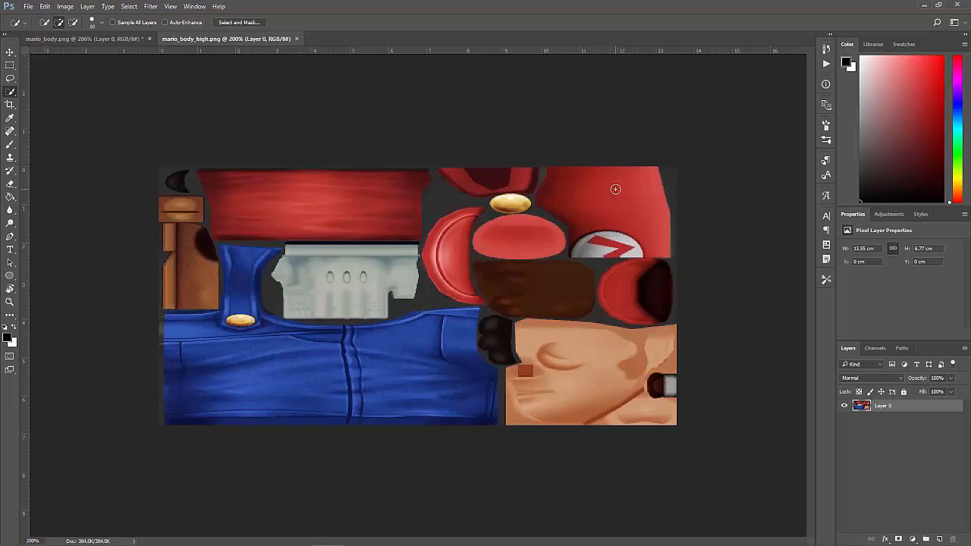
pyautogui.moveTo(316, 189)
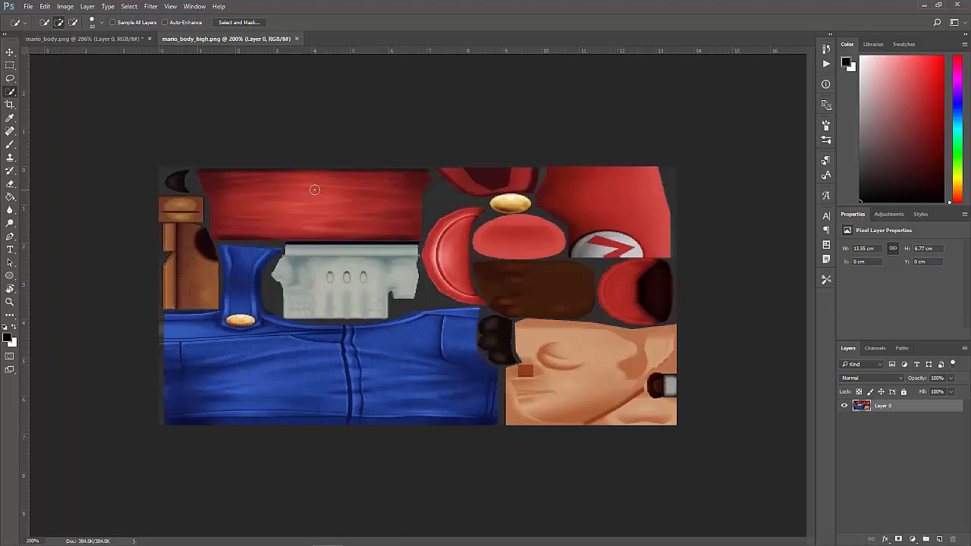
pyautogui.moveTo(320, 188)
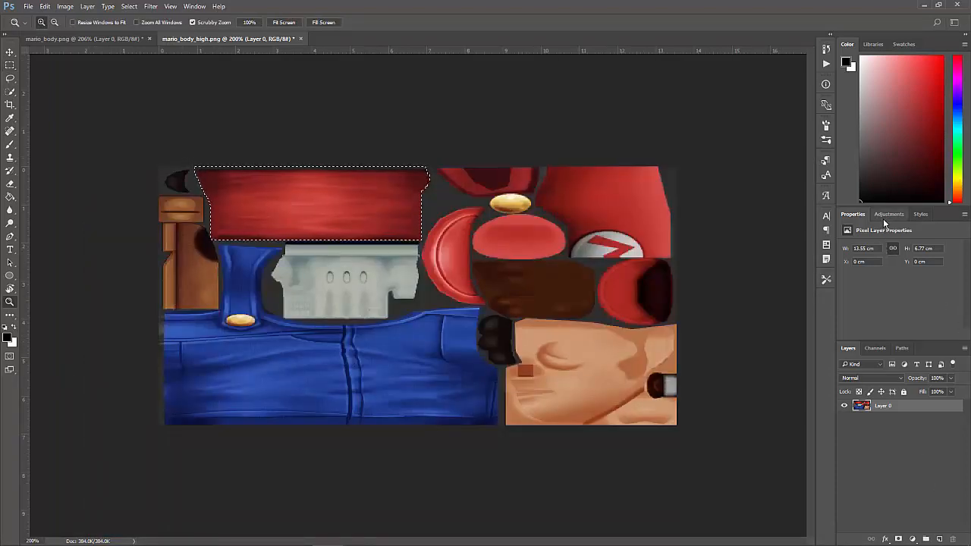
# Add a Hue/Saturation adjustment and drag Hue through several colours, settling on blue for the band.
pyautogui.click(889, 214)
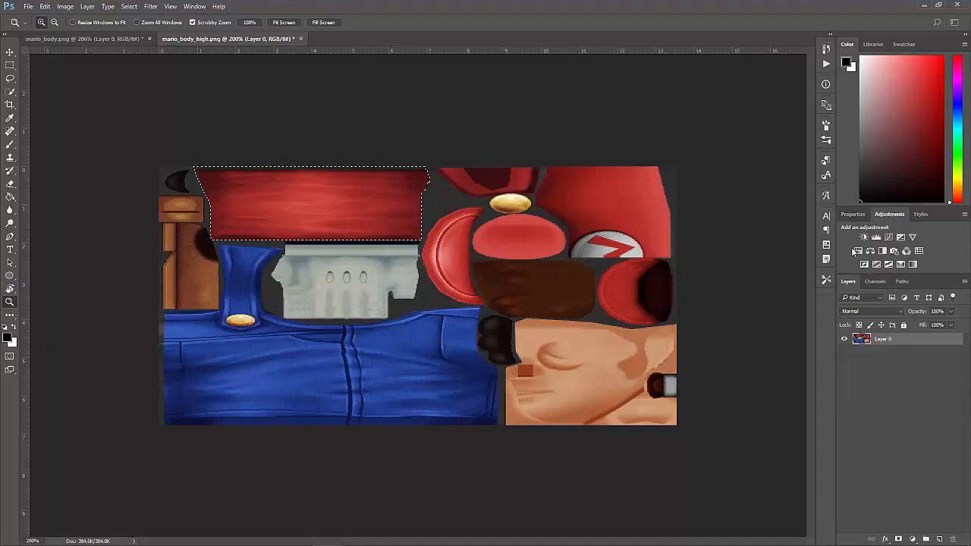
pyautogui.click(865, 236)
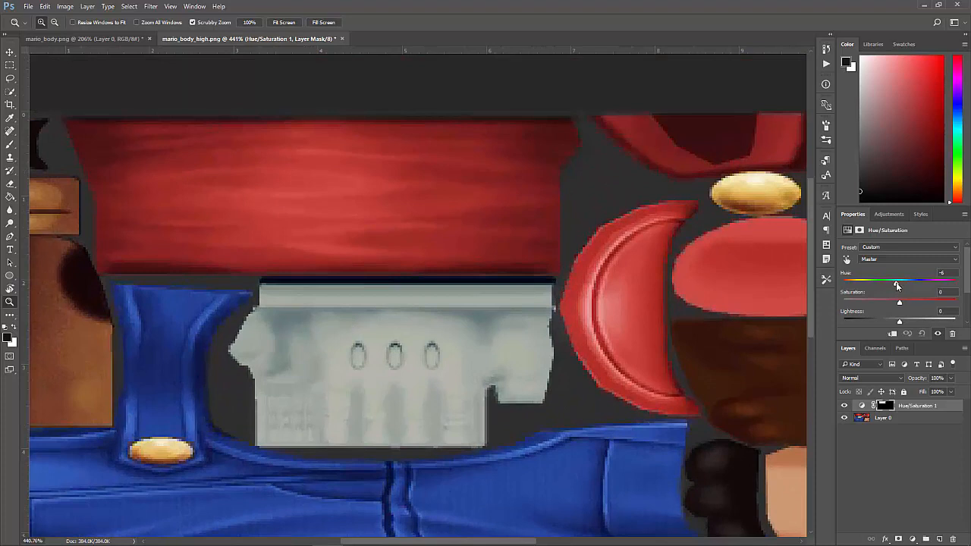
pyautogui.moveTo(898, 282); pyautogui.dragTo(857, 282)
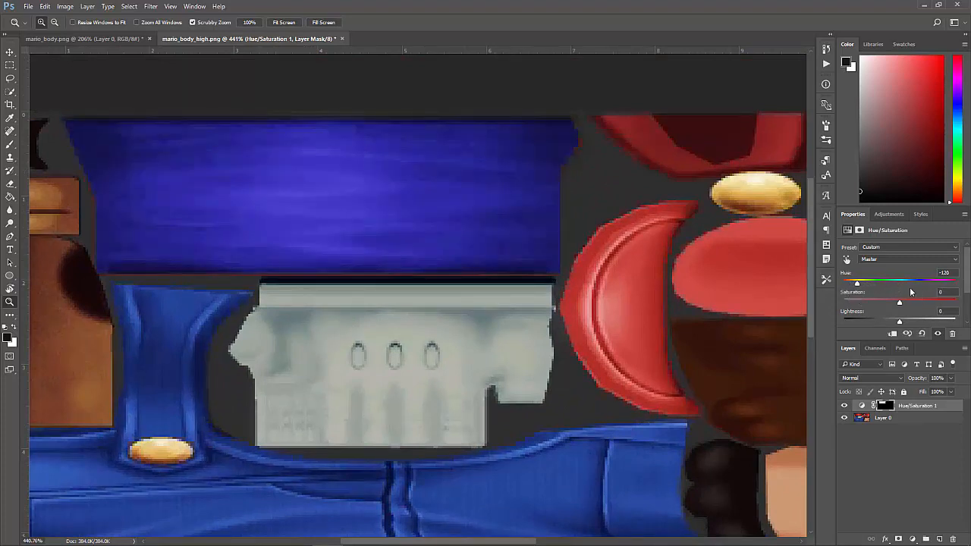
pyautogui.moveTo(857, 282); pyautogui.dragTo(948, 282)
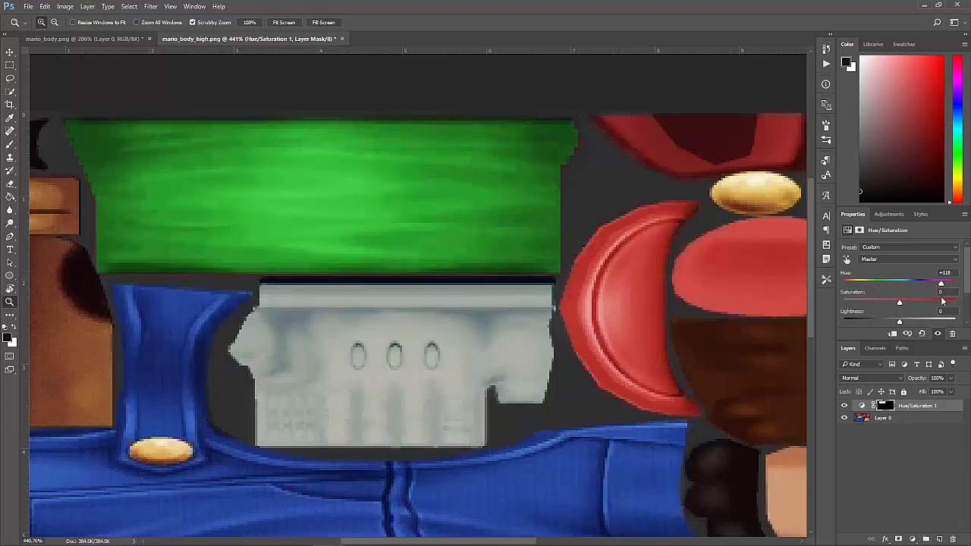
pyautogui.moveTo(941, 282); pyautogui.dragTo(918, 282)
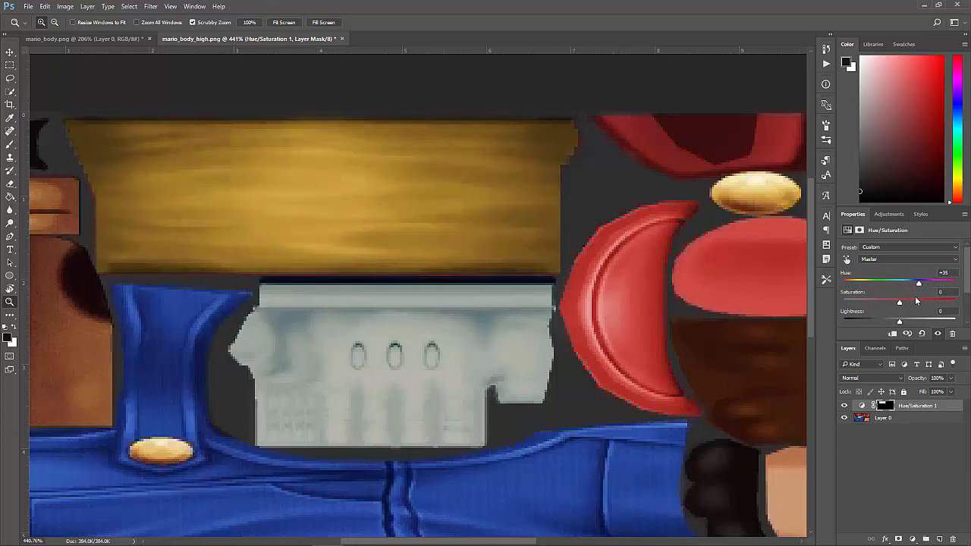
pyautogui.moveTo(918, 281); pyautogui.dragTo(842, 281)
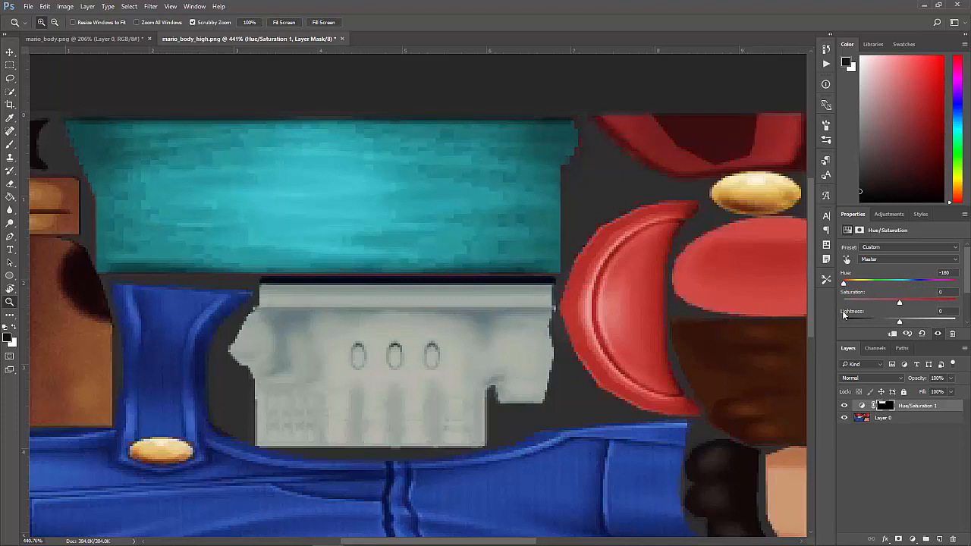
pyautogui.moveTo(842, 281); pyautogui.dragTo(901, 281)
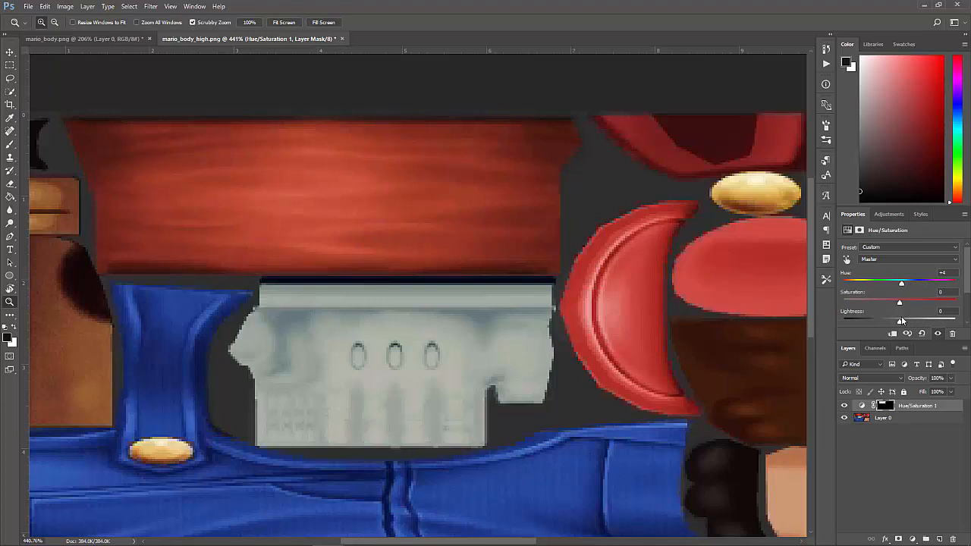
pyautogui.moveTo(901, 282); pyautogui.dragTo(852, 282)
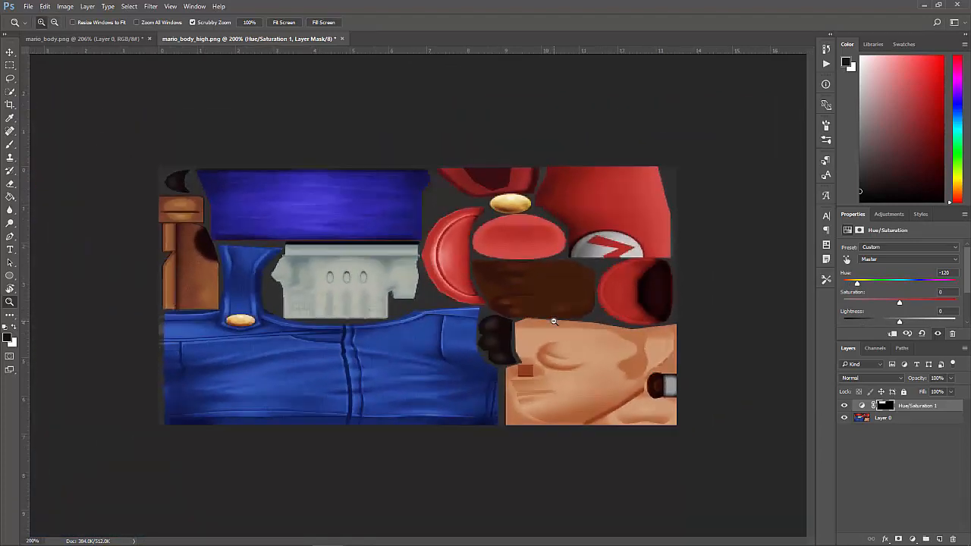
pyautogui.moveTo(599, 220)
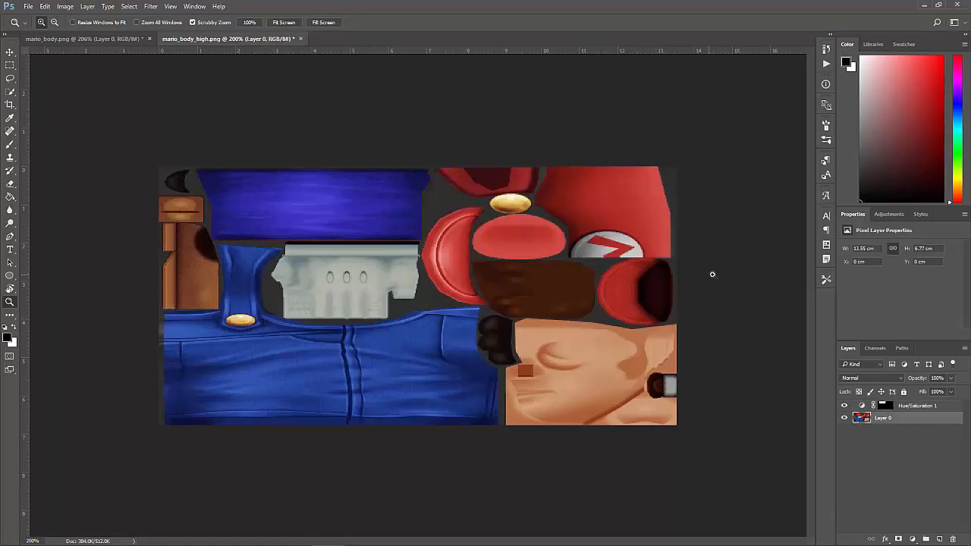
pyautogui.click(889, 214)
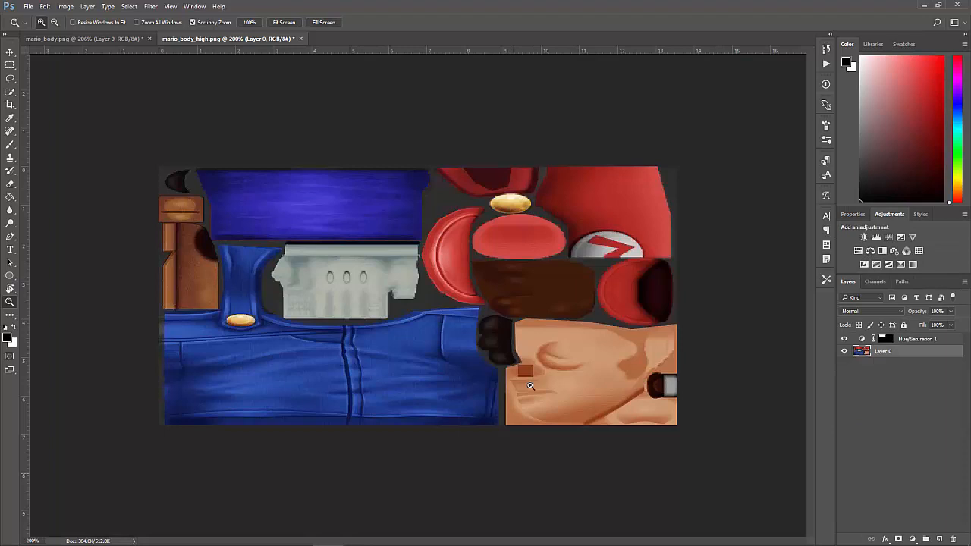
pyautogui.moveTo(388, 191)
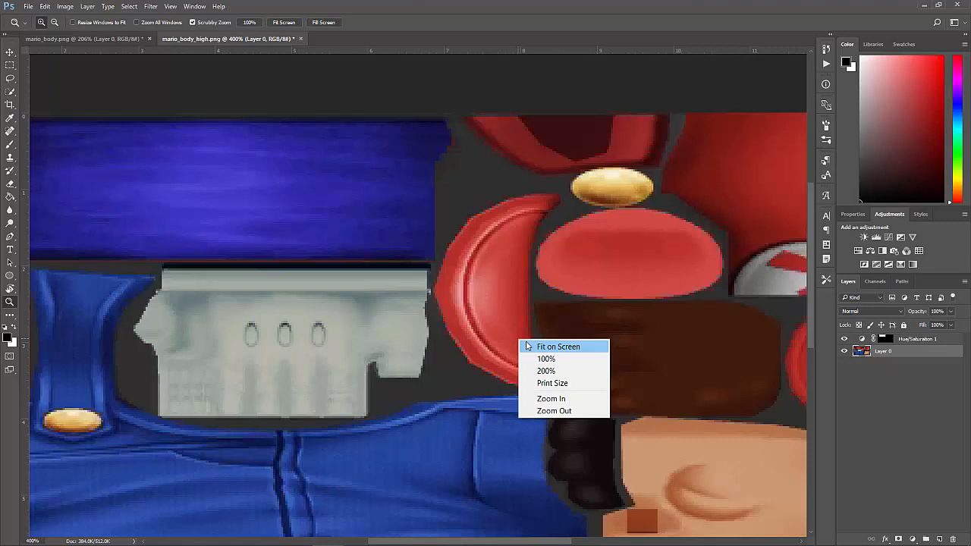
pyautogui.click(558, 346)
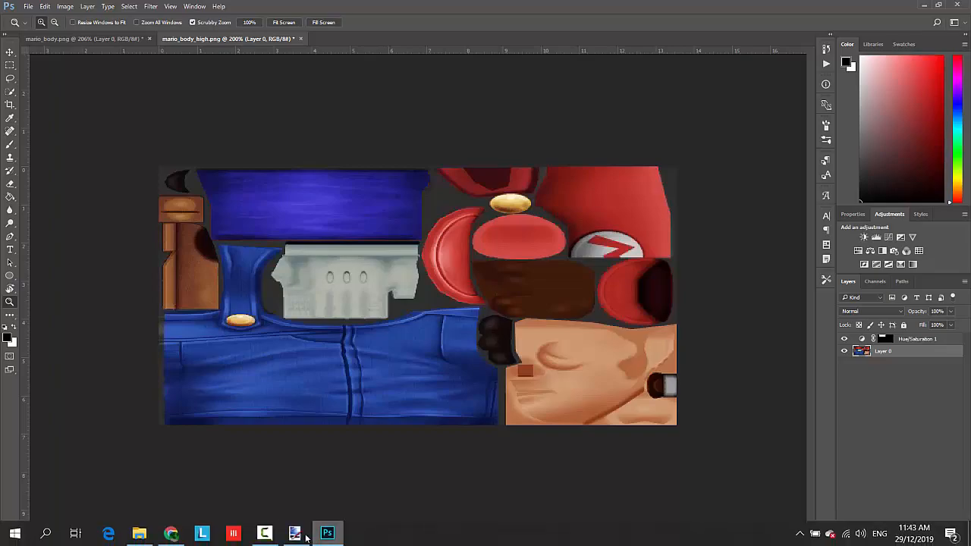
pyautogui.click(295, 534)
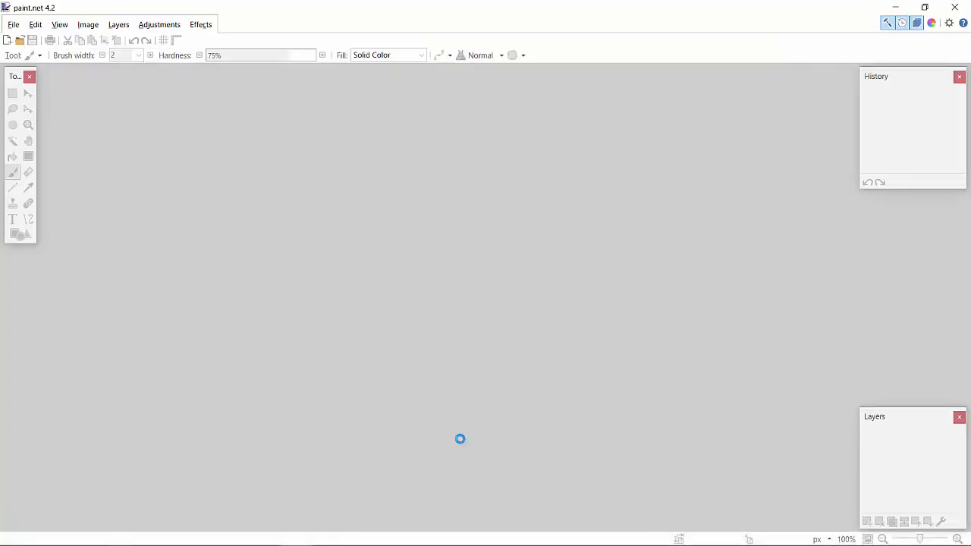
pyautogui.click(20, 40)
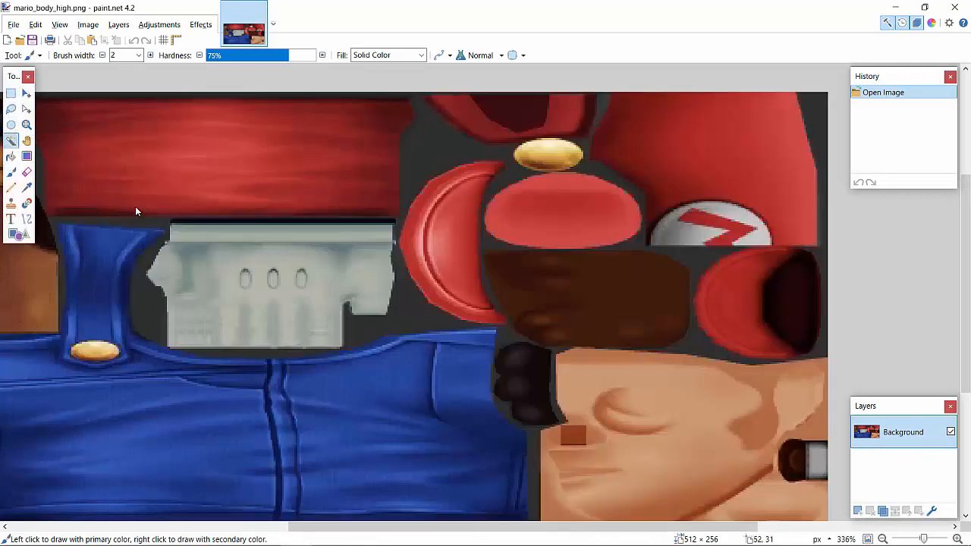
pyautogui.click(447, 243)
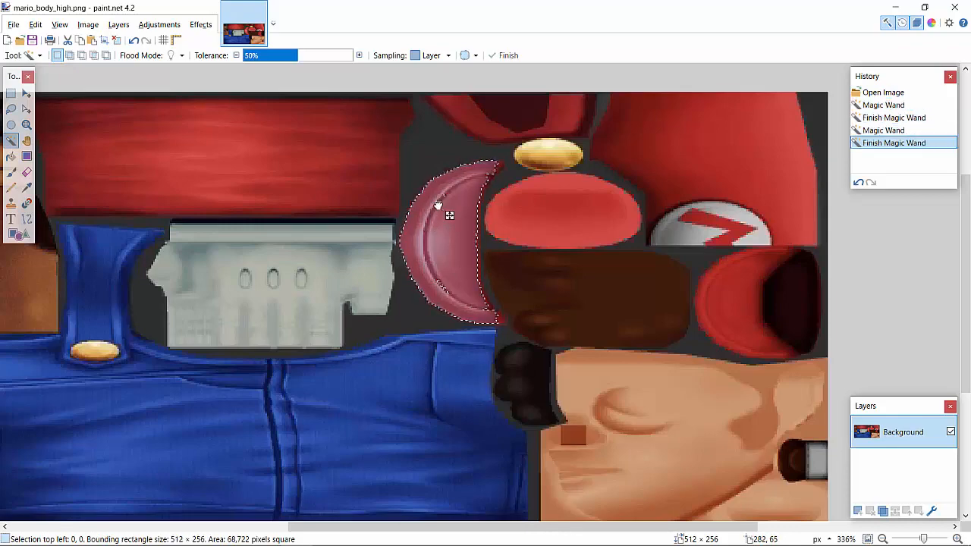
pyautogui.click(446, 209)
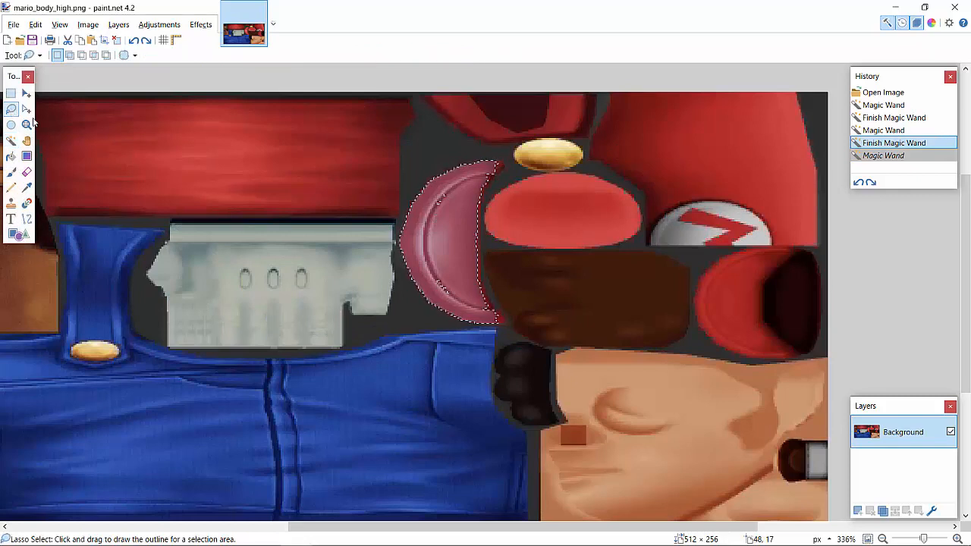
pyautogui.moveTo(118, 185)
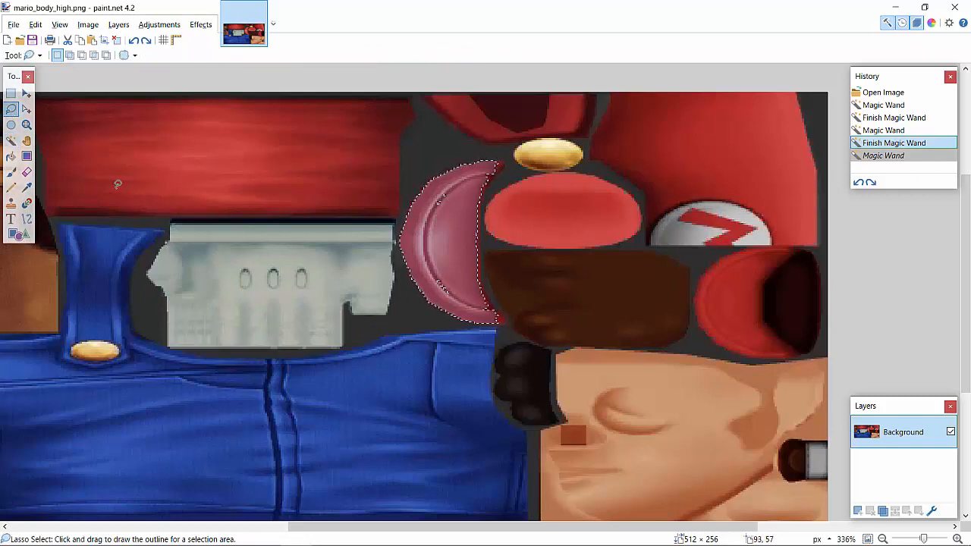
pyautogui.click(452, 230)
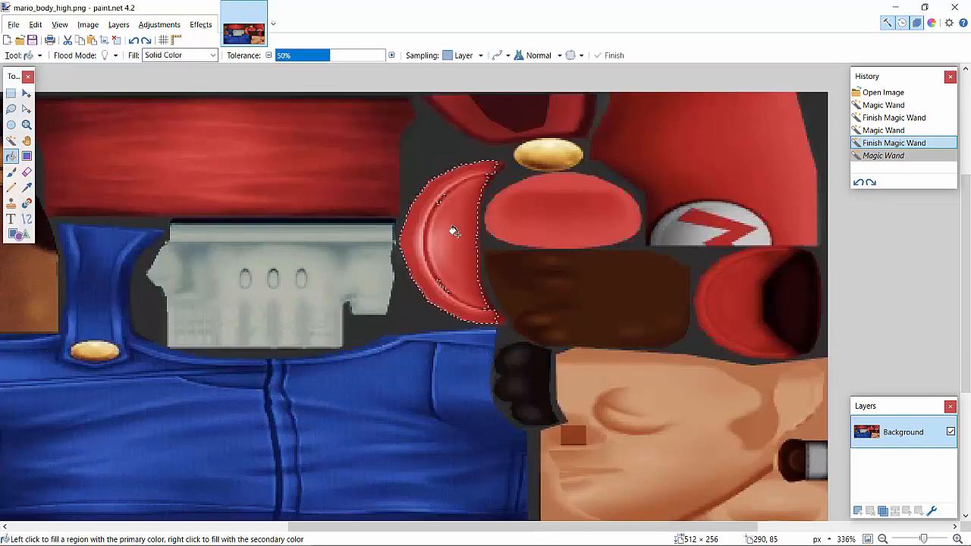
pyautogui.click(455, 235)
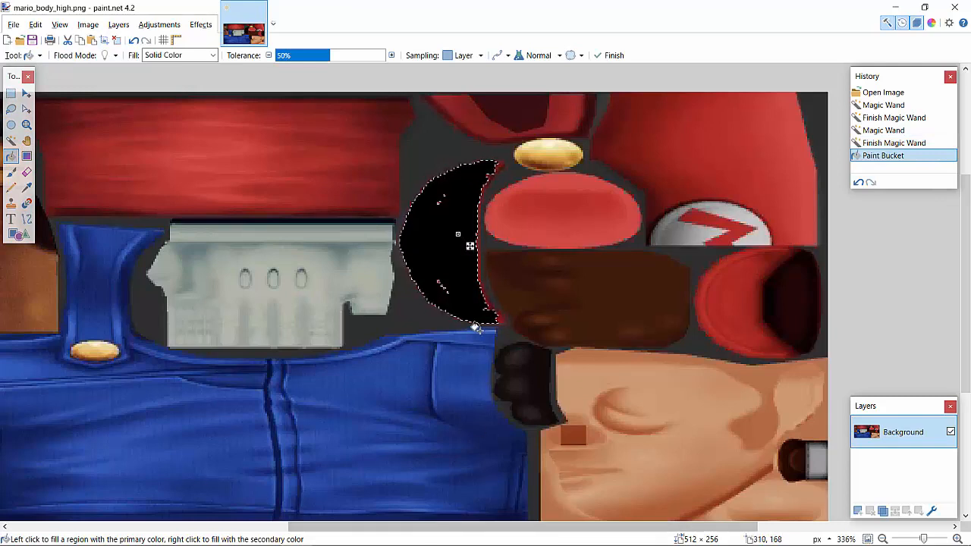
pyautogui.click(455, 234)
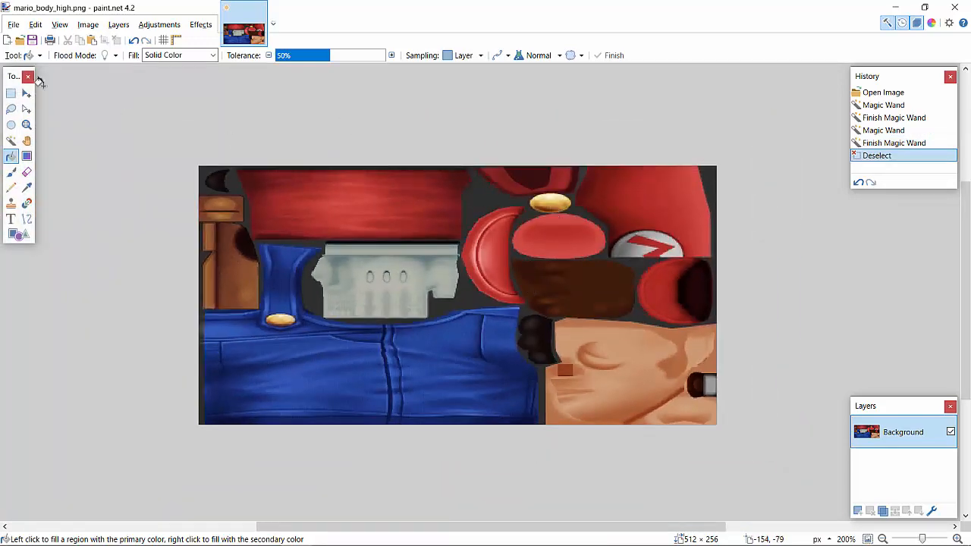
# Magic Wand the sleeve and shift its hue by -120 in Hue/Saturation.
pyautogui.click(12, 141)
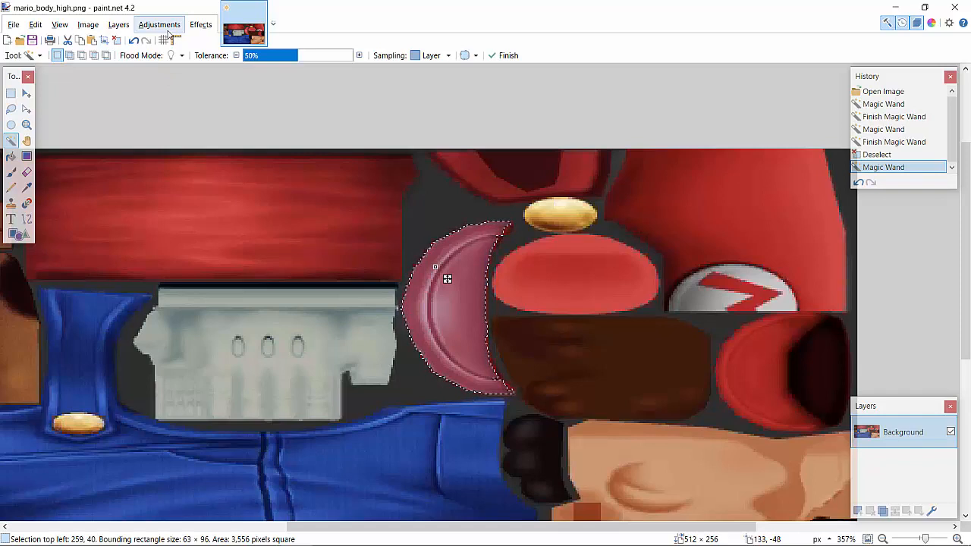
pyautogui.click(159, 24)
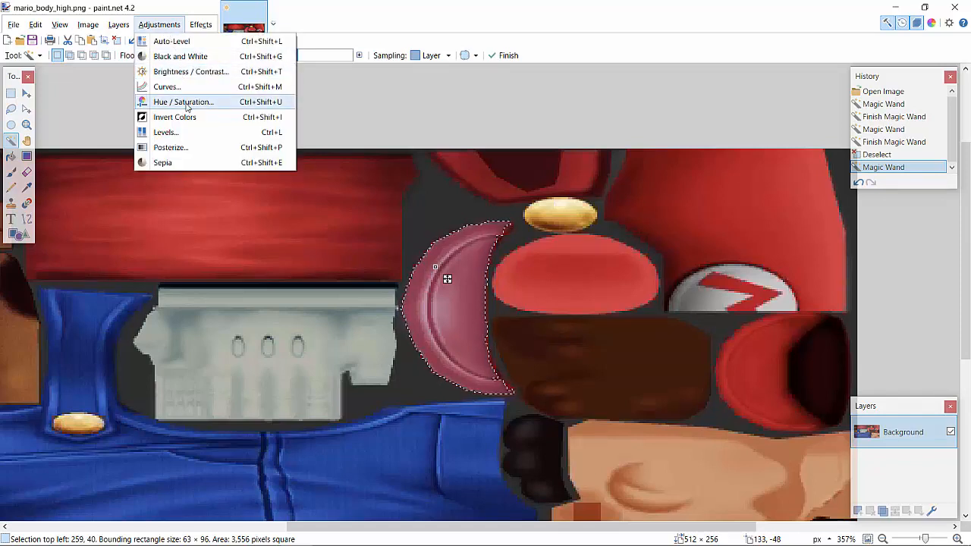
pyautogui.click(182, 102)
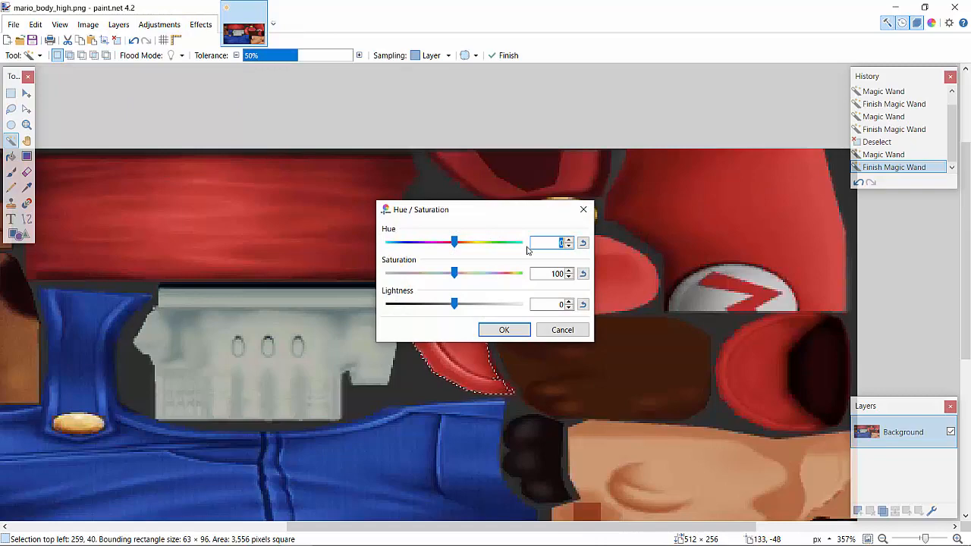
pyautogui.write('-120')
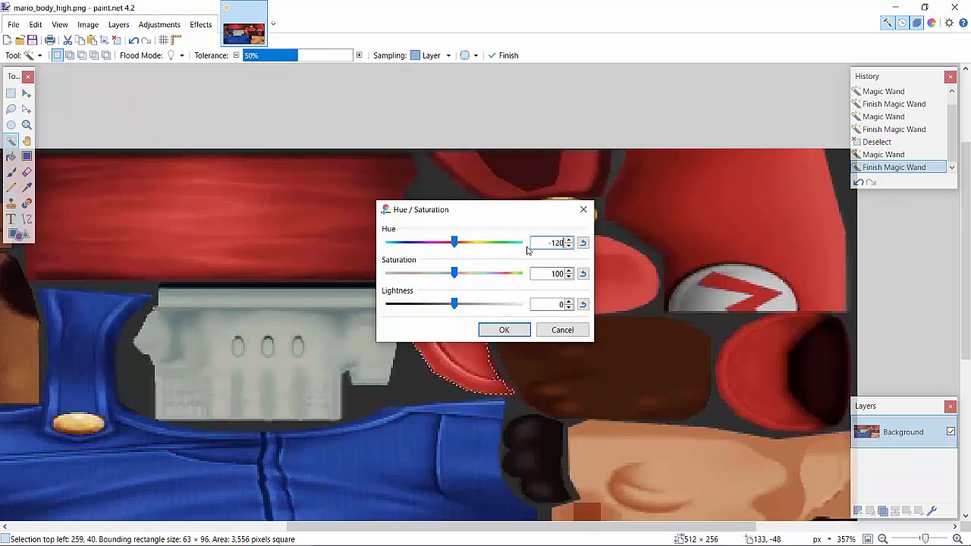
pyautogui.click(504, 329)
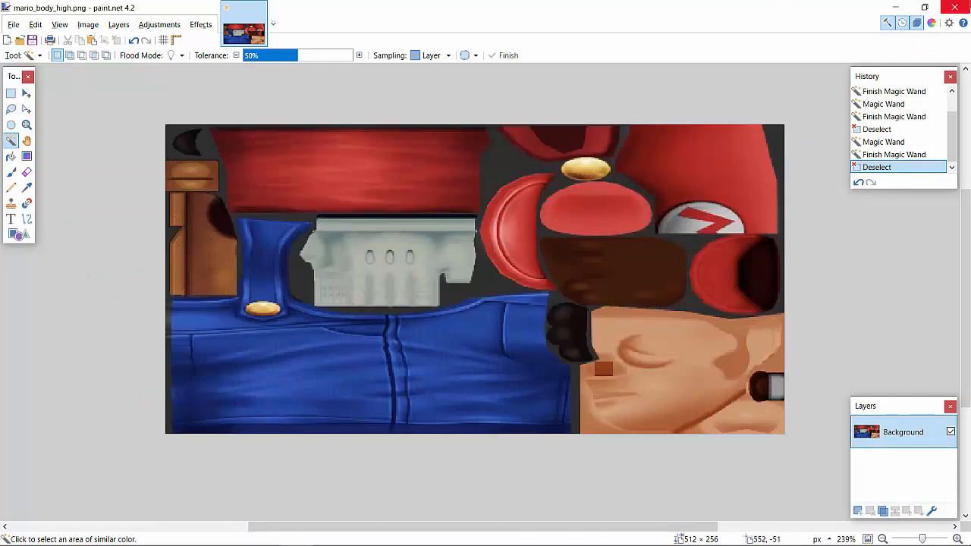
# Close the Mario texture image without saving, returning to the Photoshop texture's layers.
pyautogui.click(954, 7)
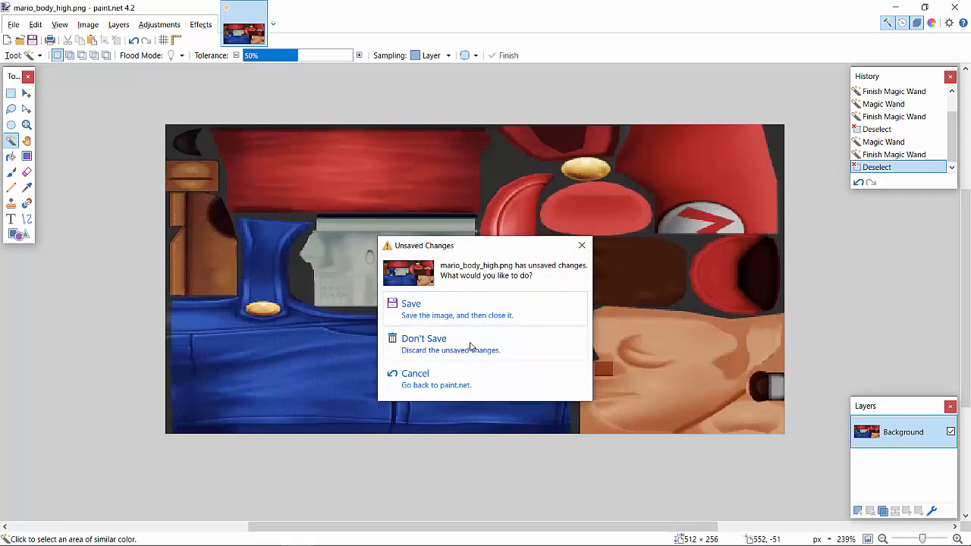
pyautogui.click(425, 338)
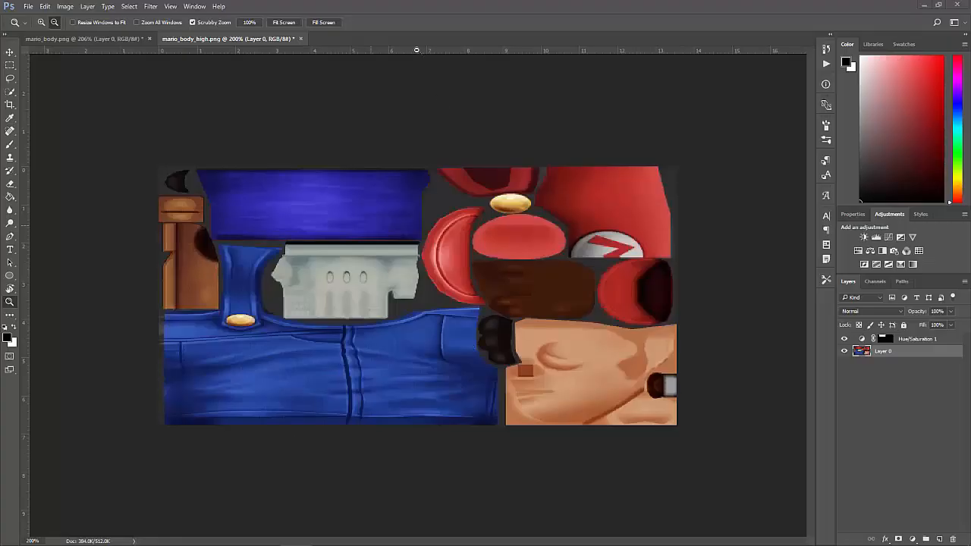
pyautogui.rightClick(883, 350)
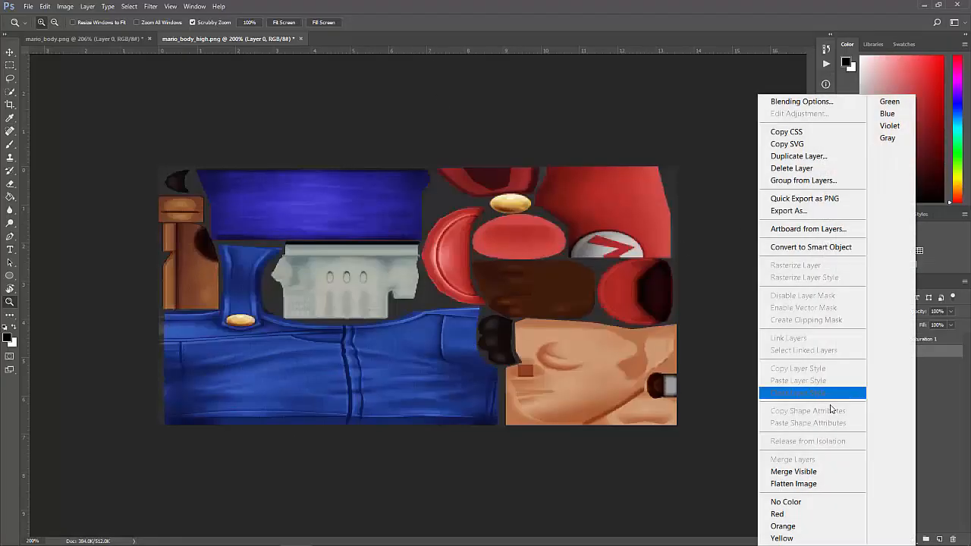
# Merge visible layers, select the whole texture and switch to the mario_body.png document.
pyautogui.click(543, 346)
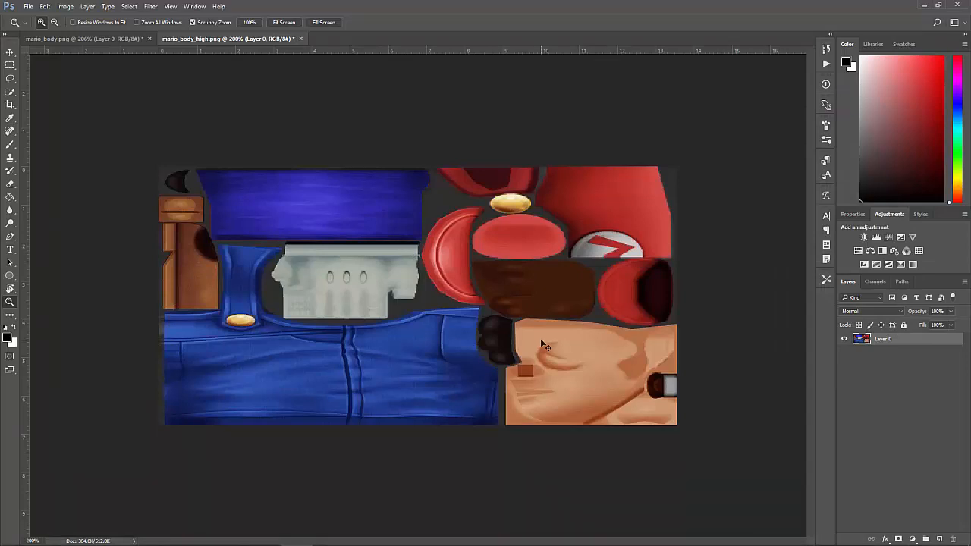
pyautogui.press('ctrl+a')
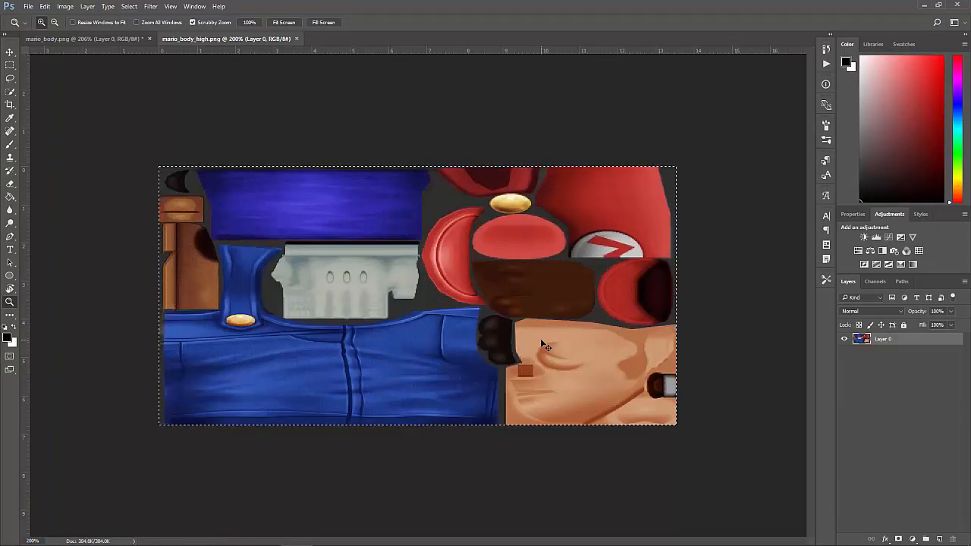
pyautogui.moveTo(514, 361)
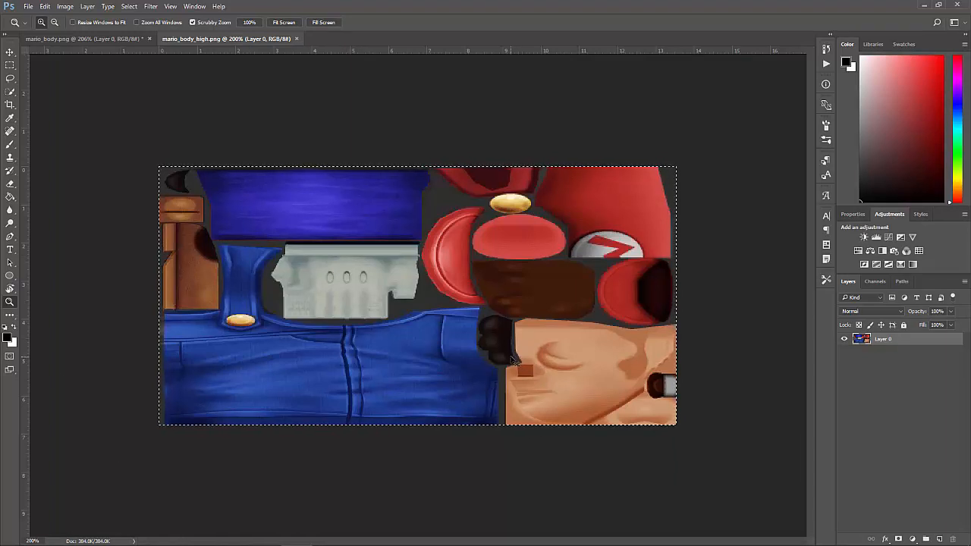
pyautogui.click(298, 39)
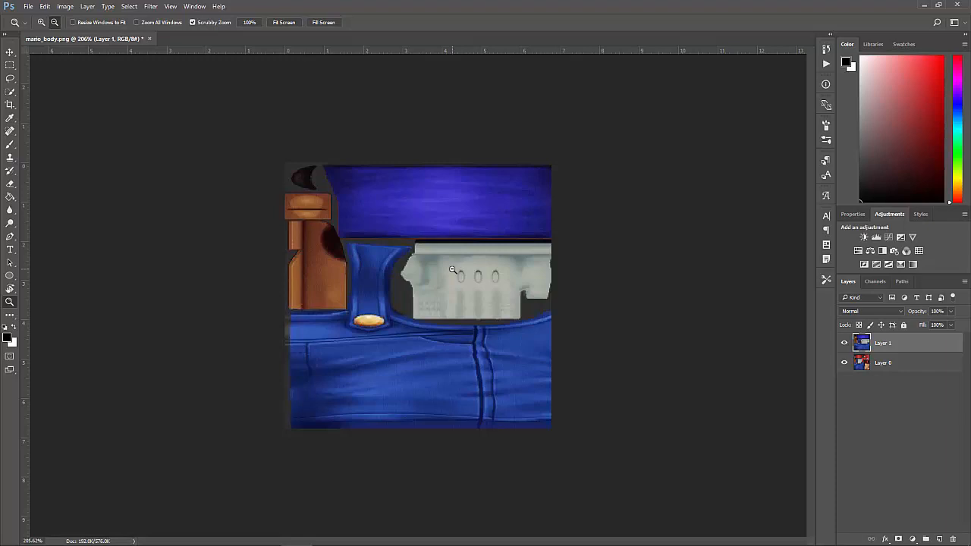
# Free Transform the pasted blue-sleeved layer to fill the square canvas.
pyautogui.press('ctrl+t')
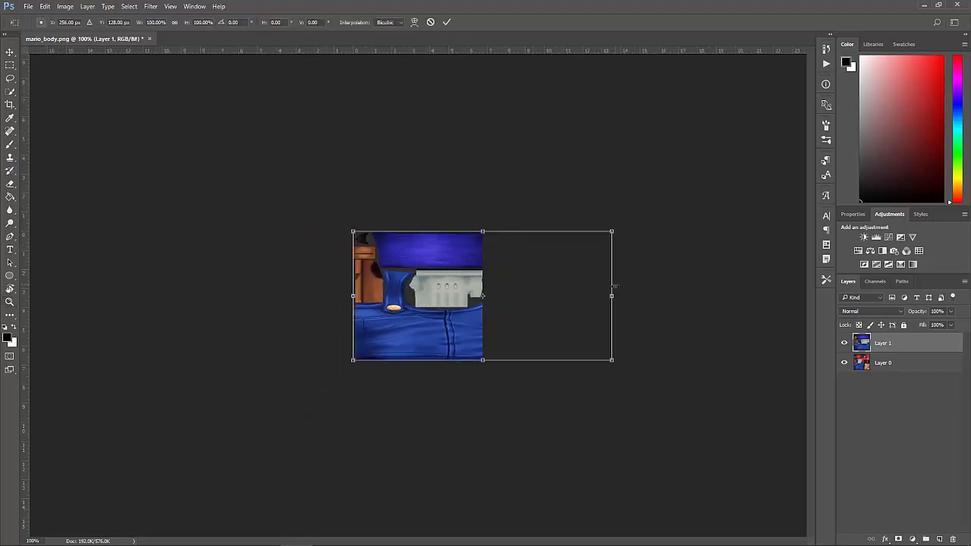
pyautogui.moveTo(611, 296); pyautogui.dragTo(537, 296)
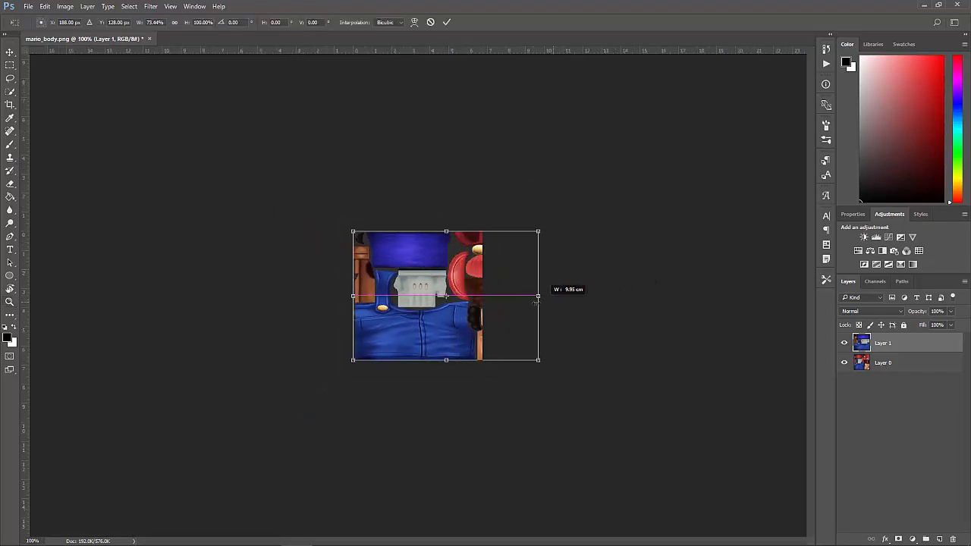
pyautogui.moveTo(537, 295); pyautogui.dragTo(483, 296)
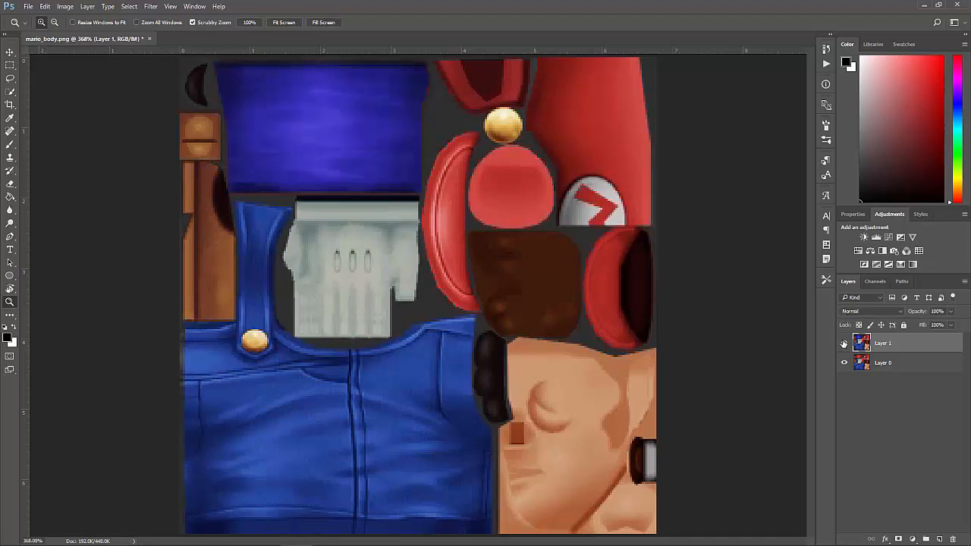
pyautogui.rightClick(883, 343)
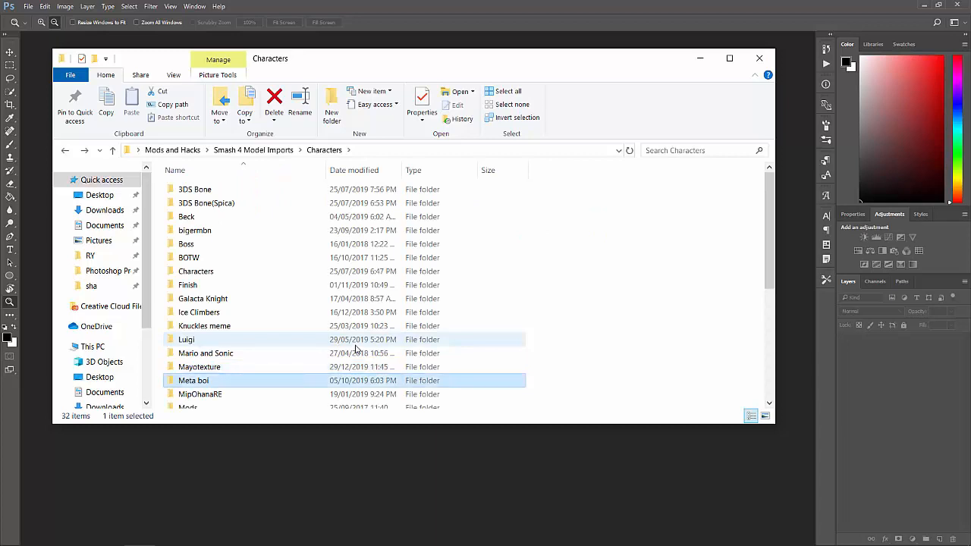
# Open the Mayotexture folder, then bring Mario's c00 model folder window to the front.
pyautogui.doubleClick(192, 379)
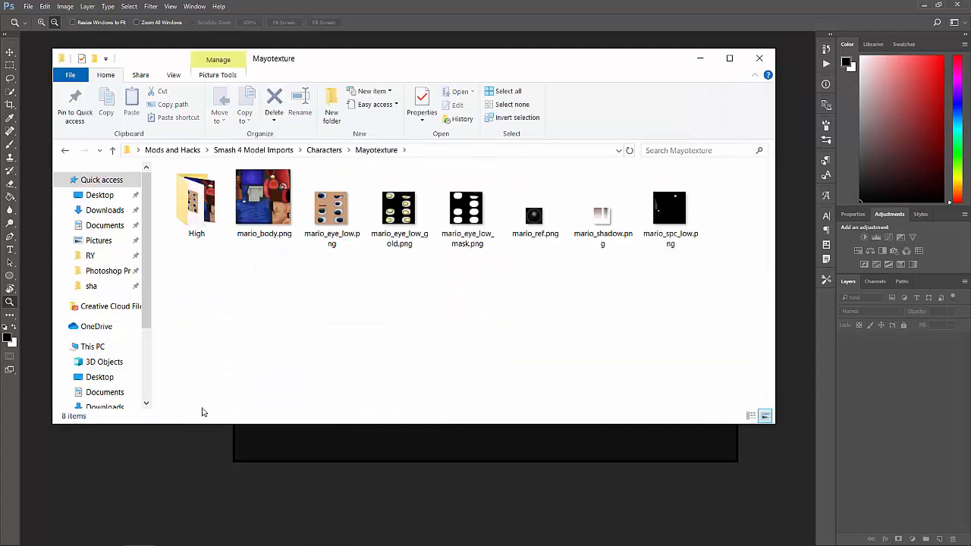
pyautogui.click(264, 198)
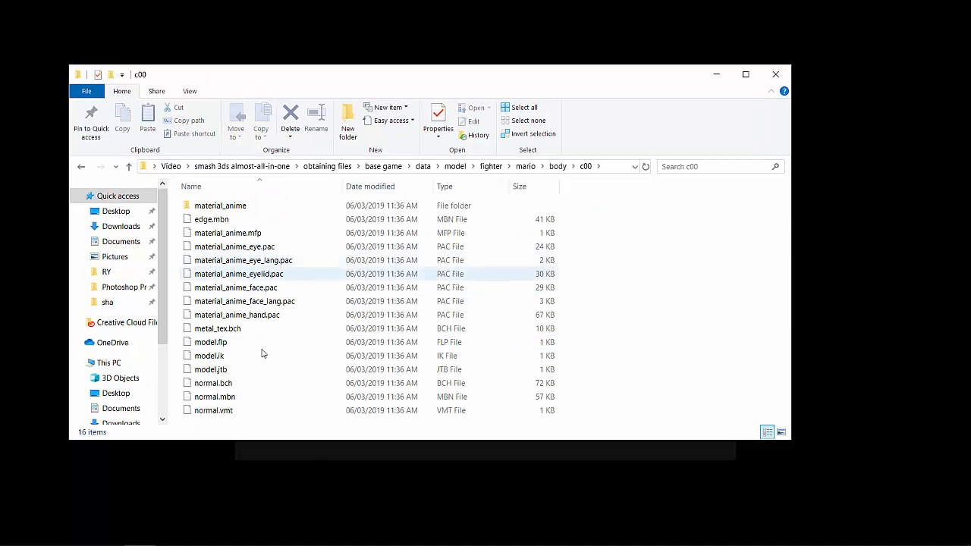
pyautogui.moveTo(222, 383)
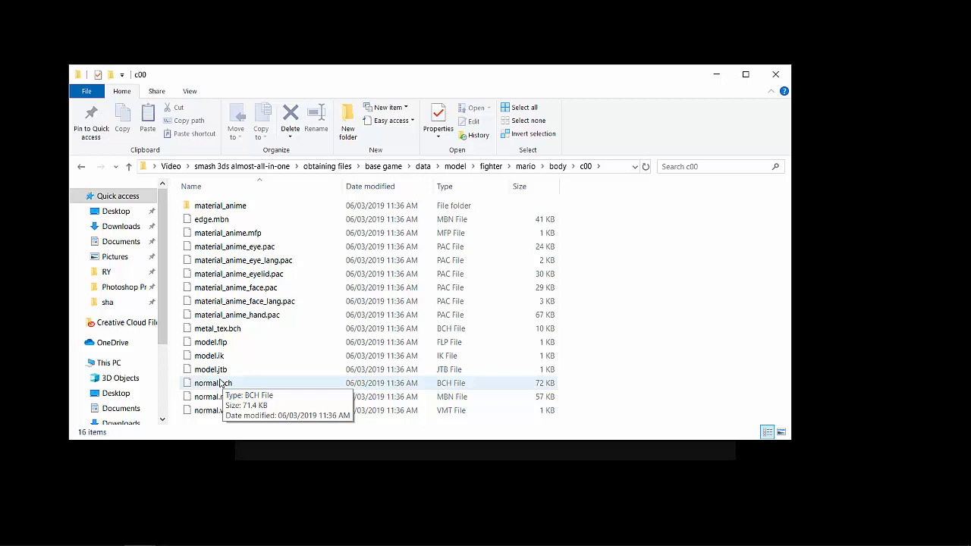
pyautogui.moveTo(645, 276)
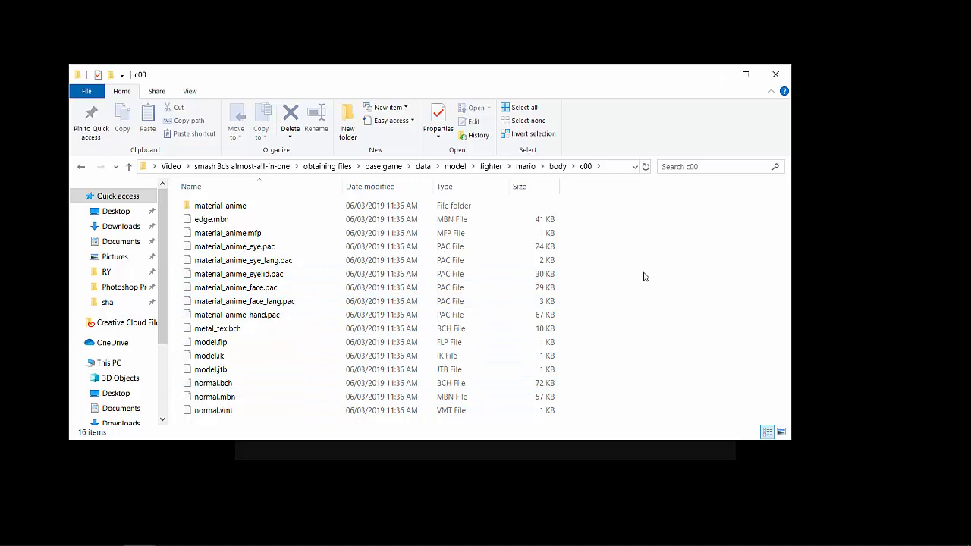
# Copy normal.bch from the c00 folder into Mayotexture.
pyautogui.click(212, 382)
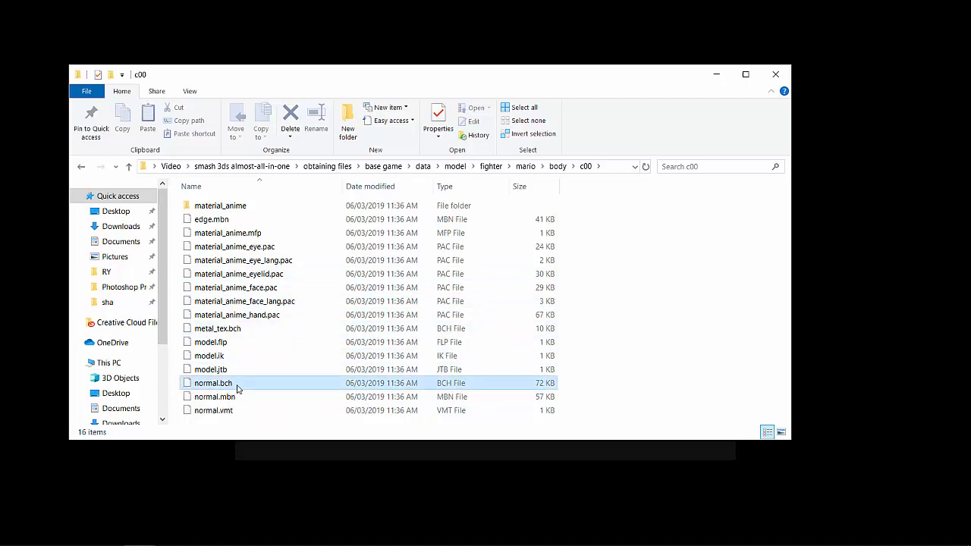
pyautogui.click(212, 382)
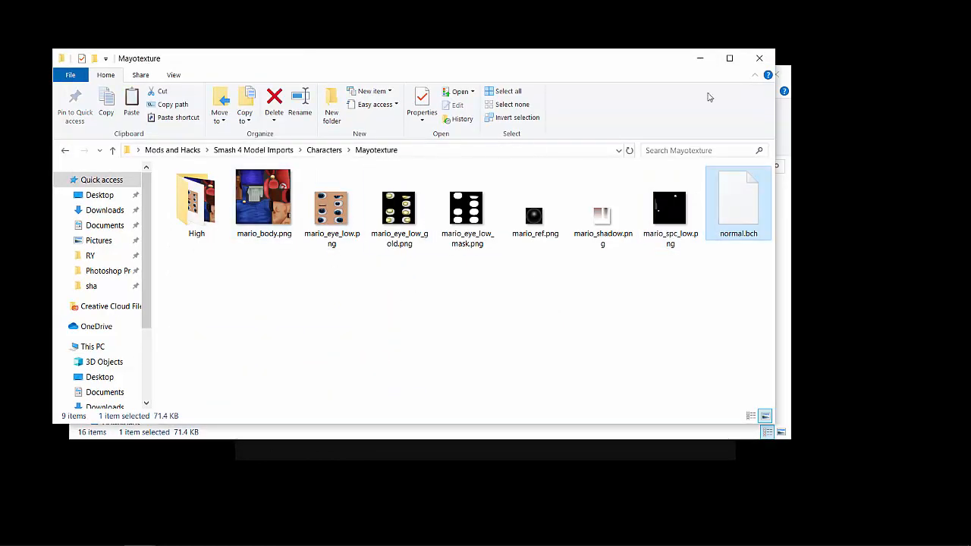
pyautogui.moveTo(437, 304)
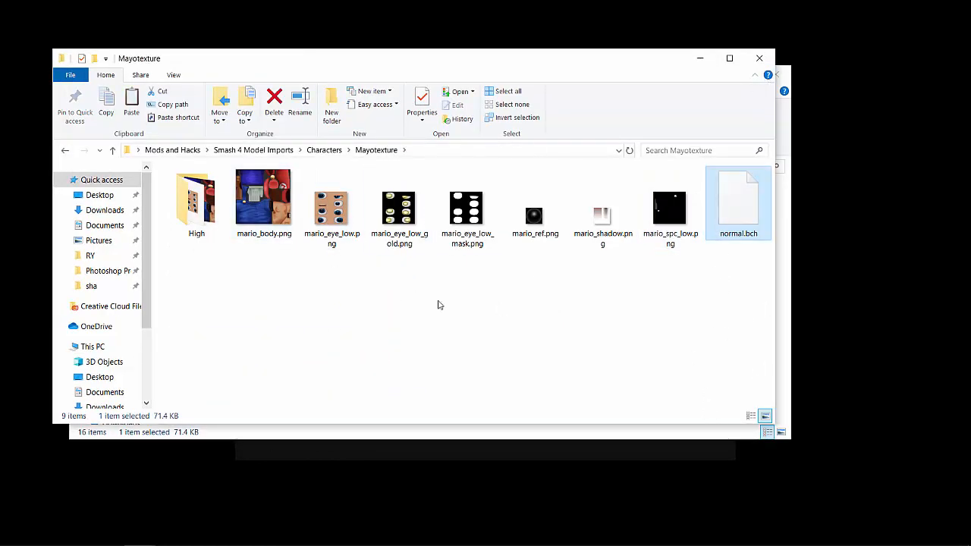
pyautogui.moveTo(661, 366)
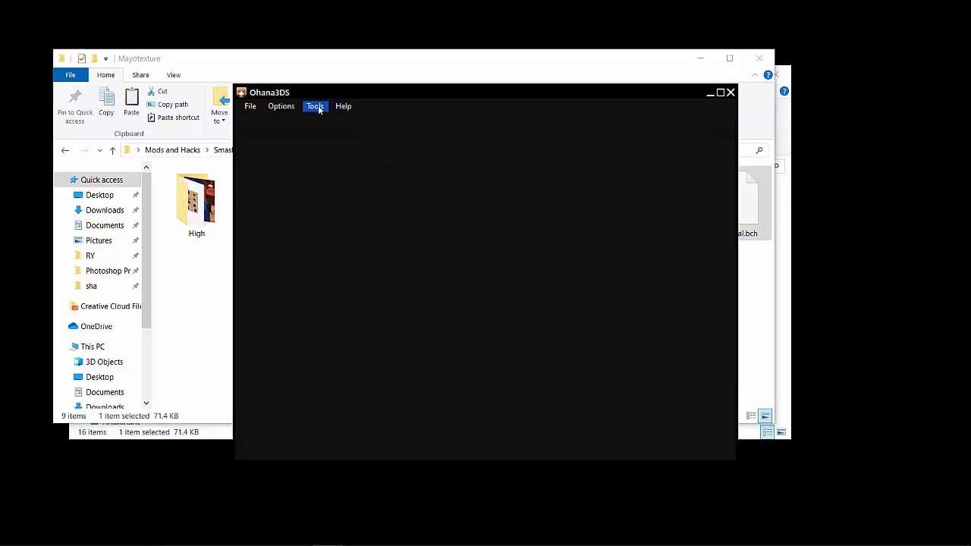
# Load normal.bch in the BCH texture replacer and swap mario_body for the edited PNG.
pyautogui.click(314, 106)
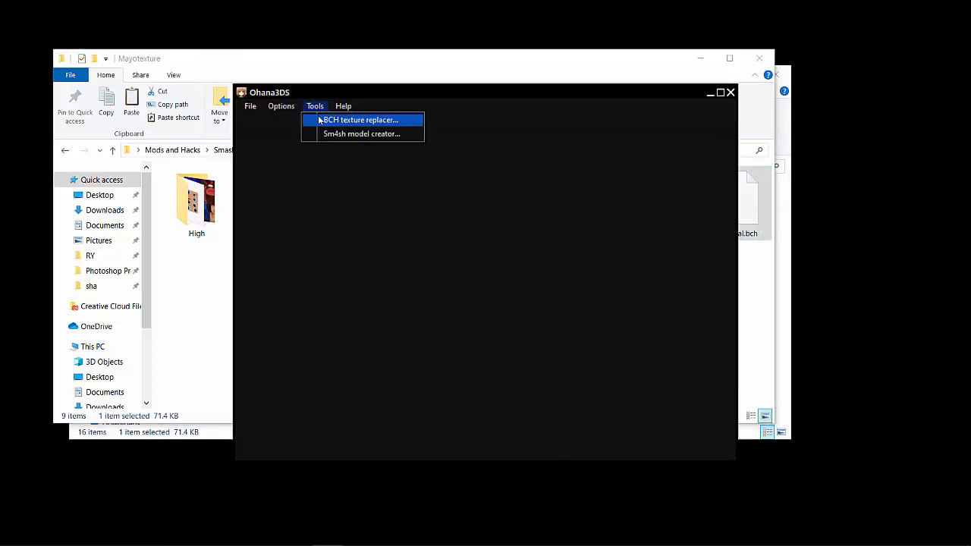
pyautogui.click(358, 119)
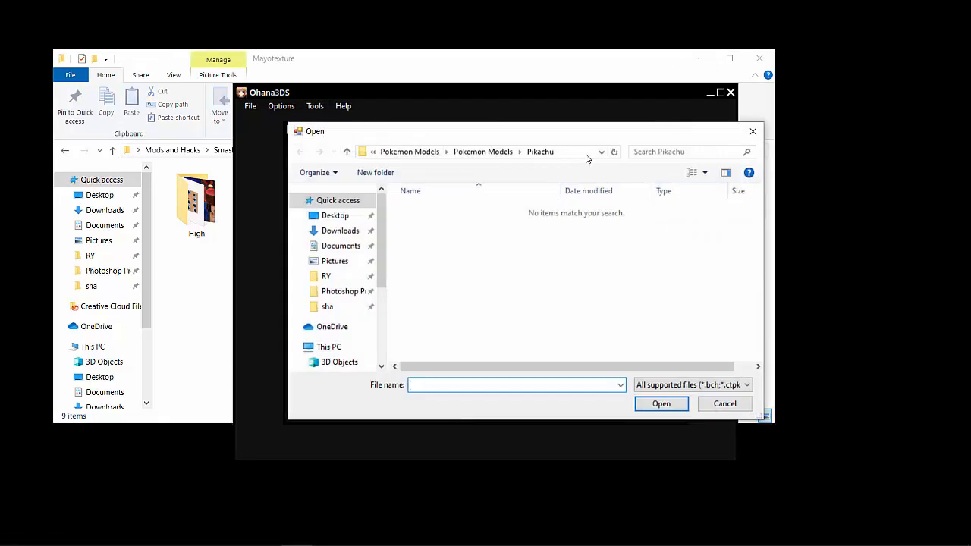
pyautogui.click(300, 151)
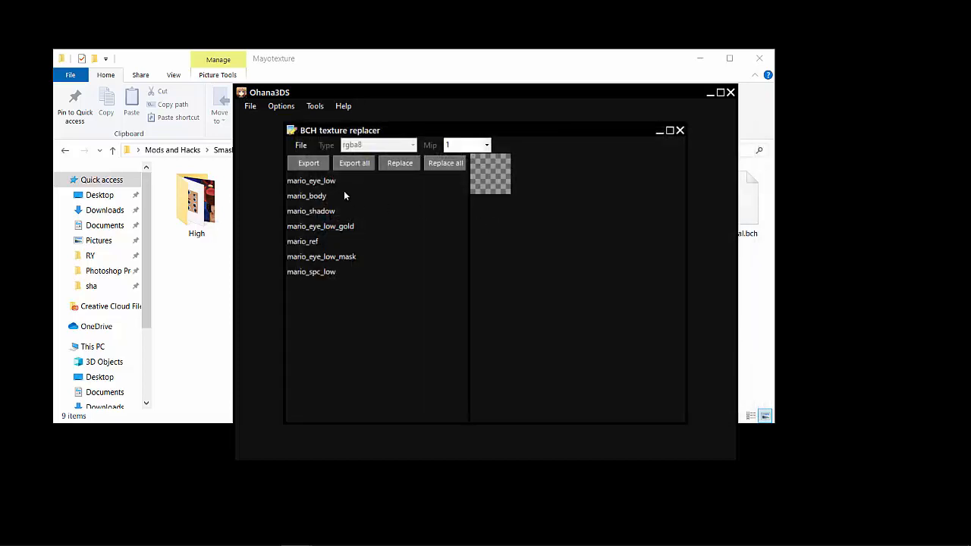
pyautogui.click(319, 226)
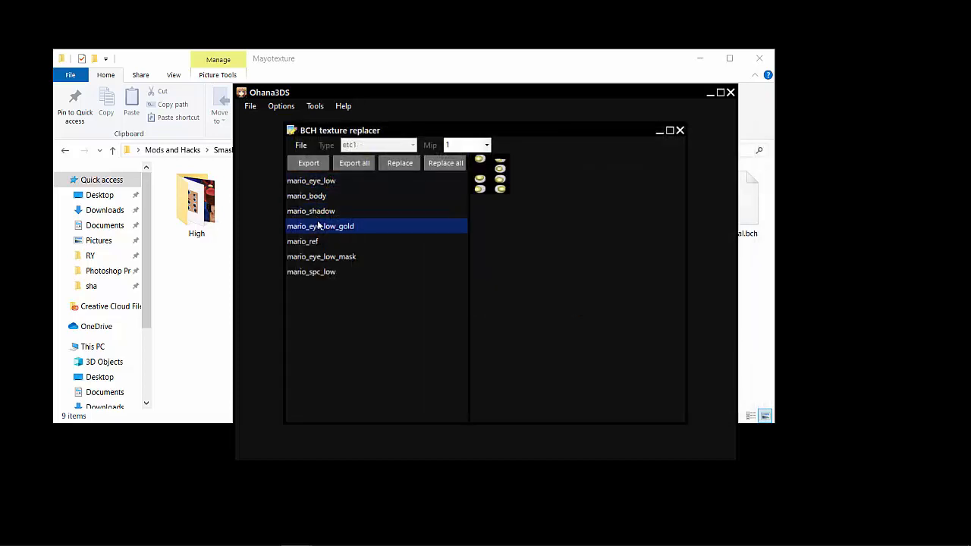
pyautogui.click(307, 196)
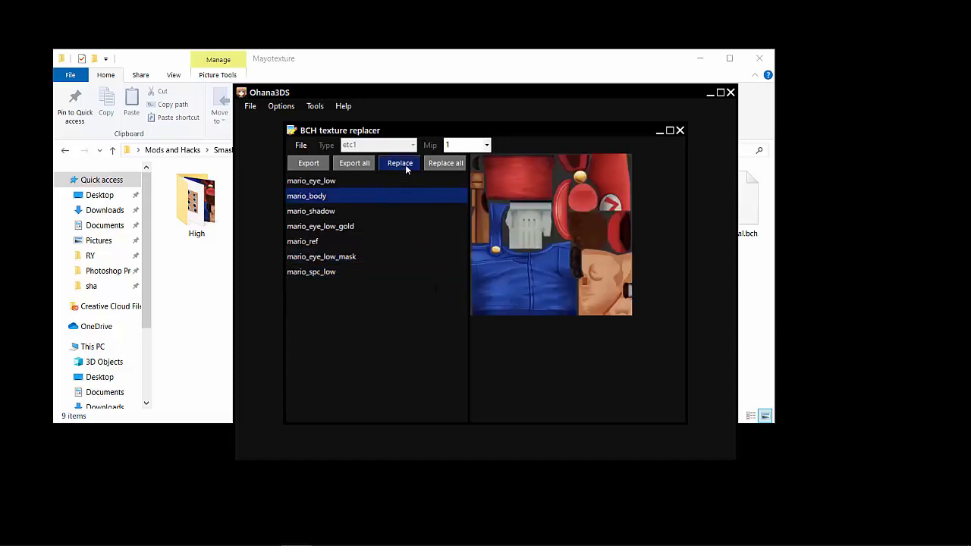
pyautogui.click(399, 164)
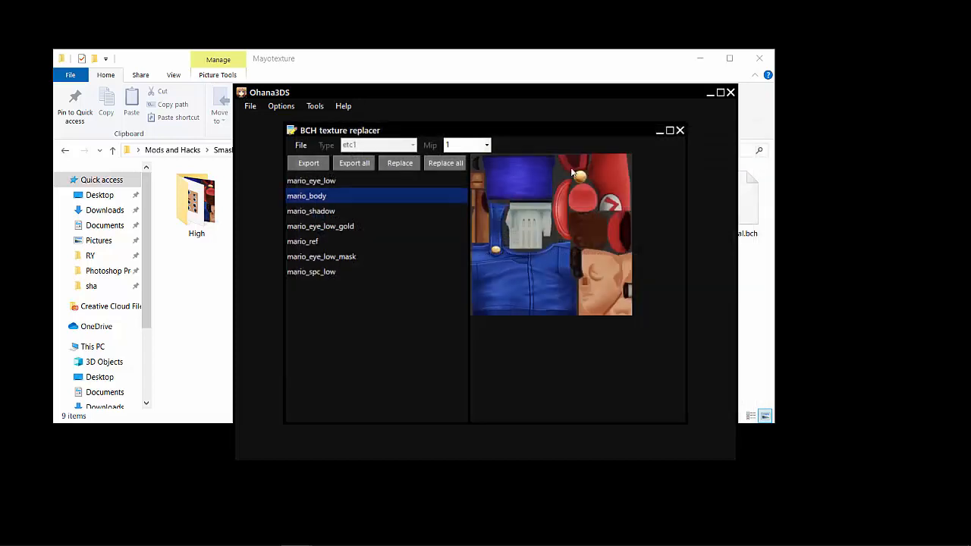
pyautogui.moveTo(427, 191)
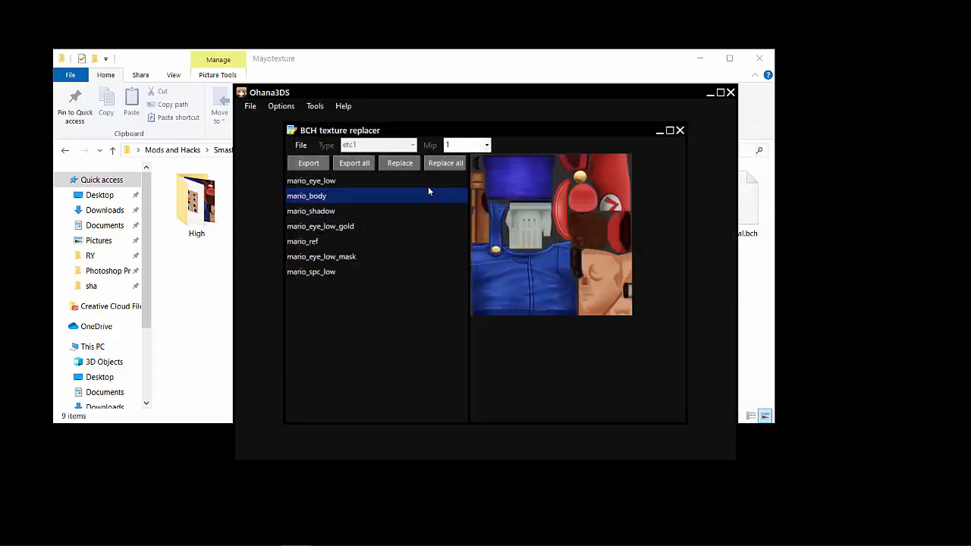
# Save the modified normal.bch from the replacer's File menu.
pyautogui.click(300, 146)
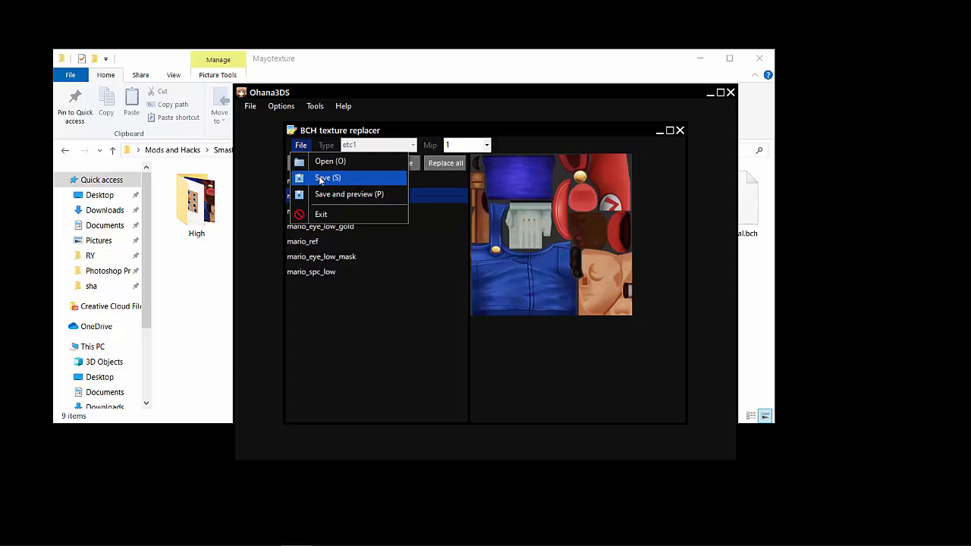
pyautogui.click(328, 177)
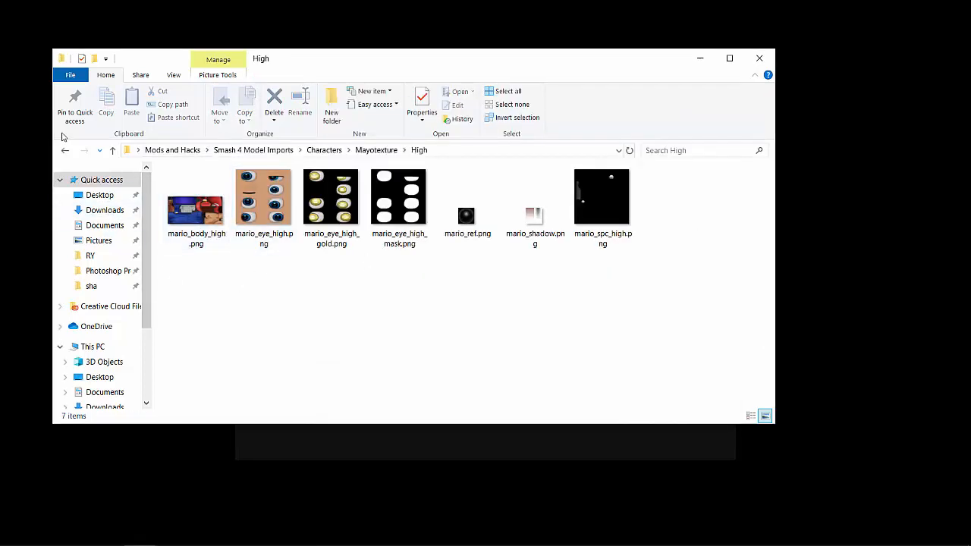
# Go back to Mayotexture and reopen the High texture folder.
pyautogui.click(113, 150)
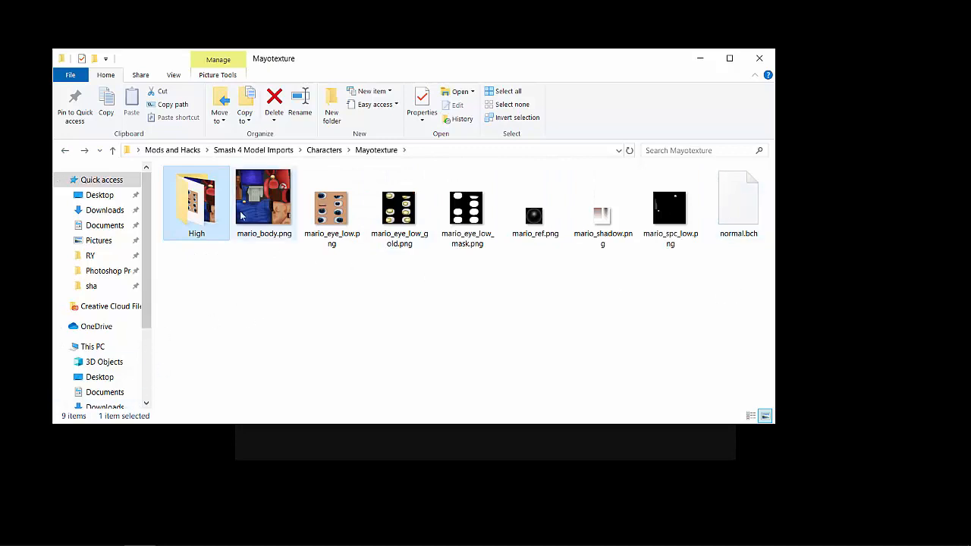
pyautogui.doubleClick(196, 200)
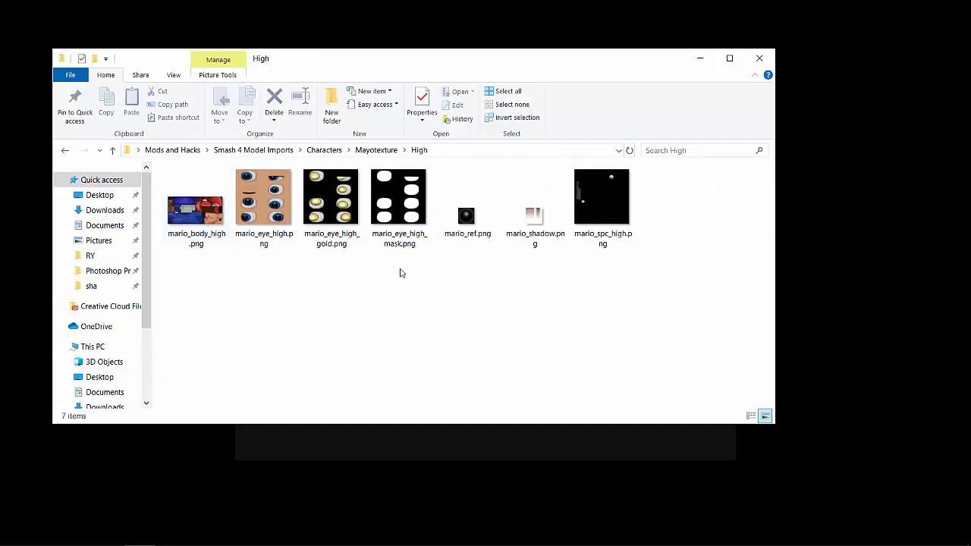
pyautogui.moveTo(584, 370)
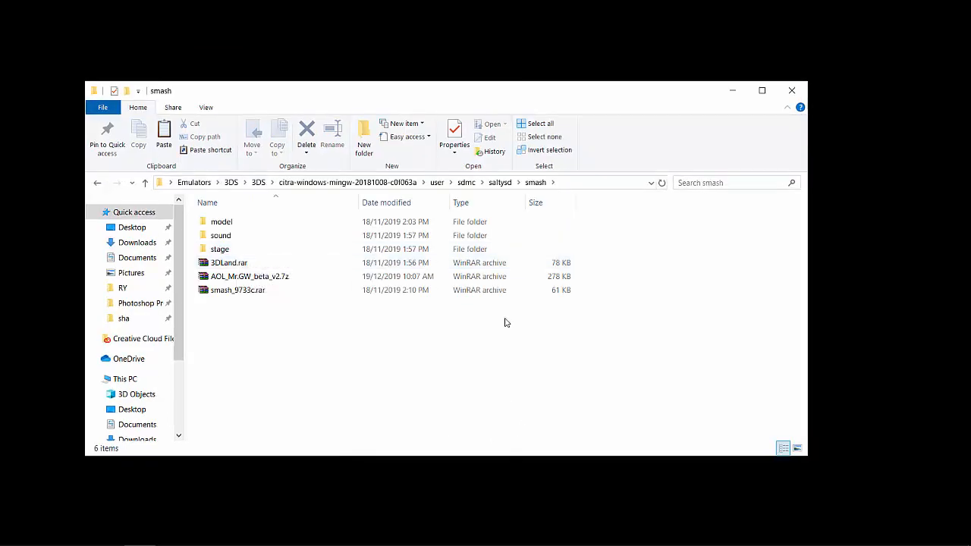
# Open model\fighter inside smash and create a new folder named mario.
pyautogui.click(222, 222)
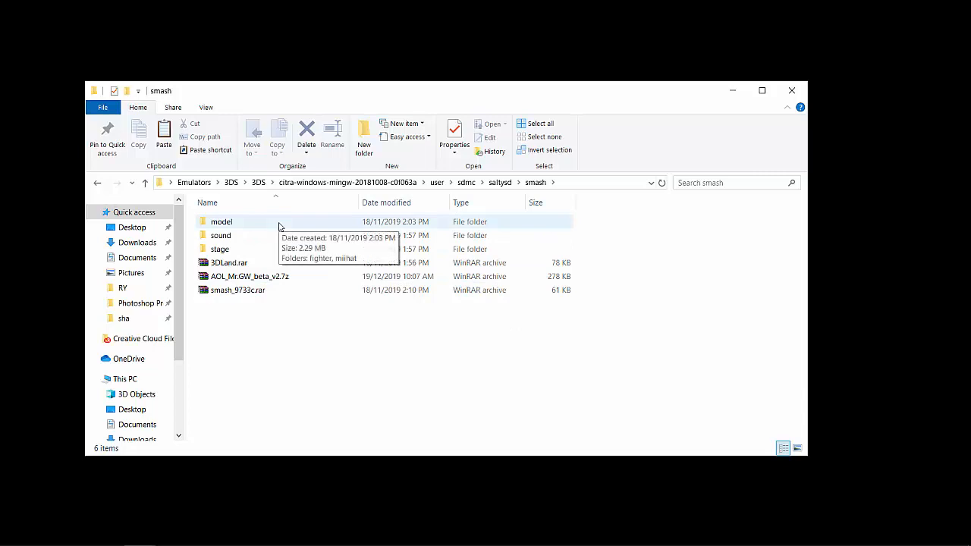
pyautogui.moveTo(470, 182)
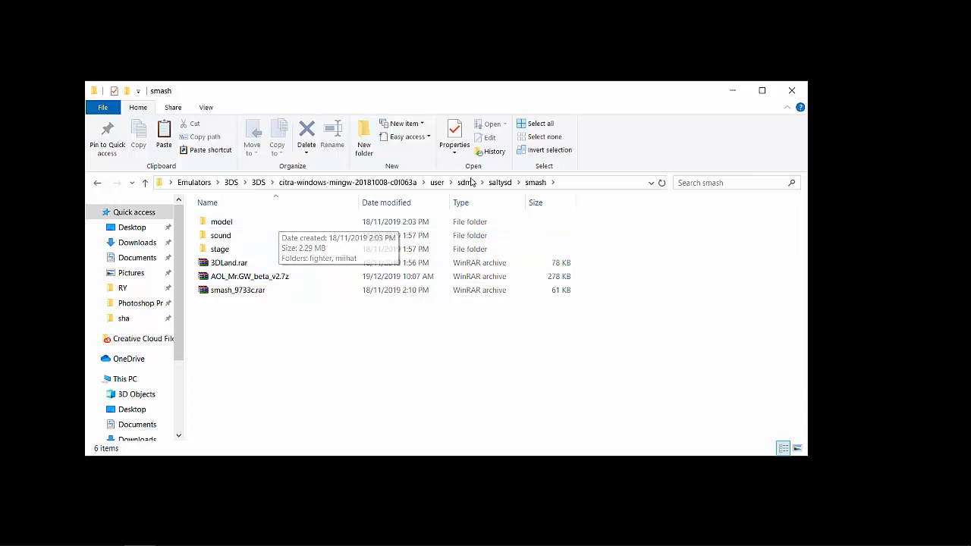
pyautogui.doubleClick(221, 222)
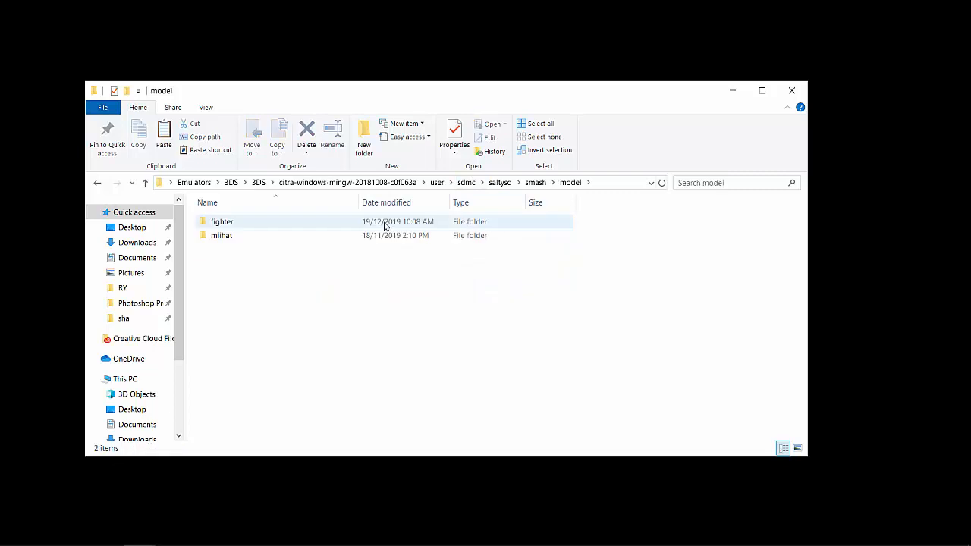
pyautogui.moveTo(234, 221)
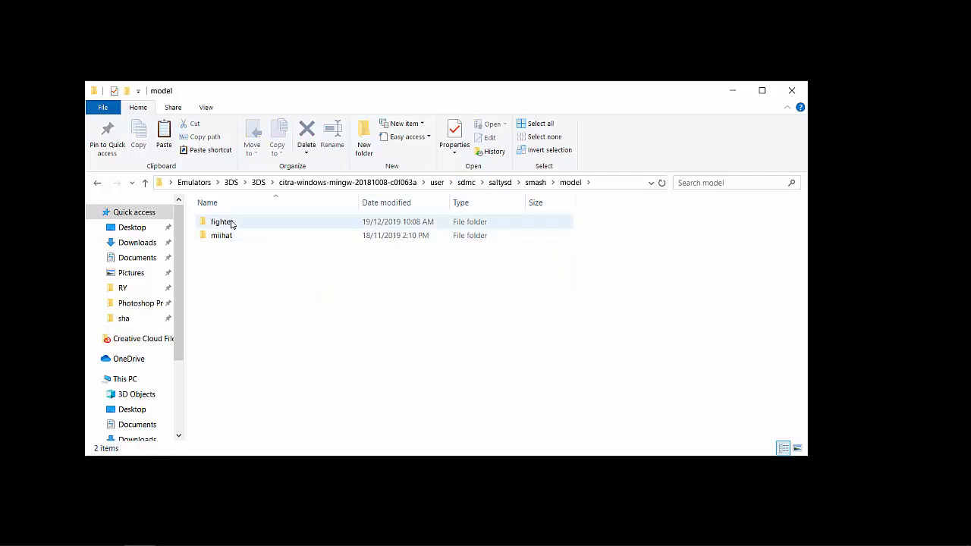
pyautogui.doubleClick(221, 222)
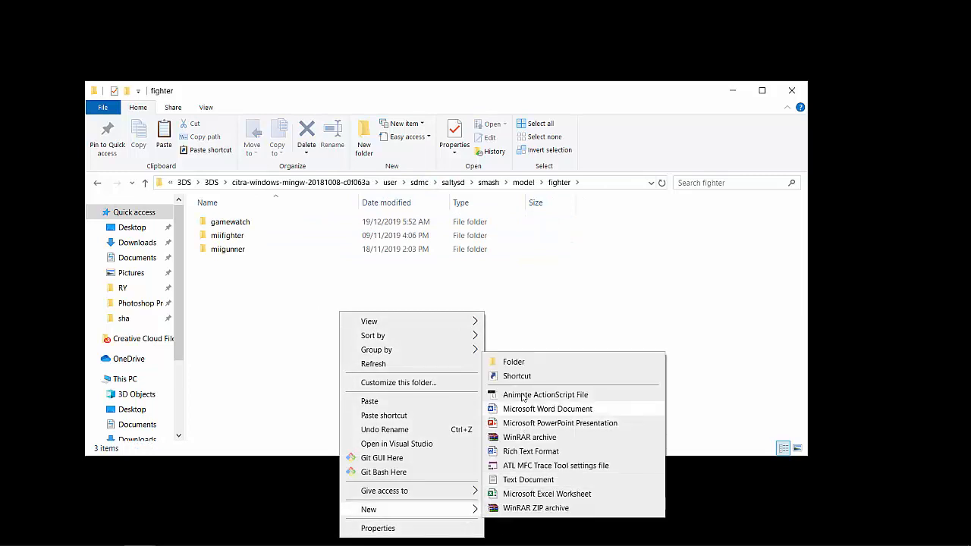
pyautogui.click(513, 361)
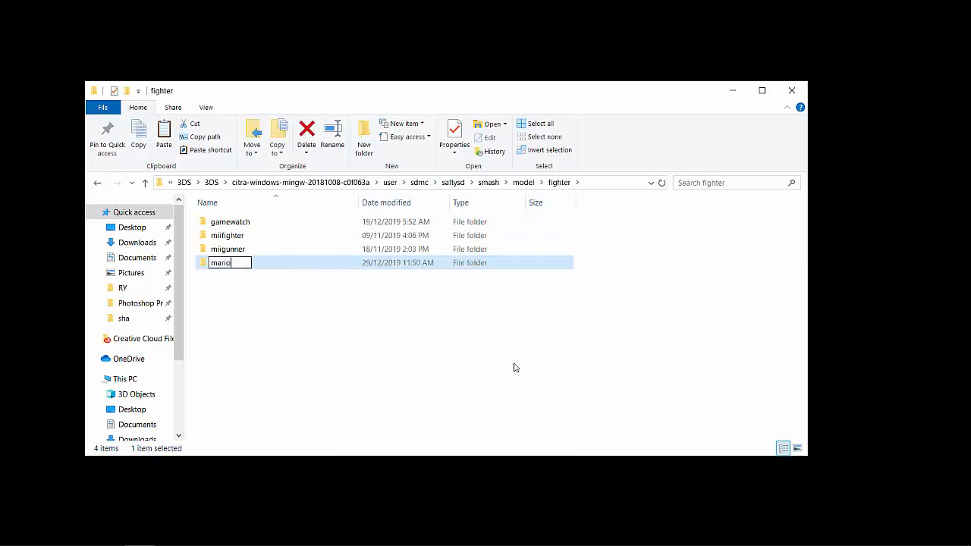
pyautogui.rightClick(549, 391)
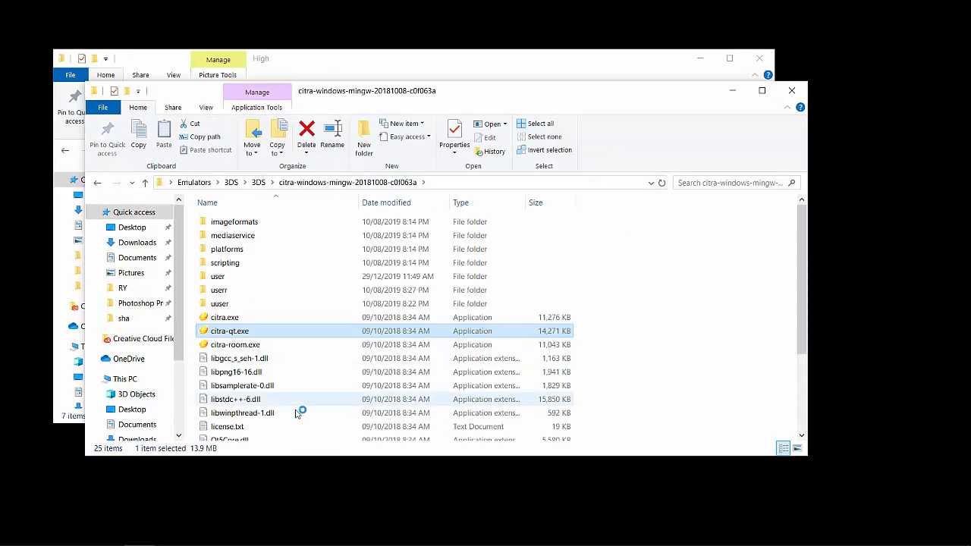
# Launch citra-qt.exe to boot Smash.
pyautogui.doubleClick(229, 331)
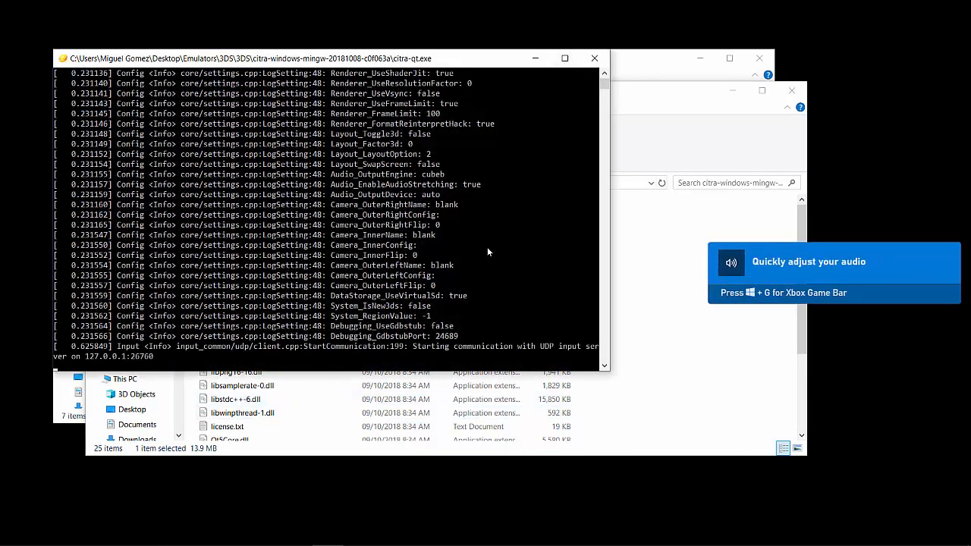
pyautogui.moveTo(494, 330)
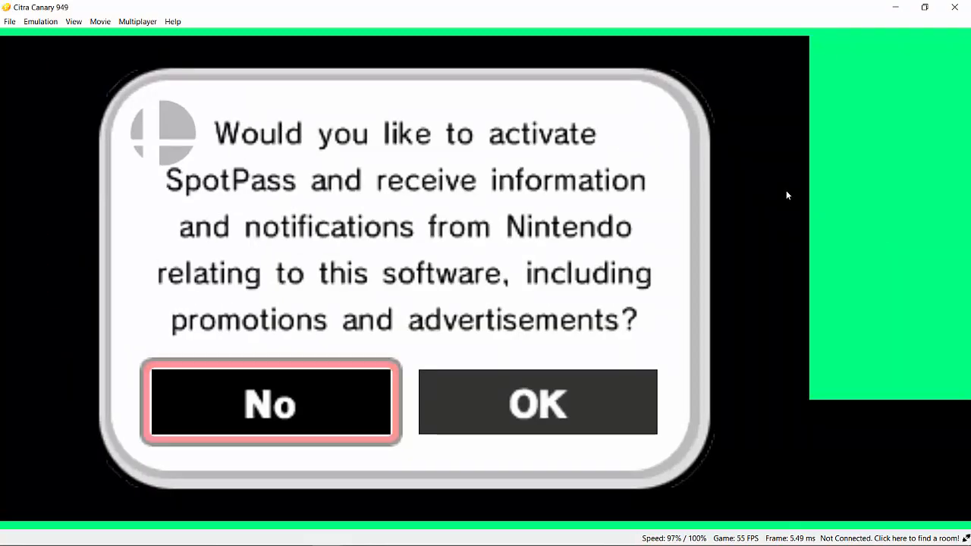
# Decline SpotPass, pick Mario and resume the match to check his blue sleeves.
pyautogui.click(270, 402)
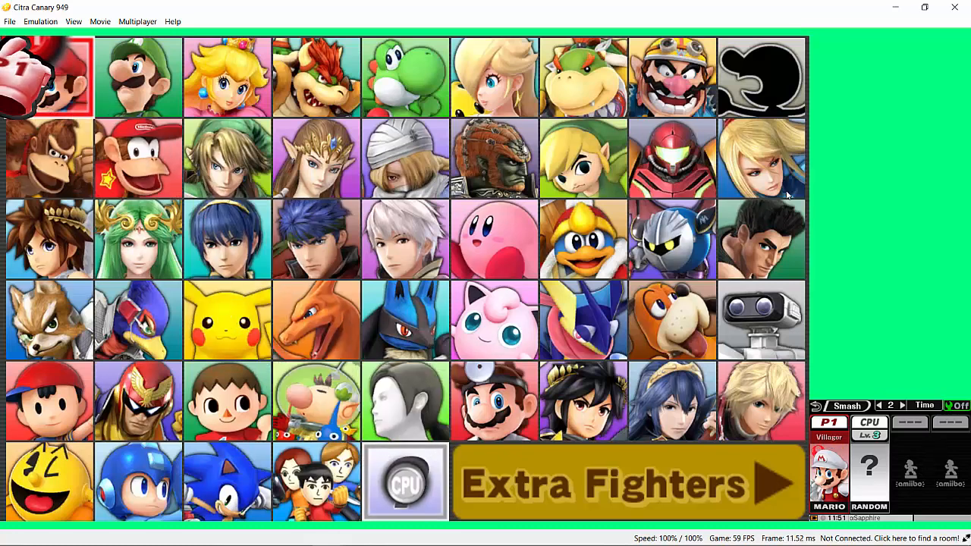
pyautogui.click(49, 76)
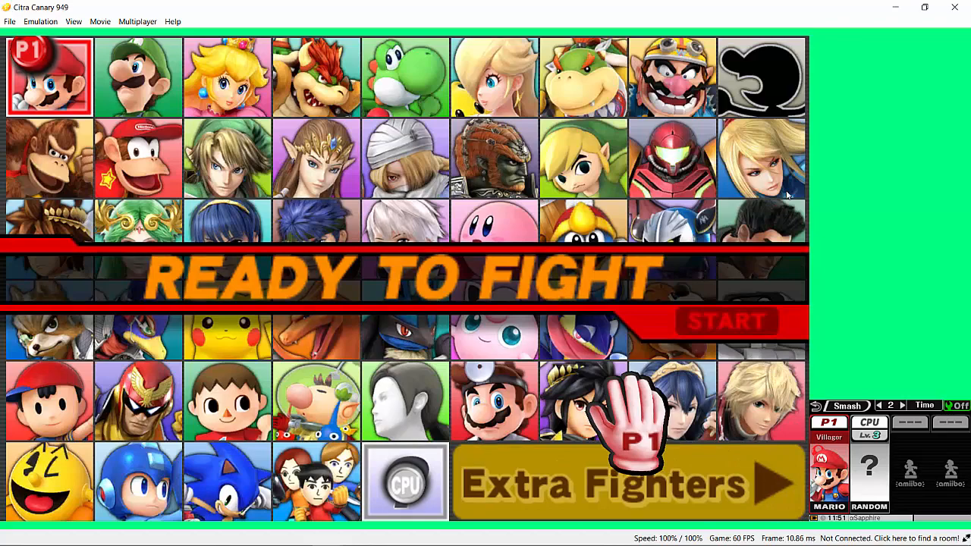
pyautogui.moveTo(402, 486)
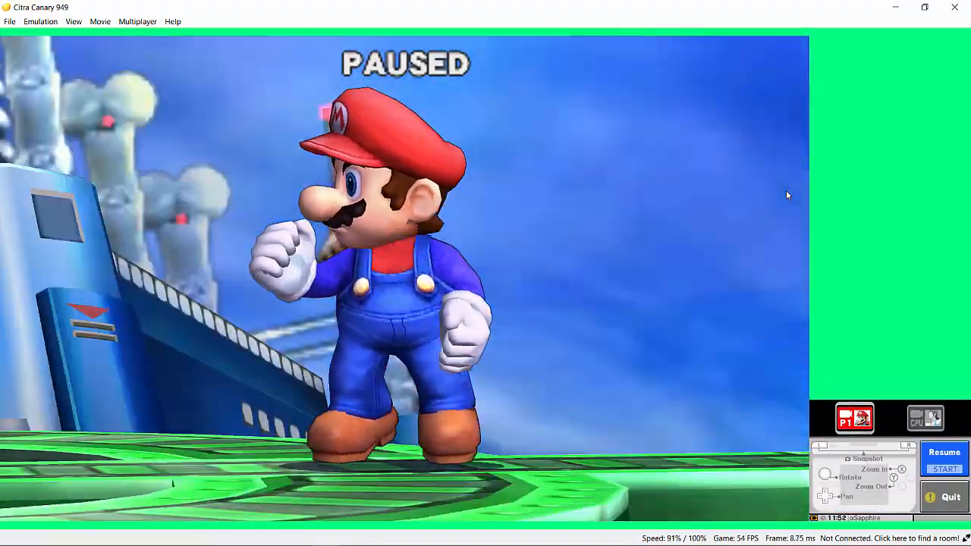
pyautogui.click(944, 452)
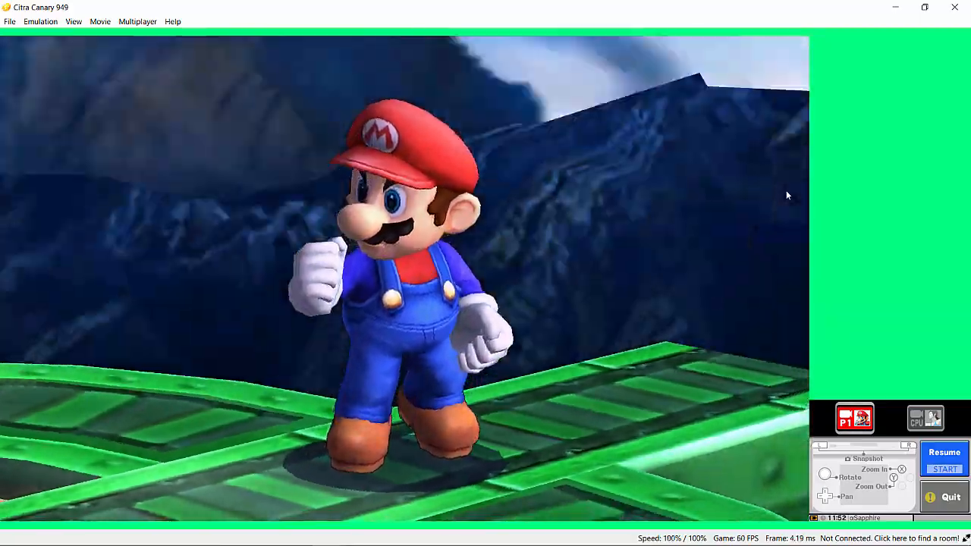